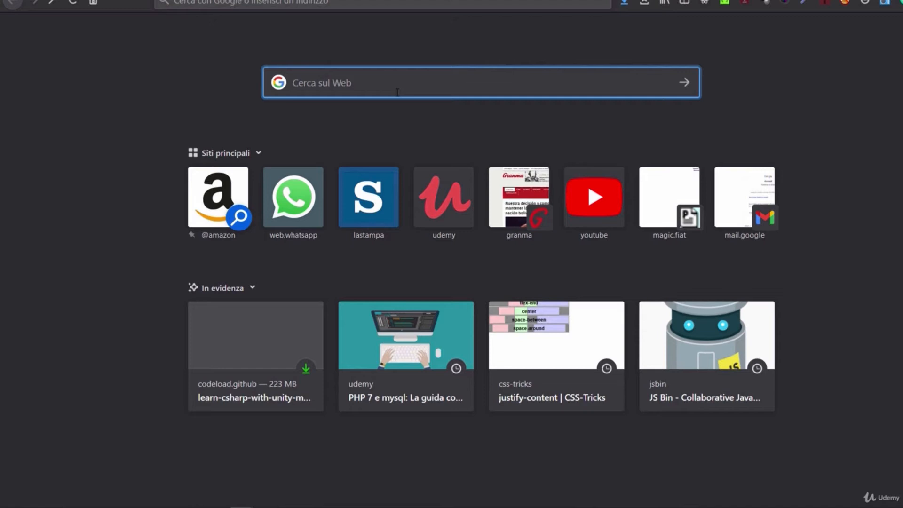
# Go to laragon.org in Firefox and view the Download page listing the Full, Lite and Portable editions.
pyautogui.write('laragon.org')
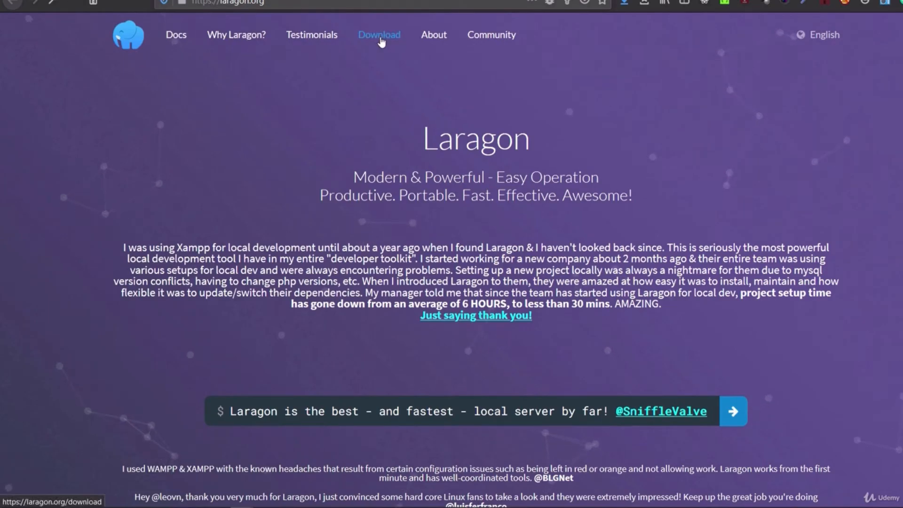
pyautogui.click(379, 34)
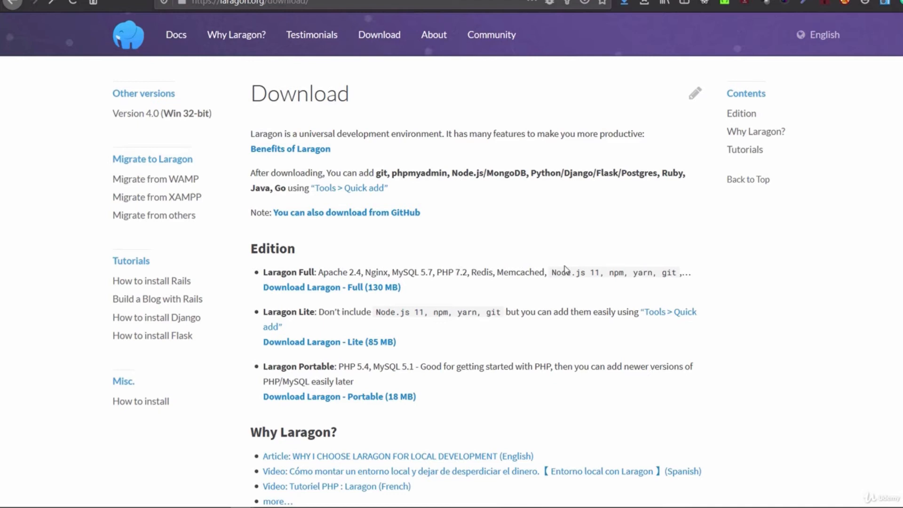
pyautogui.moveTo(564, 288)
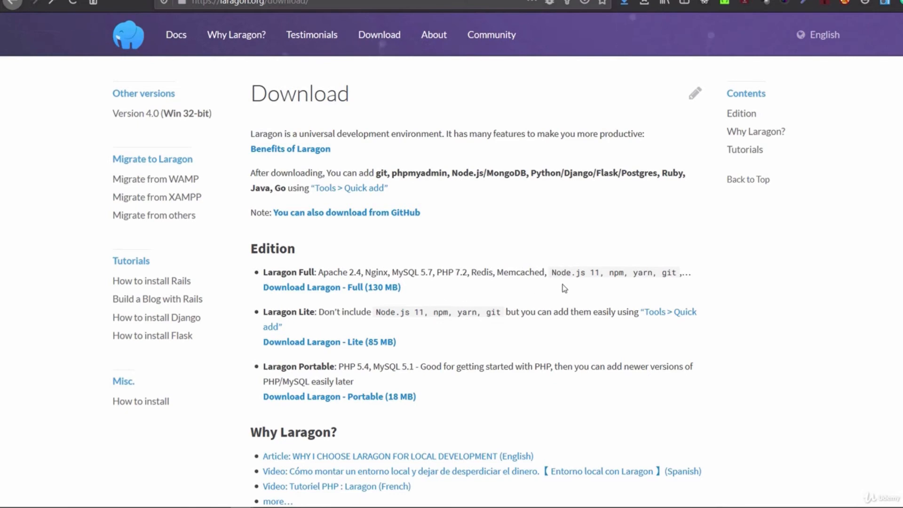
pyautogui.moveTo(756, 289)
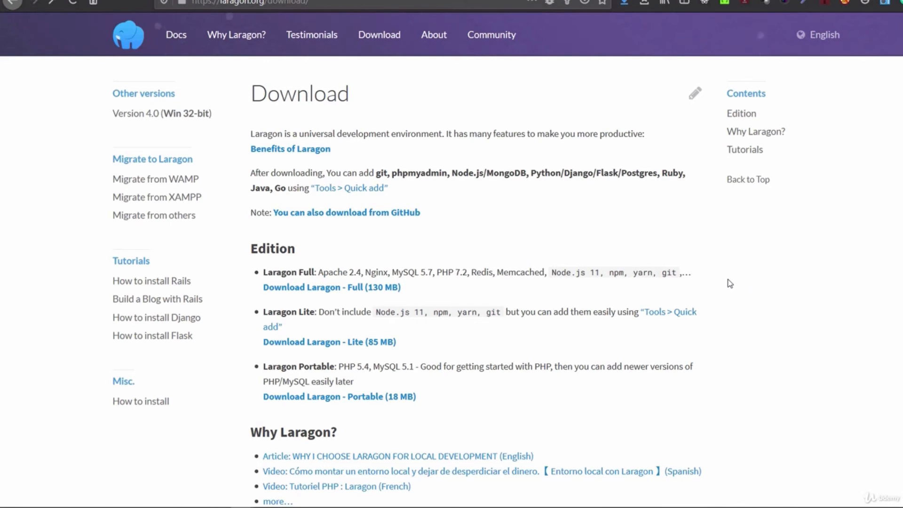
pyautogui.scroll(-3)
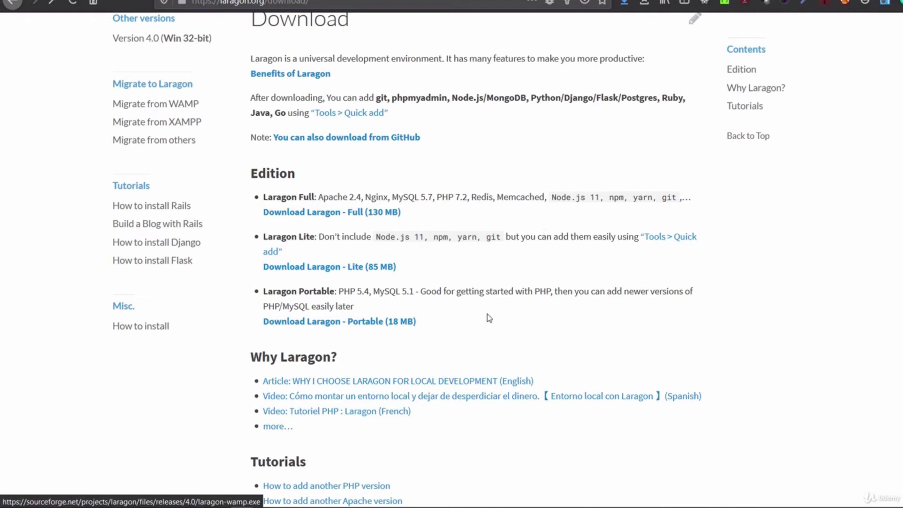
pyautogui.moveTo(409, 226)
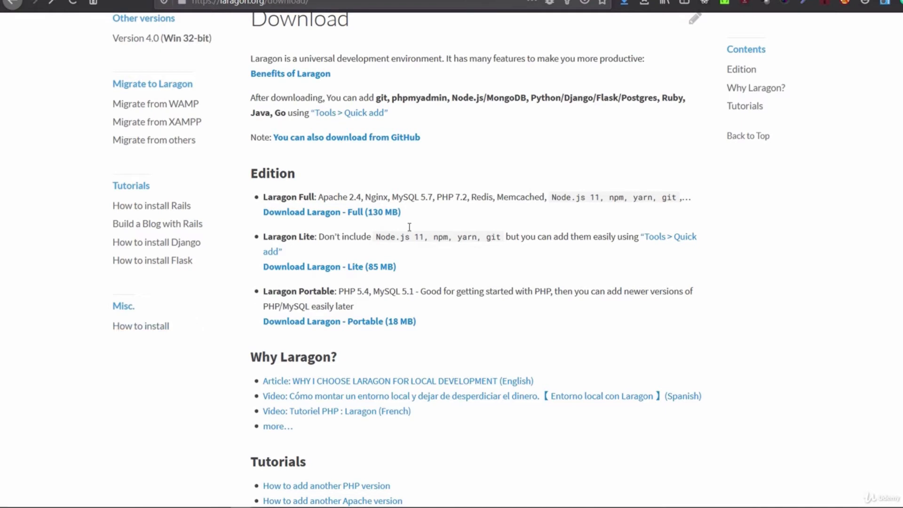
pyautogui.moveTo(671, 236)
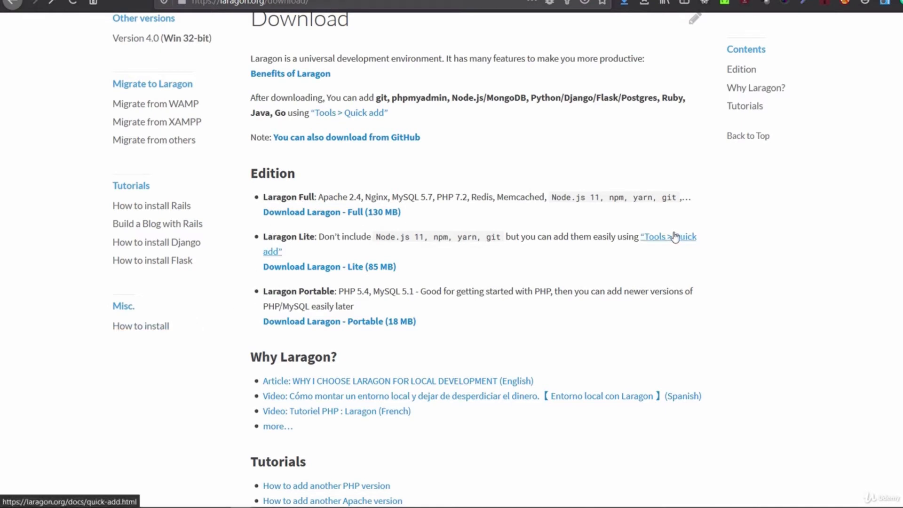
pyautogui.moveTo(331, 211)
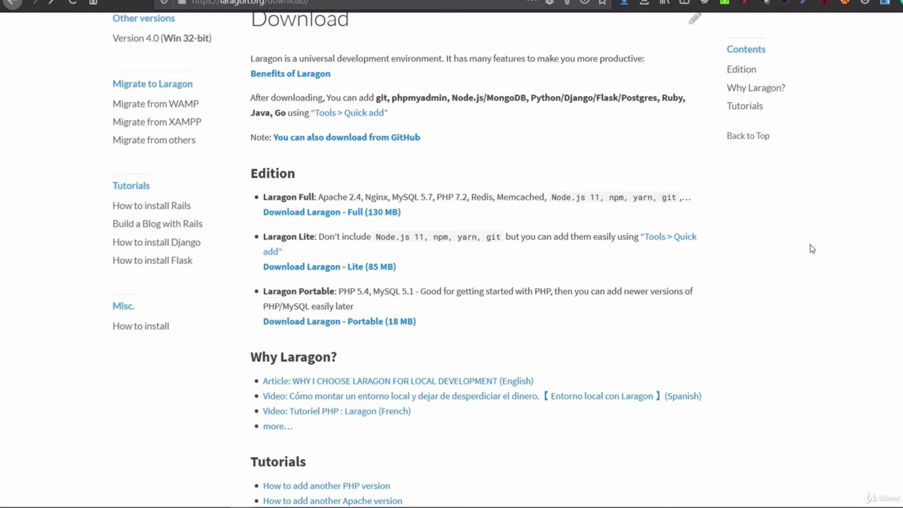
# Install Laragon into d:\laragonfull2, keeping auto-start, virtual hosts and context-menu options enabled.
pyautogui.click(331, 212)
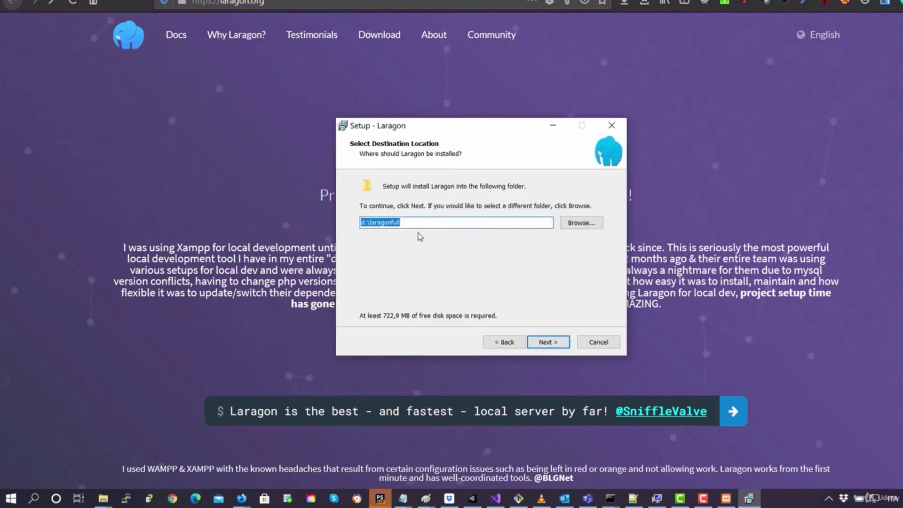
pyautogui.moveTo(540, 283)
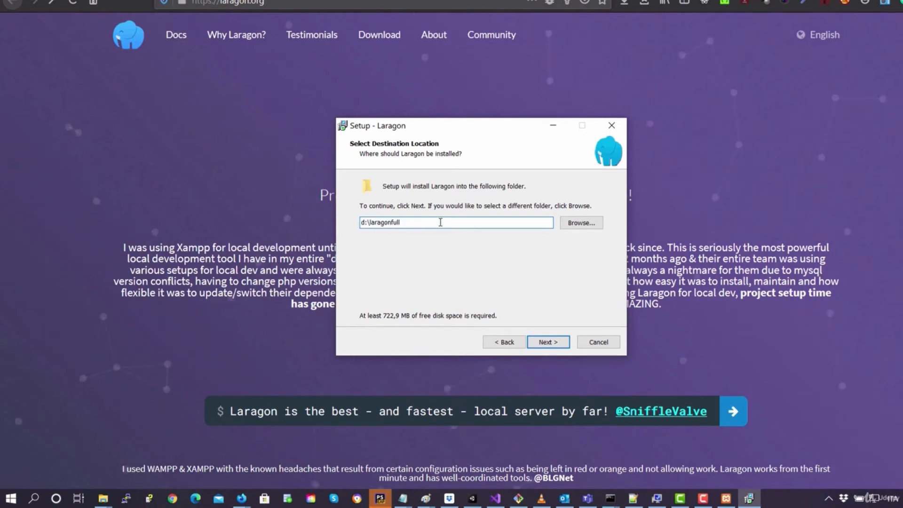
pyautogui.write('2')
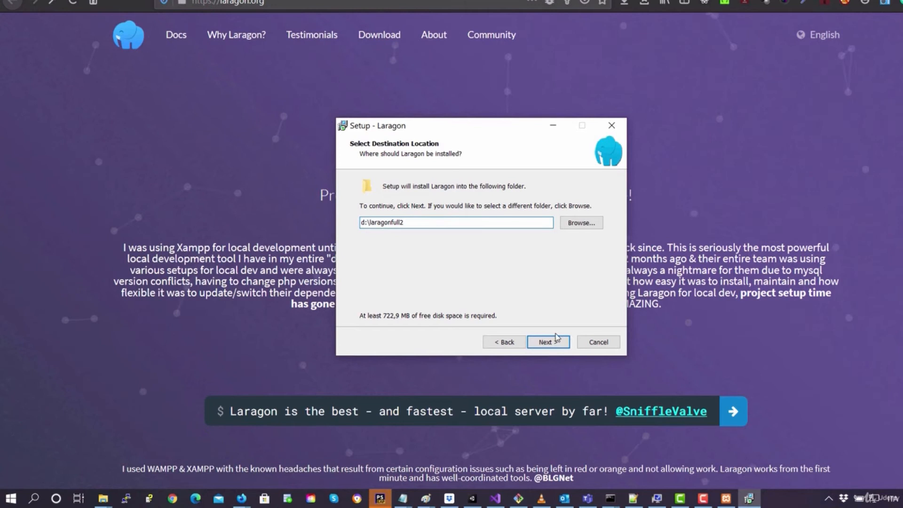
pyautogui.click(548, 342)
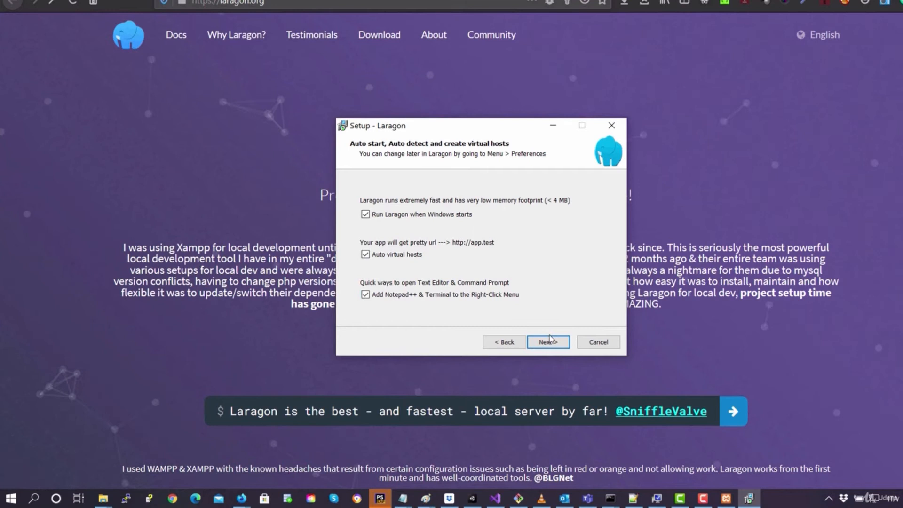
pyautogui.click(547, 342)
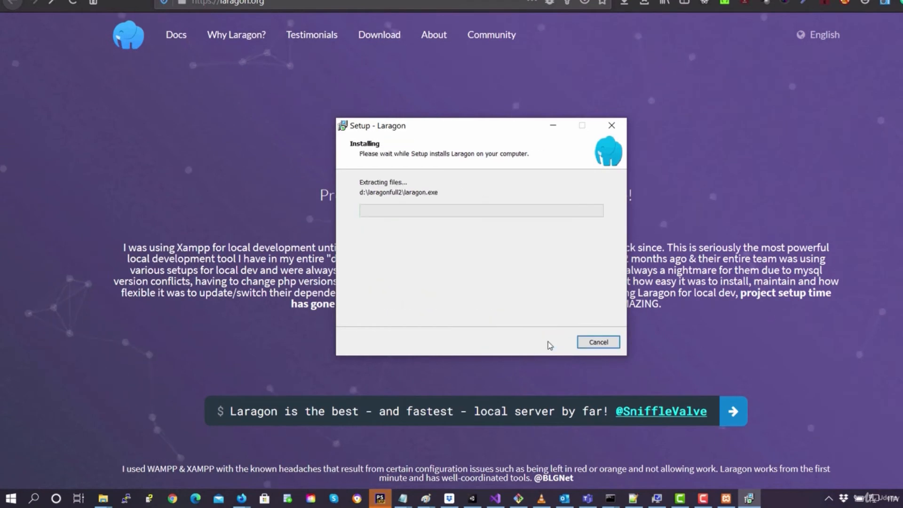
pyautogui.moveTo(419, 230)
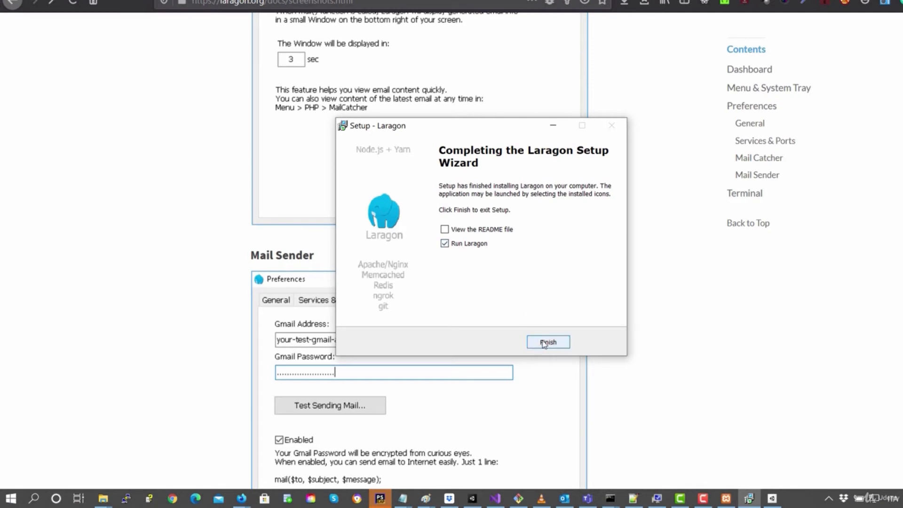
# Finish setup, launch Laragon and start the Apache and MySQL services.
pyautogui.click(547, 341)
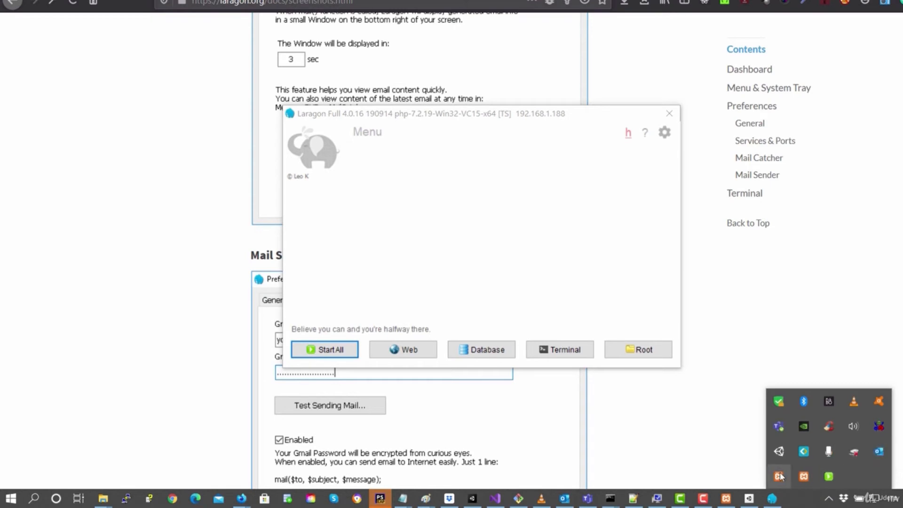
pyautogui.click(325, 349)
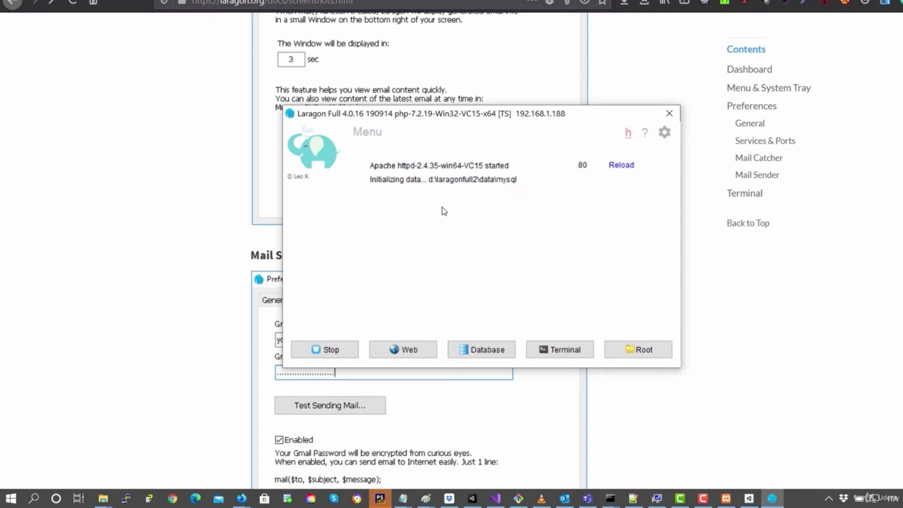
pyautogui.moveTo(460, 186)
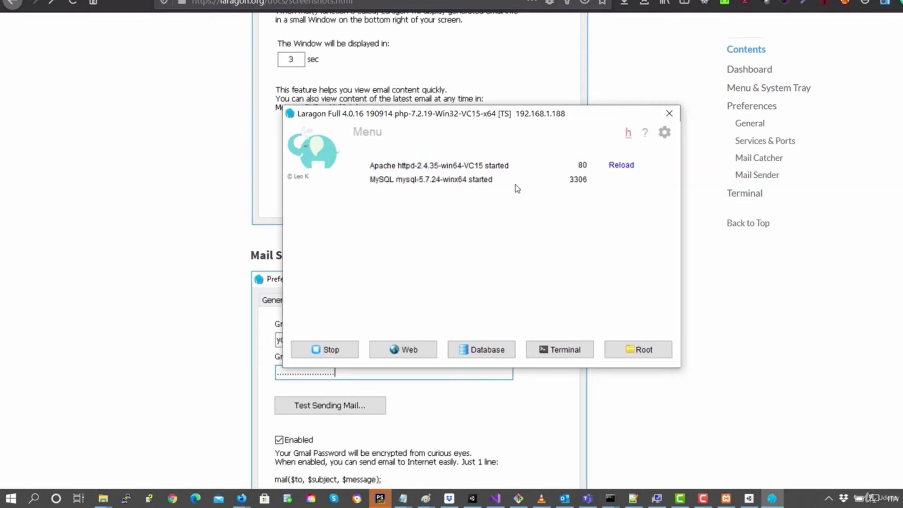
pyautogui.moveTo(665, 131)
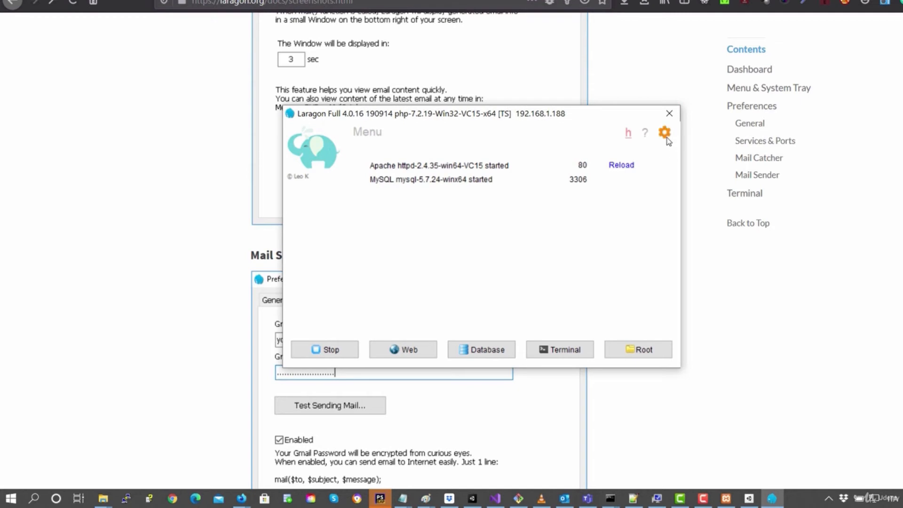
# In Preferences, enable Start All automatically alongside running at Windows startup.
pyautogui.click(664, 133)
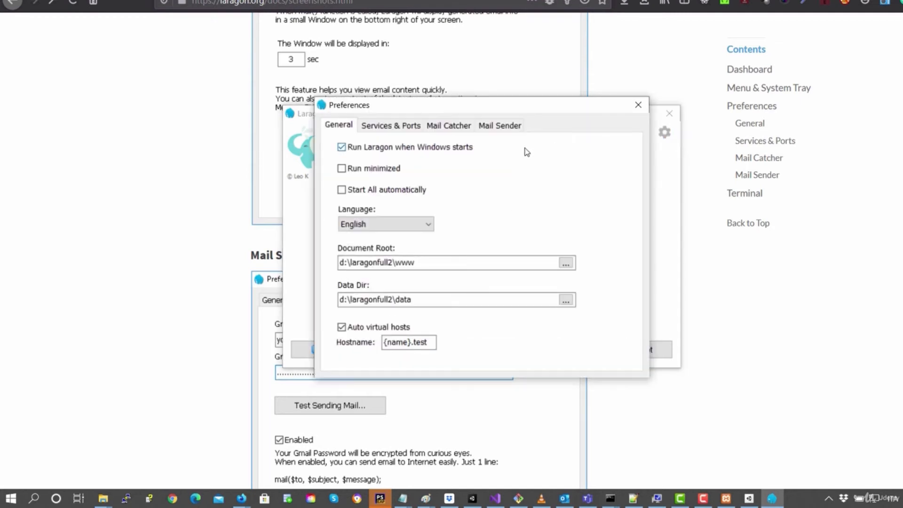
pyautogui.moveTo(408, 319)
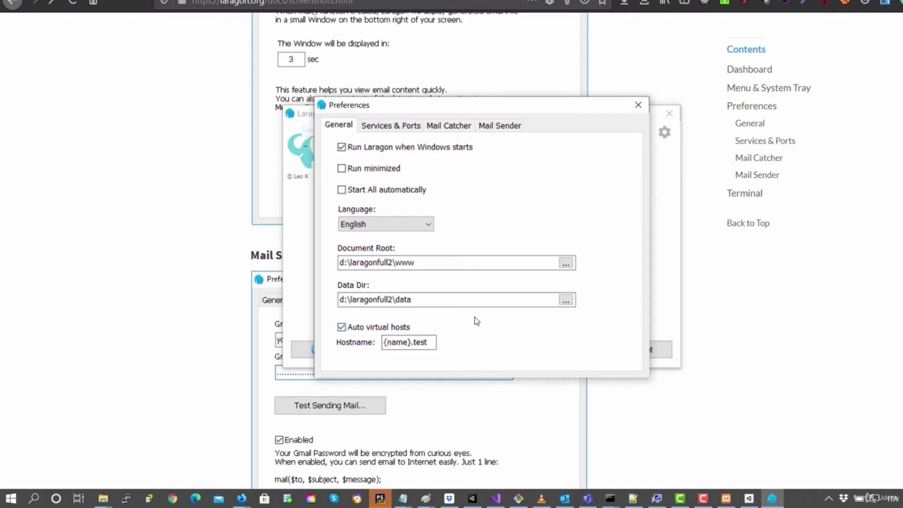
pyautogui.click(415, 263)
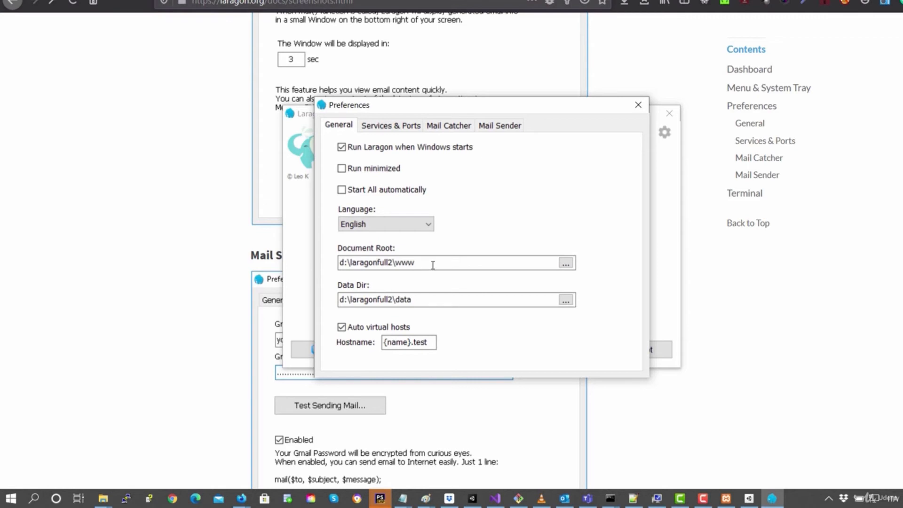
pyautogui.moveTo(471, 338)
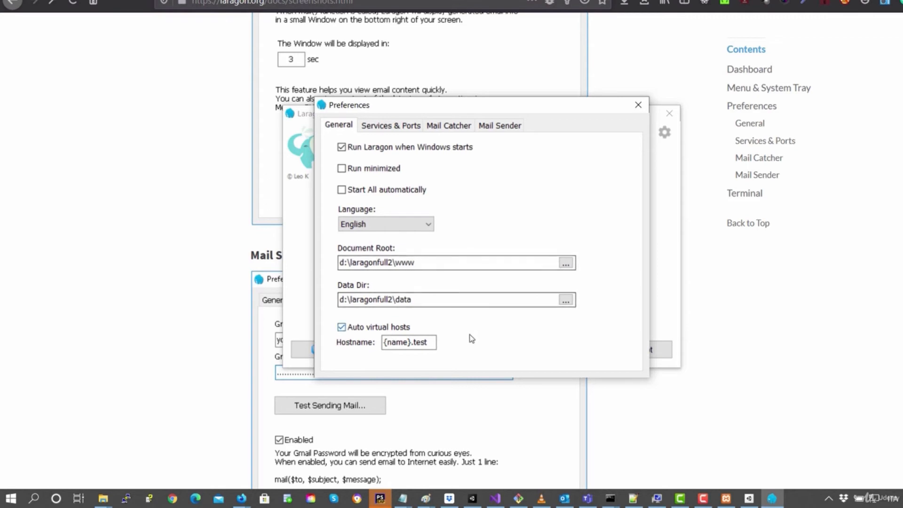
pyautogui.click(407, 342)
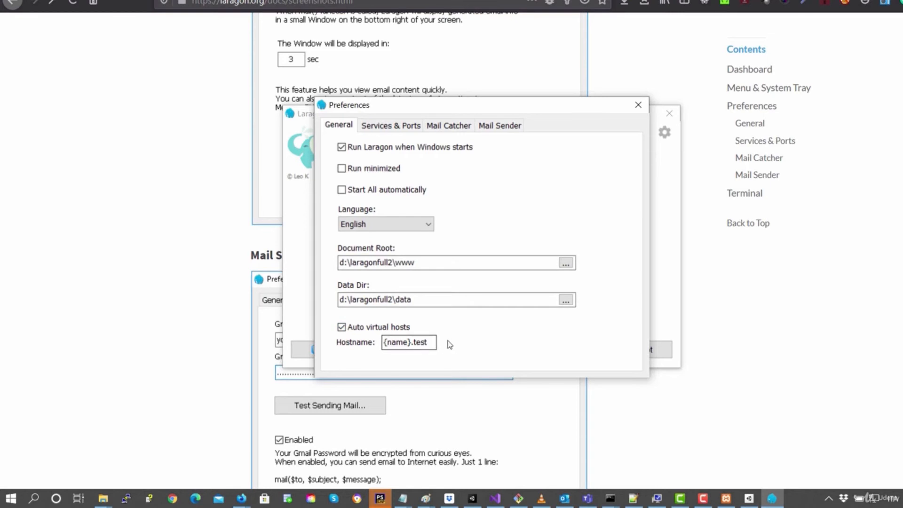
pyautogui.moveTo(467, 142)
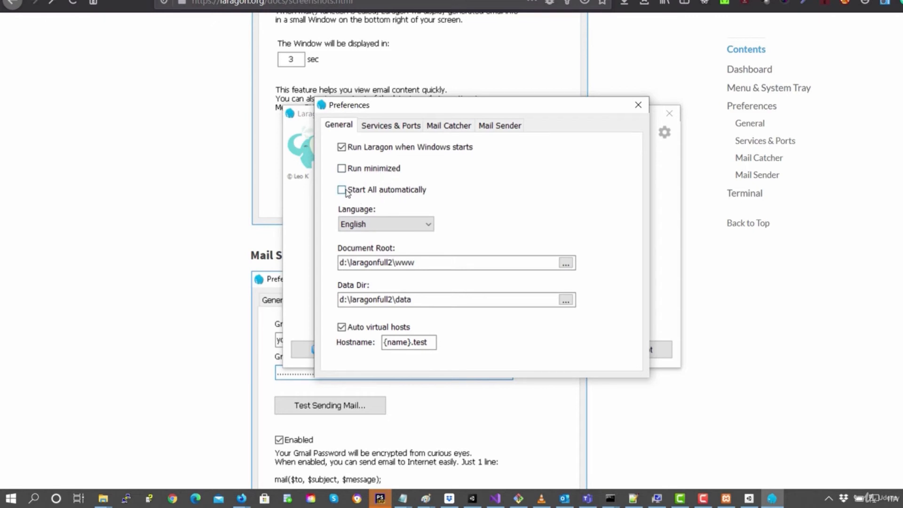
pyautogui.click(341, 189)
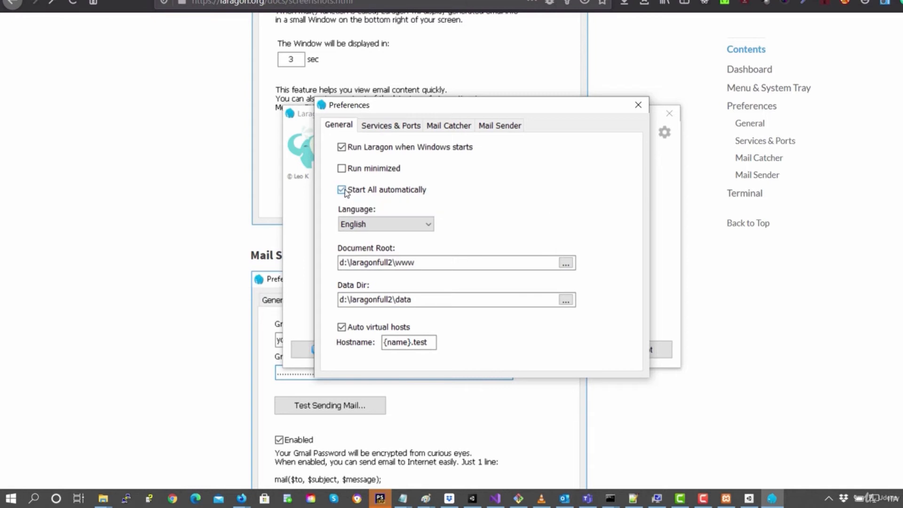
pyautogui.click(391, 125)
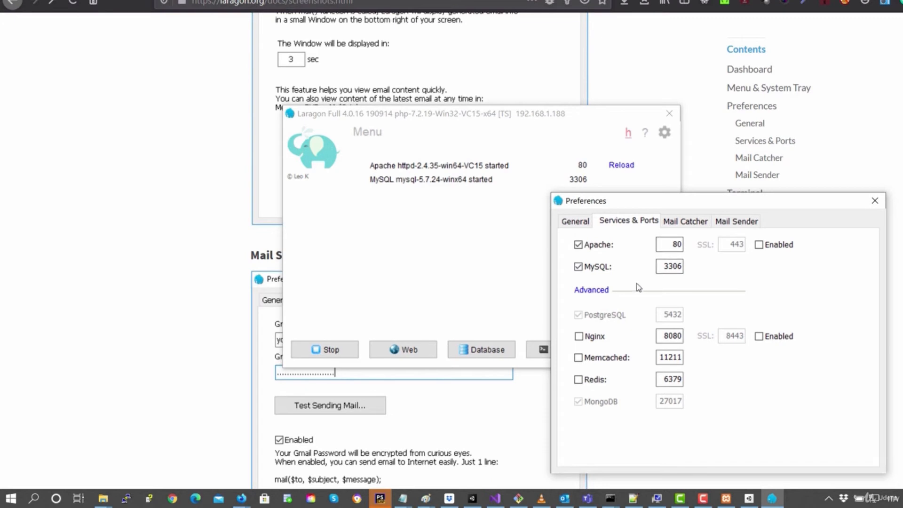
pyautogui.moveTo(708, 205)
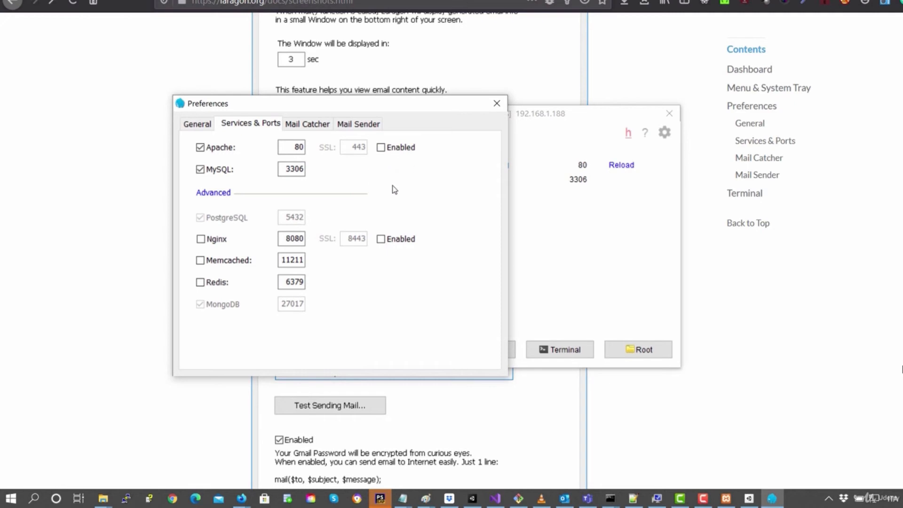
# In Services & Ports, set Apache's port to 80 and enable its SSL port 443.
pyautogui.click(291, 147)
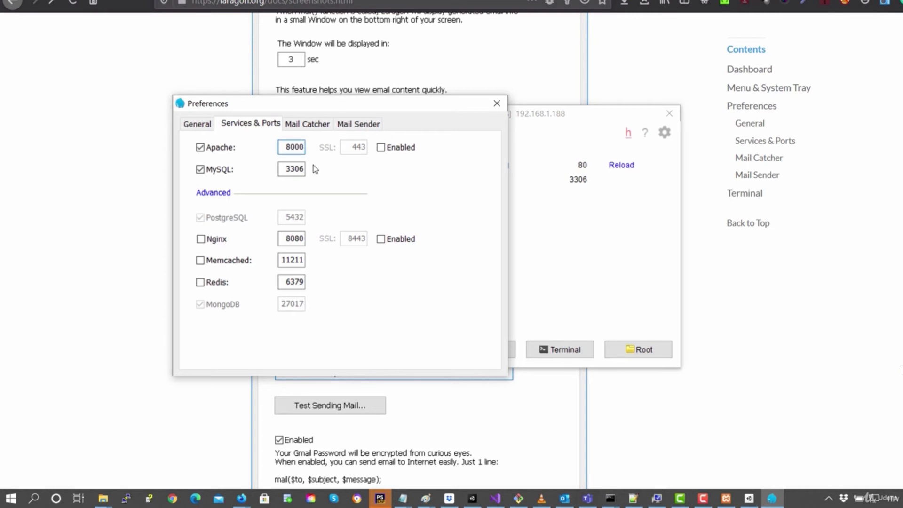
pyautogui.click(290, 169)
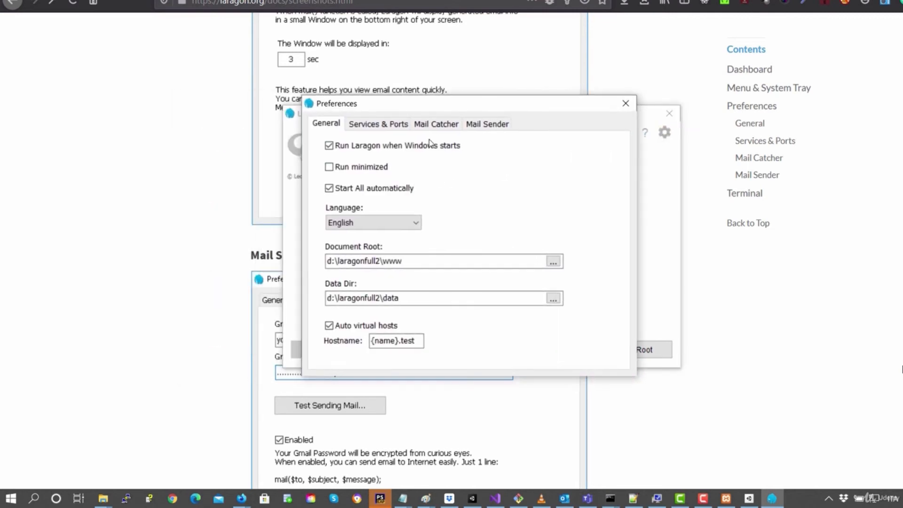
pyautogui.click(378, 124)
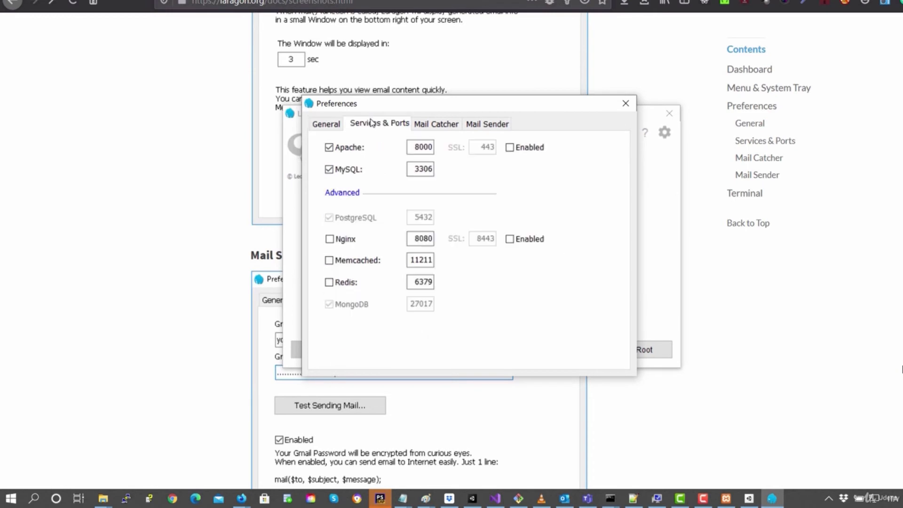
pyautogui.click(420, 147)
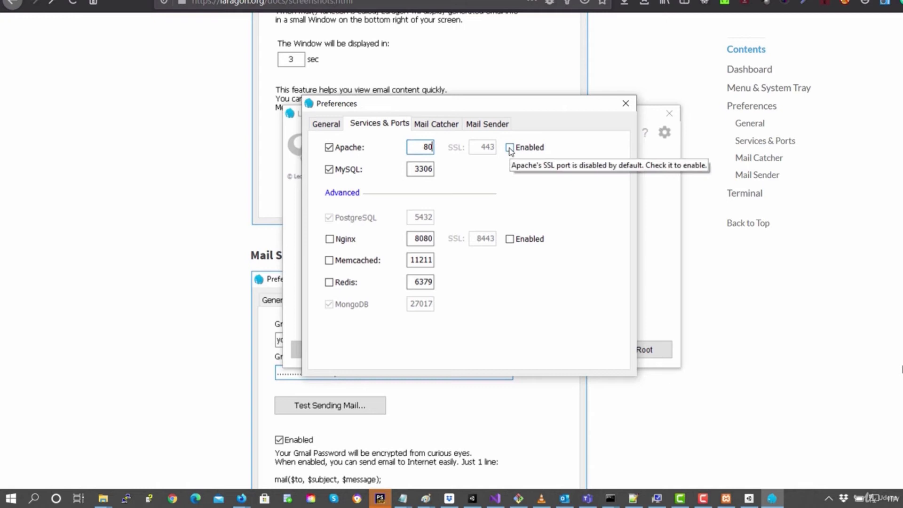
pyautogui.moveTo(513, 158)
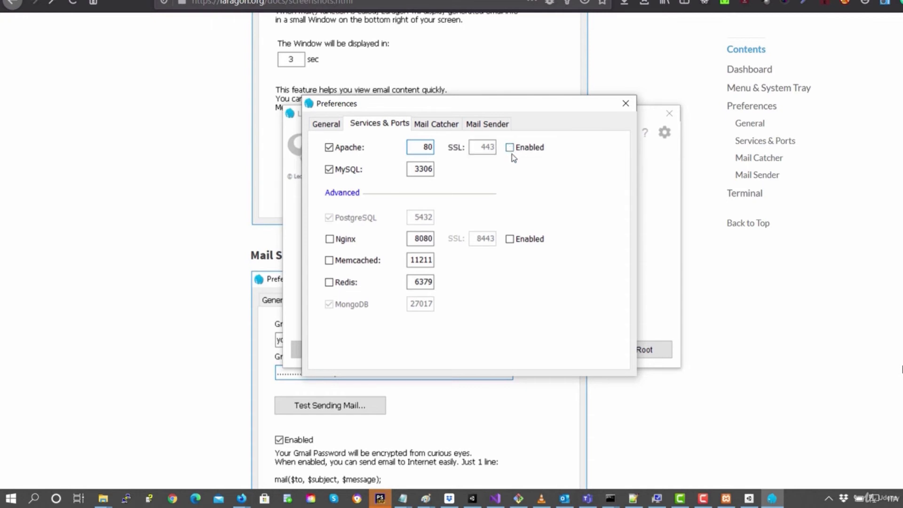
pyautogui.click(508, 147)
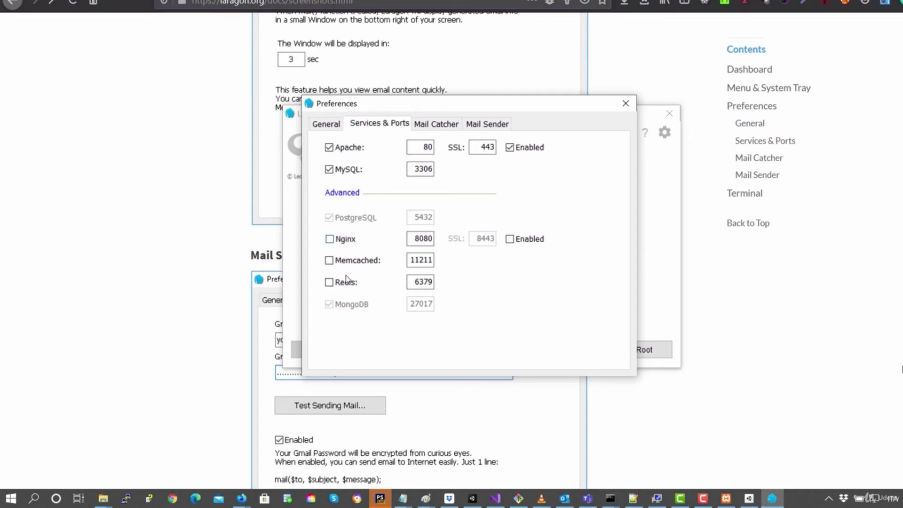
pyautogui.moveTo(435, 229)
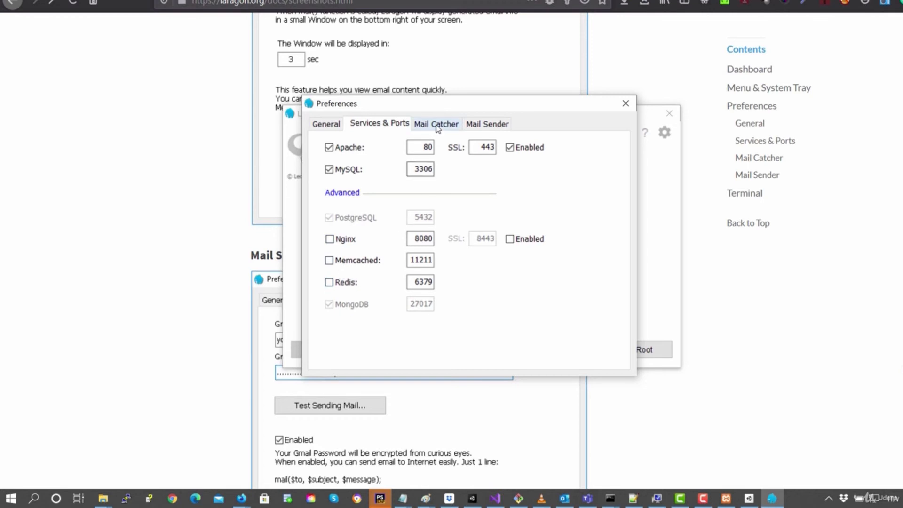
# Review the Mail Catcher and Mail Sender settings, close Preferences and restart the services.
pyautogui.click(436, 124)
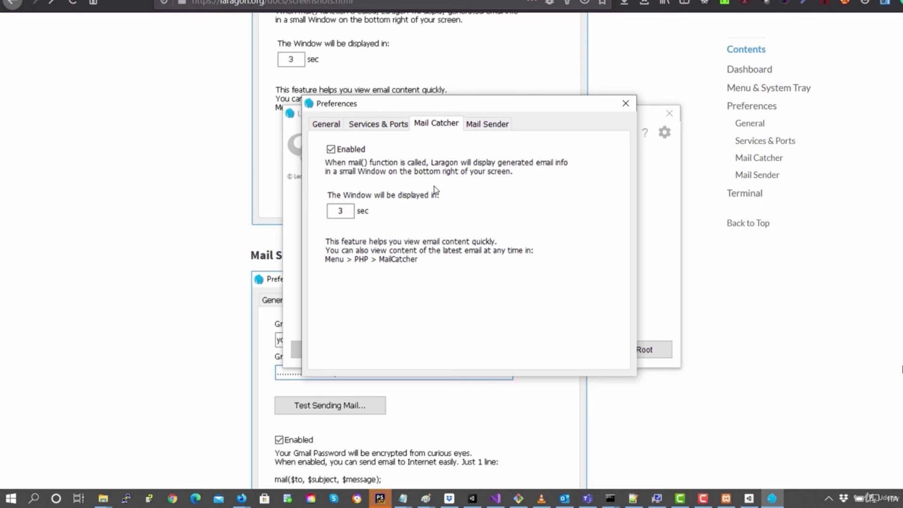
pyautogui.moveTo(442, 148)
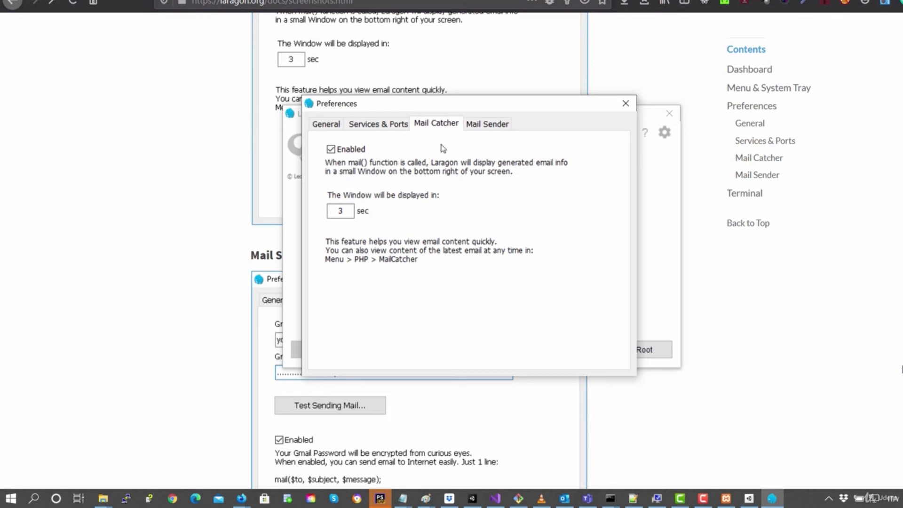
pyautogui.click(486, 123)
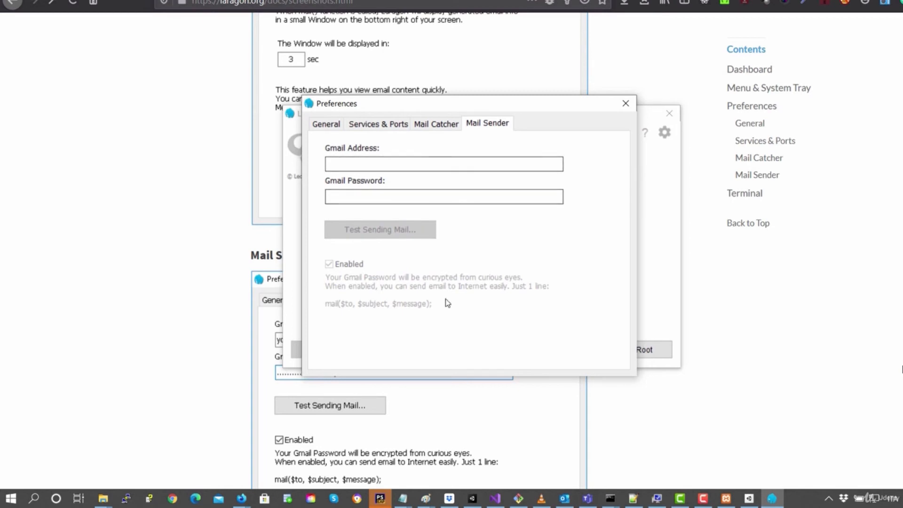
pyautogui.moveTo(467, 303)
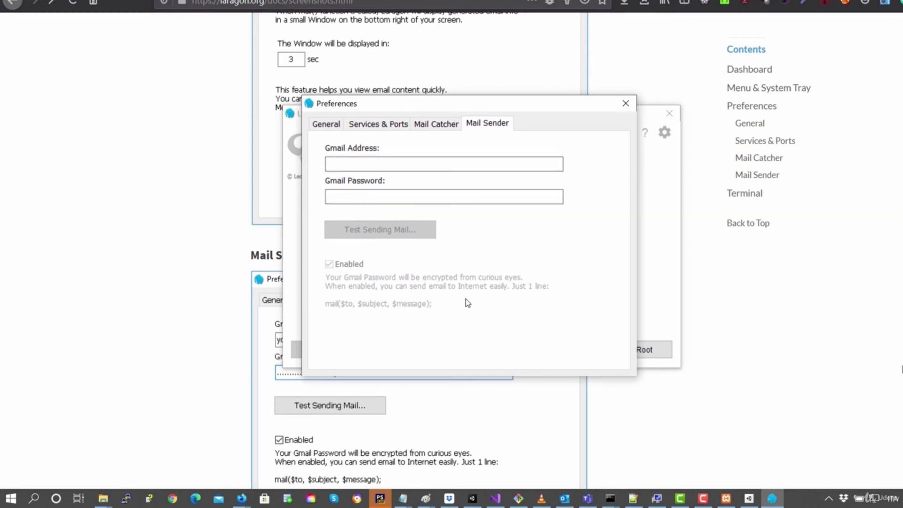
pyautogui.moveTo(439, 178)
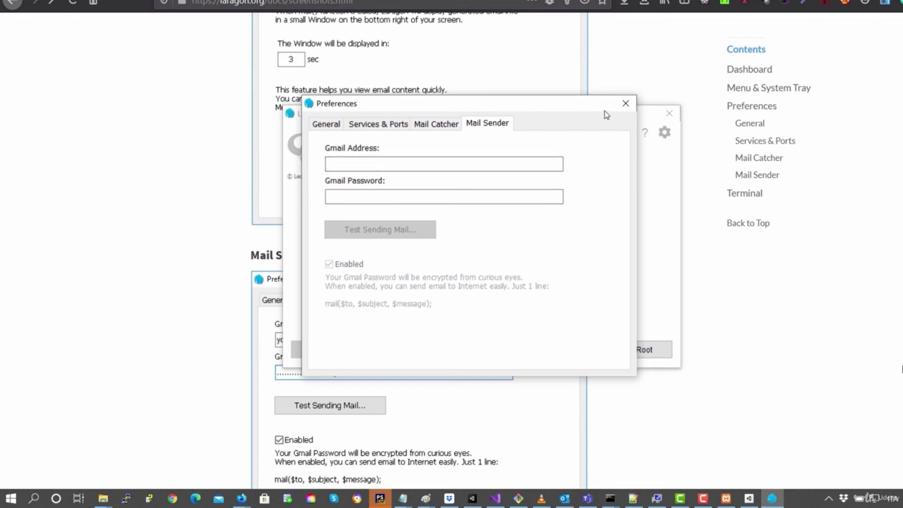
pyautogui.click(625, 104)
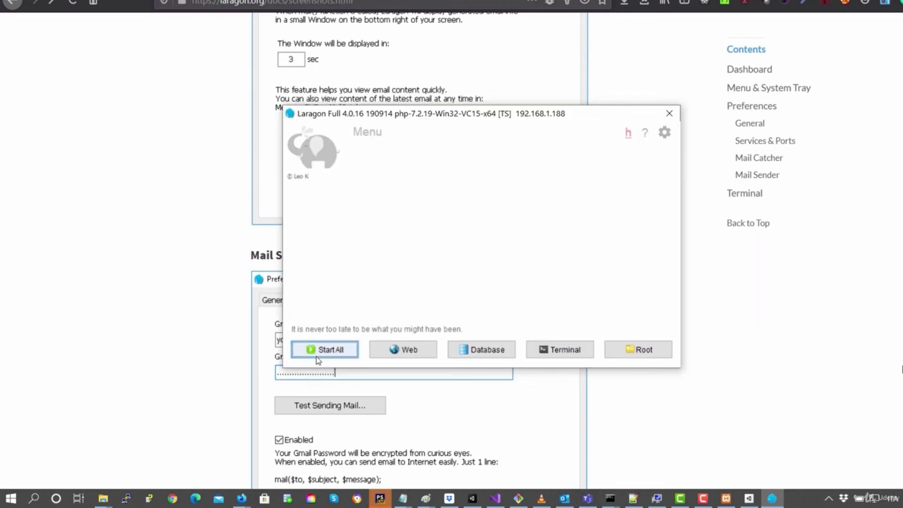
pyautogui.click(324, 349)
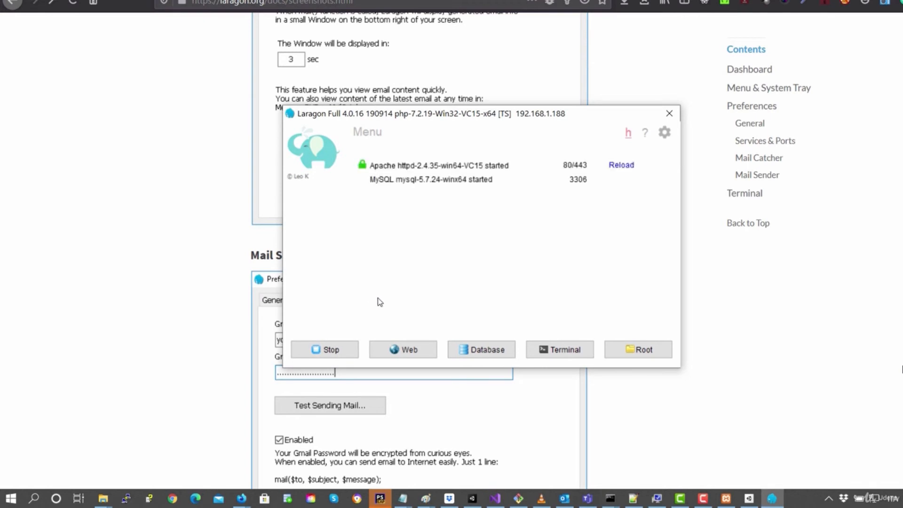
pyautogui.moveTo(537, 204)
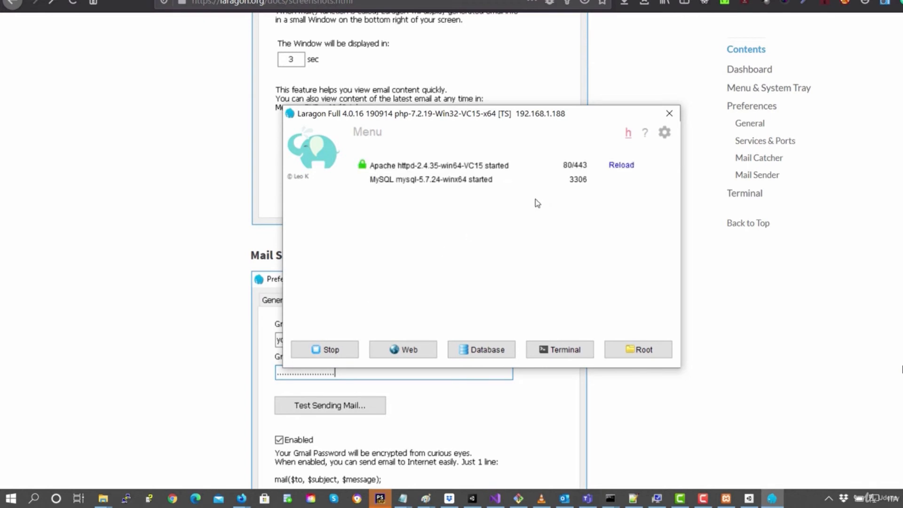
# View the Laragon localhost welcome page in the browser via the Web button.
pyautogui.click(402, 350)
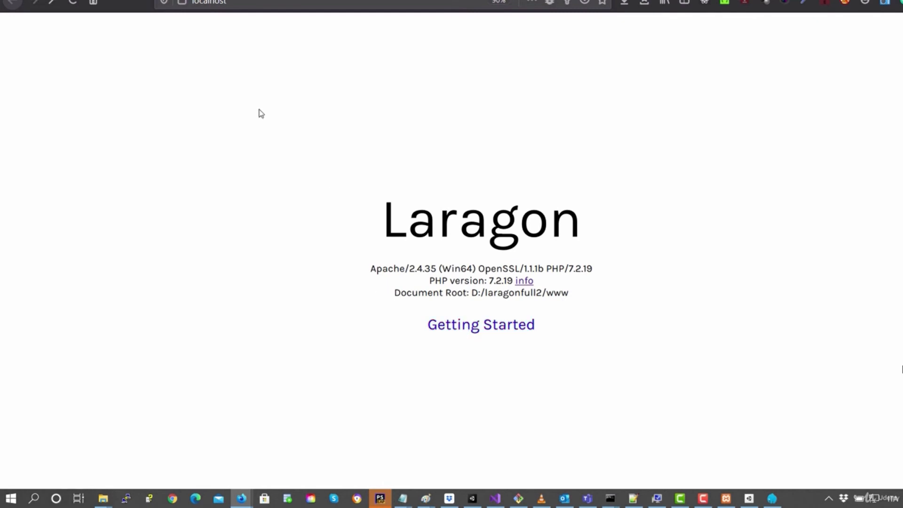
pyautogui.moveTo(765, 497)
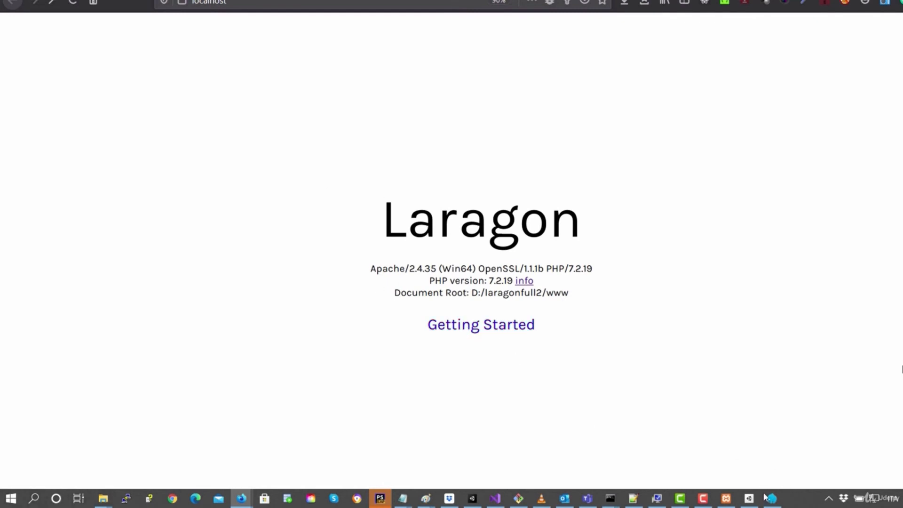
# Look through the Laragon tray options and bring the main window back in front.
pyautogui.click(827, 498)
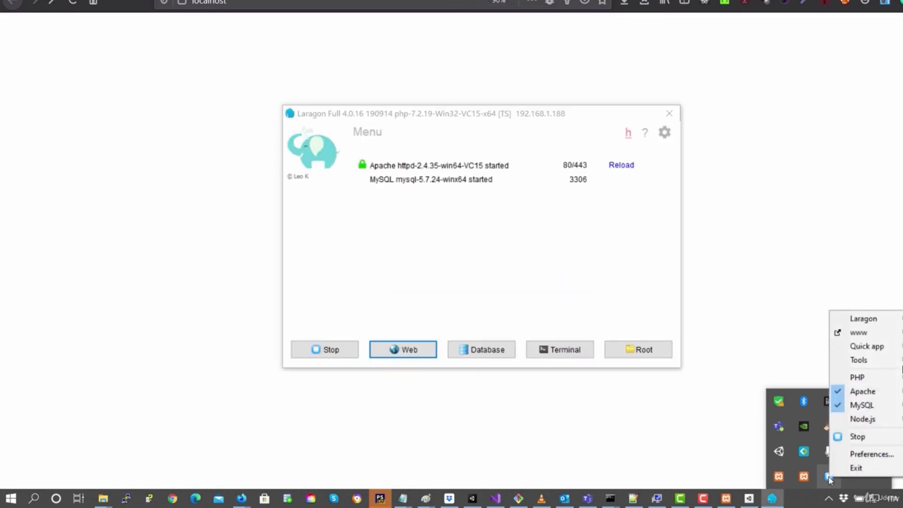
pyautogui.moveTo(863, 319)
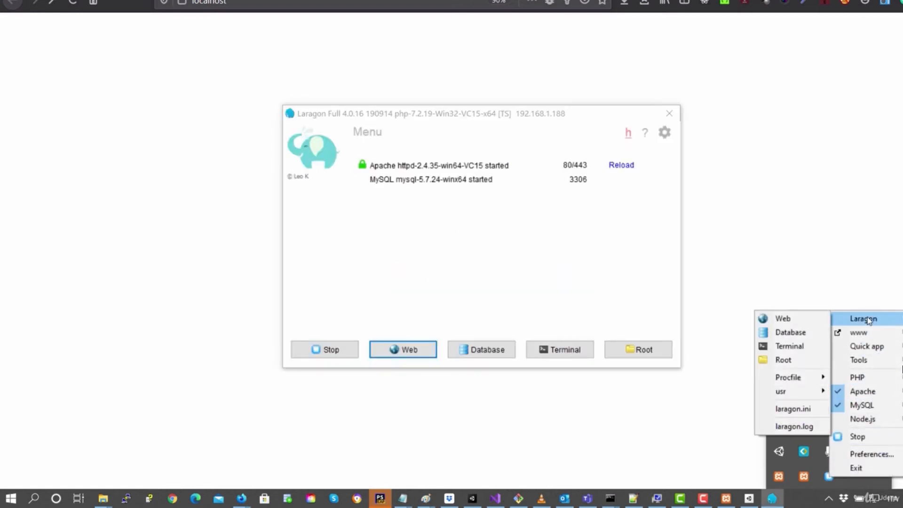
pyautogui.click(504, 249)
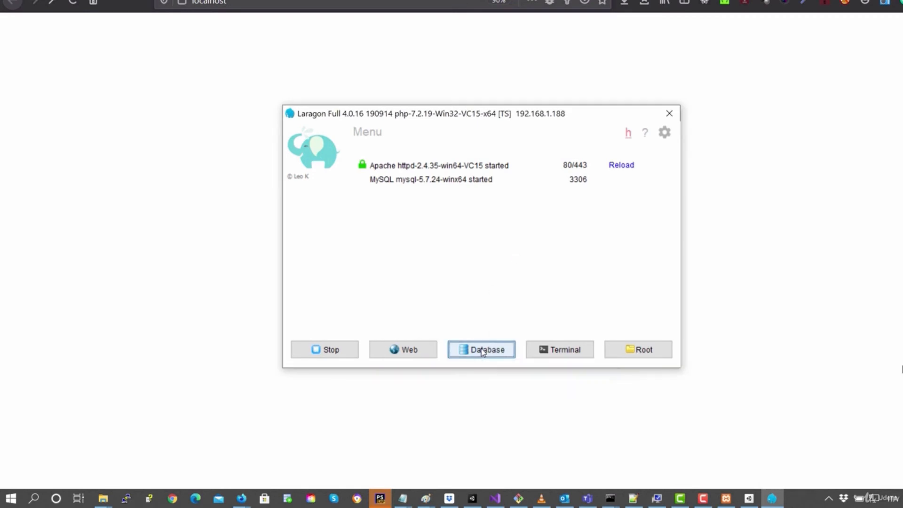
# Launch HeidiSQL from Laragon and connect to the Laragon session on localhost.
pyautogui.click(481, 350)
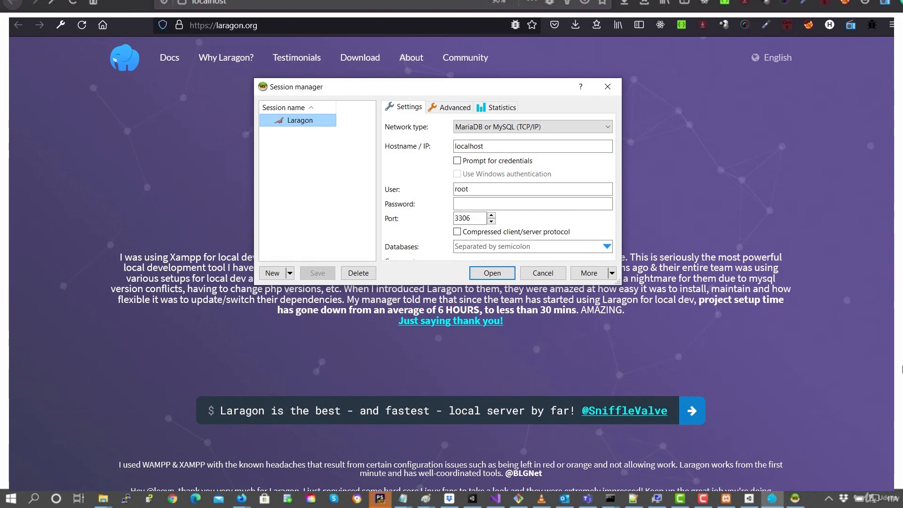
pyautogui.click(491, 272)
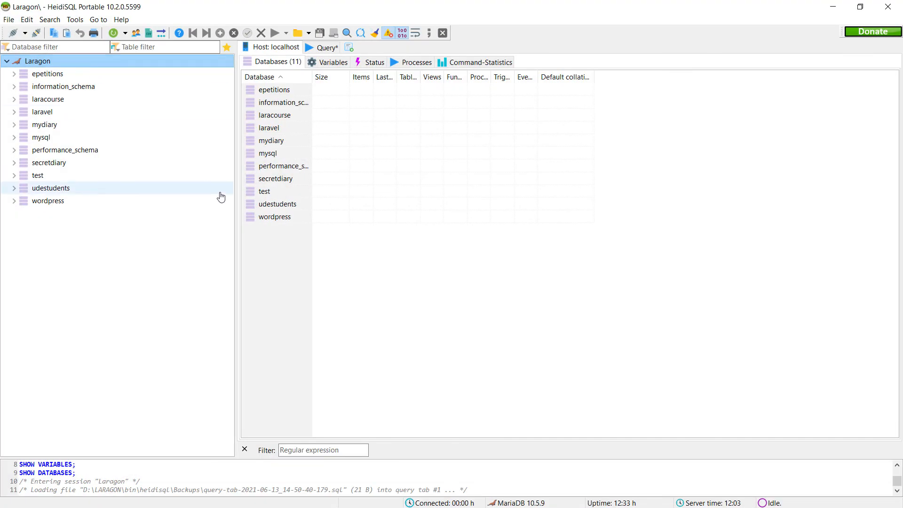
# Create a new database named mydiary with the utf8_general_ci collation.
pyautogui.click(38, 61)
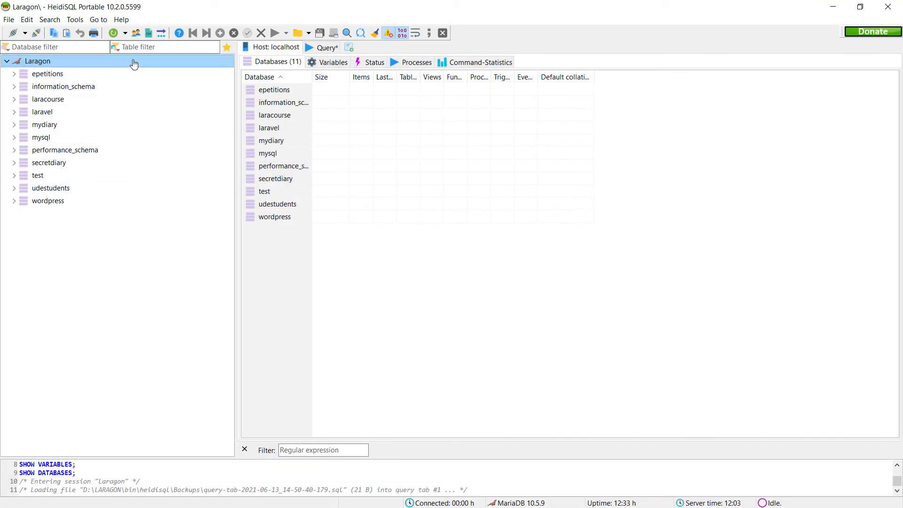
pyautogui.rightClick(37, 60)
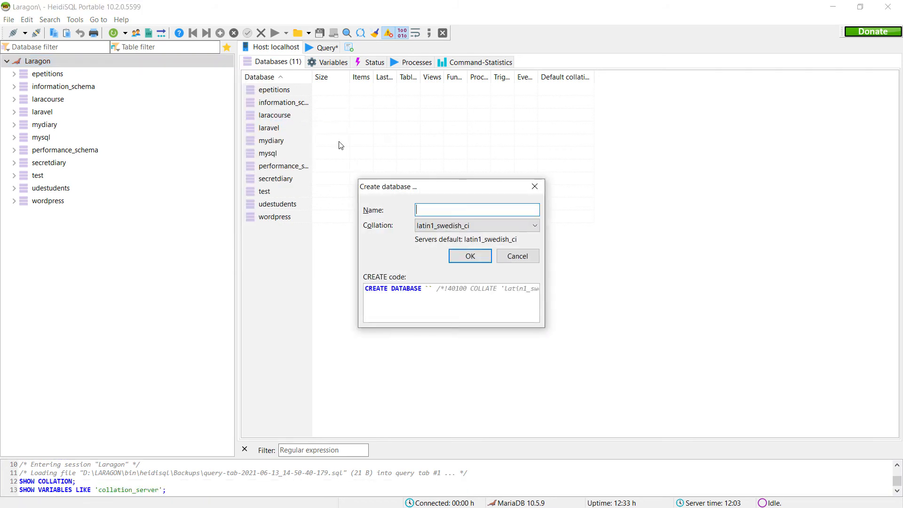
pyautogui.write('m')
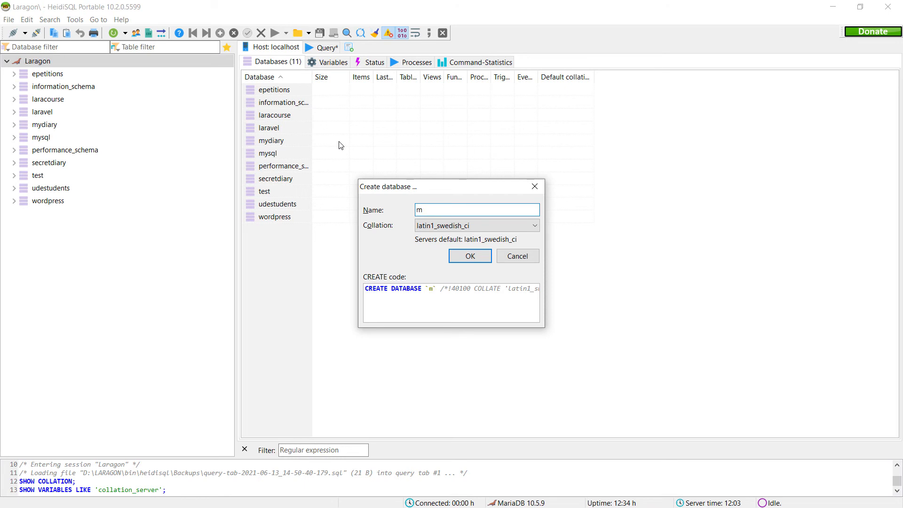
pyautogui.write('ydia')
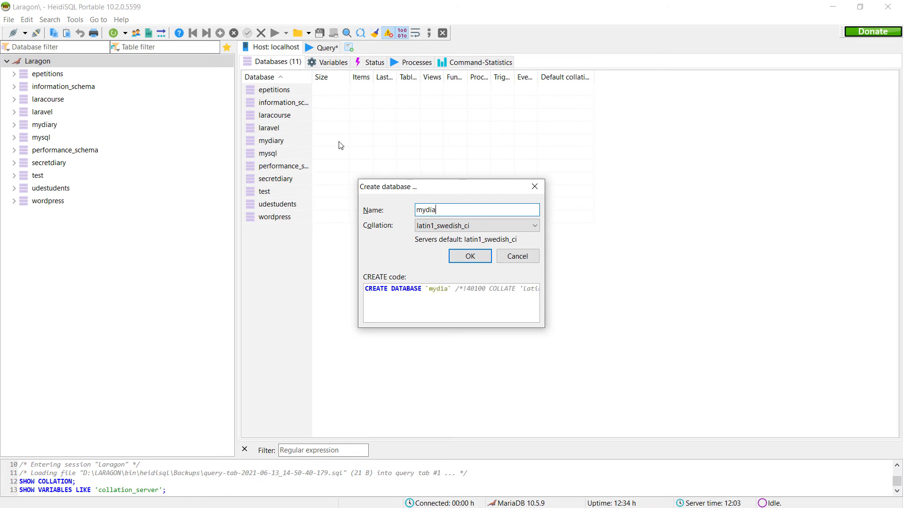
pyautogui.click(534, 225)
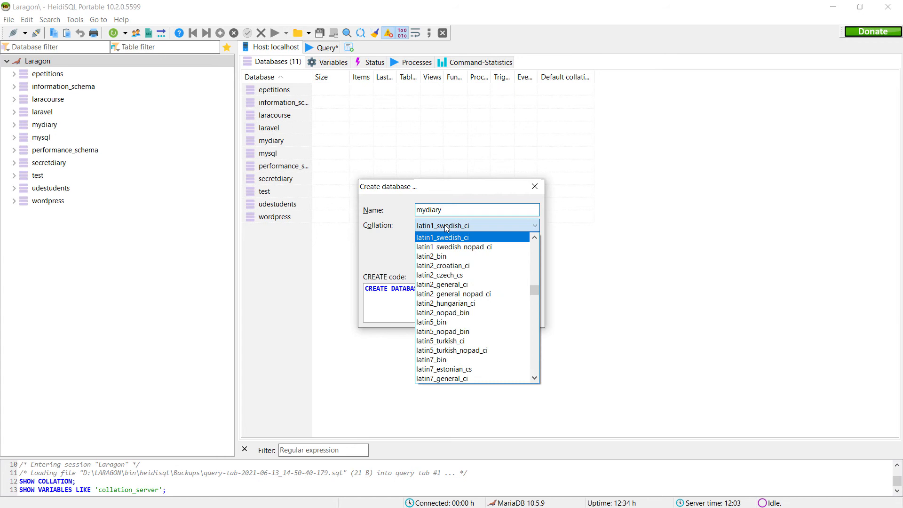
pyautogui.scroll(-3)
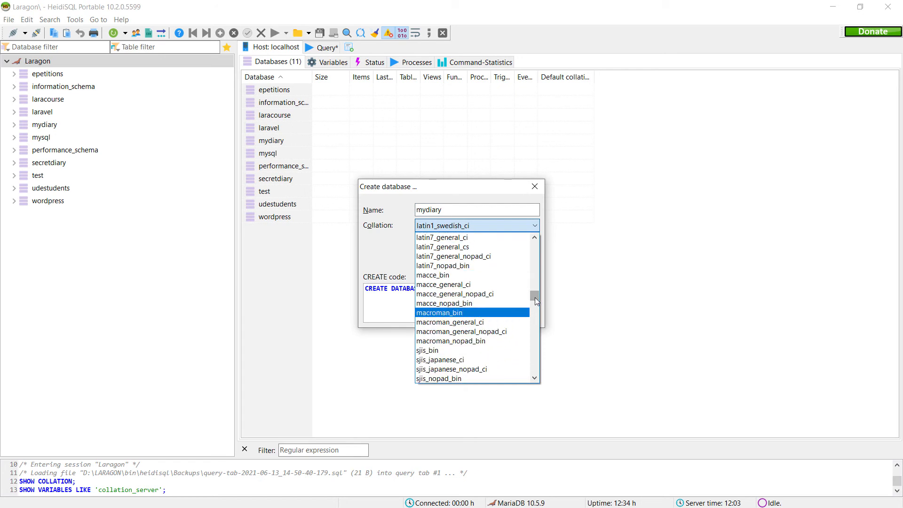
pyautogui.scroll(-3)
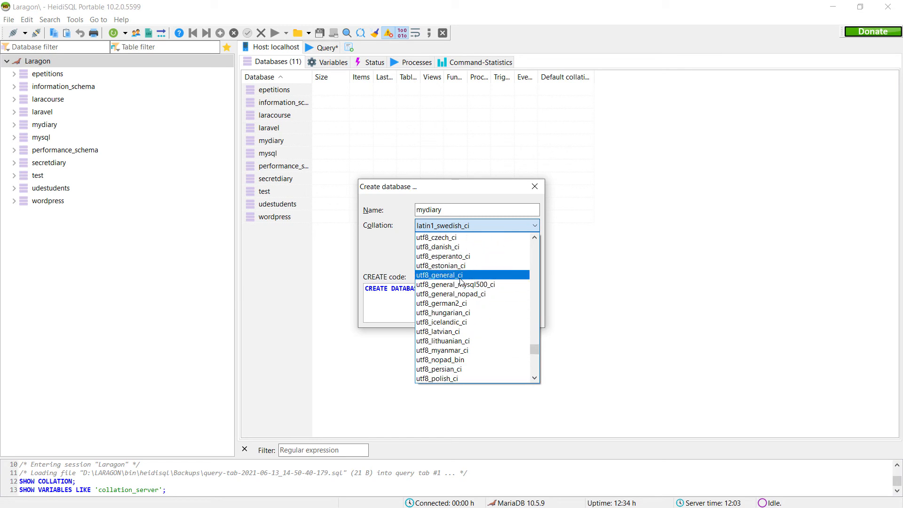
pyautogui.click(440, 274)
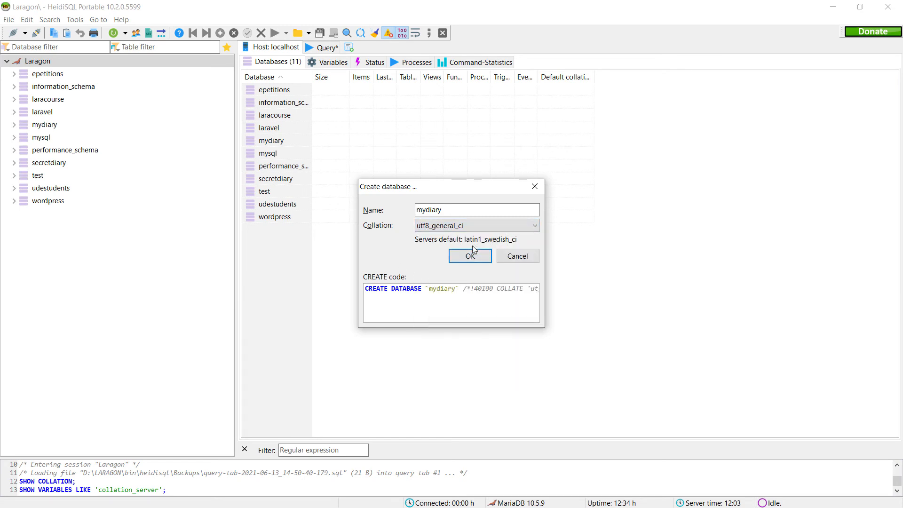
pyautogui.moveTo(468, 256)
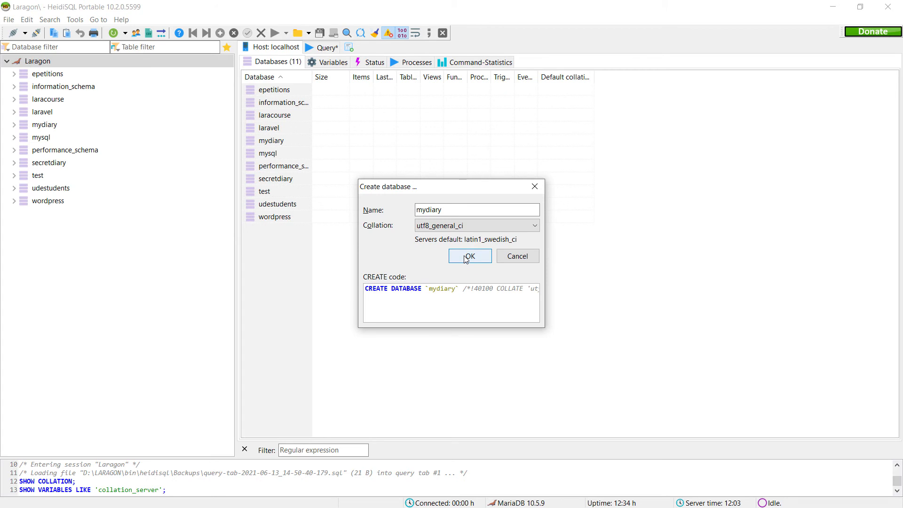
pyautogui.click(468, 256)
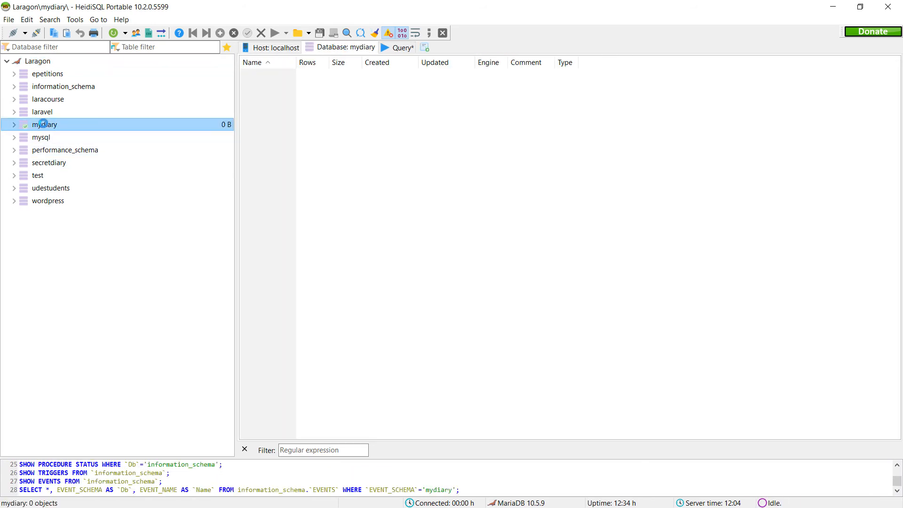
# Start a new table named test in the mydiary database.
pyautogui.rightClick(43, 124)
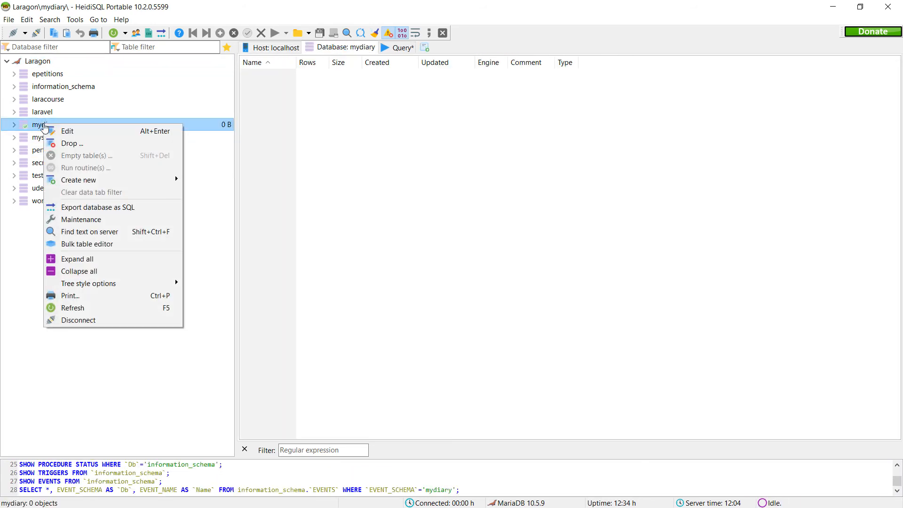
pyautogui.click(78, 180)
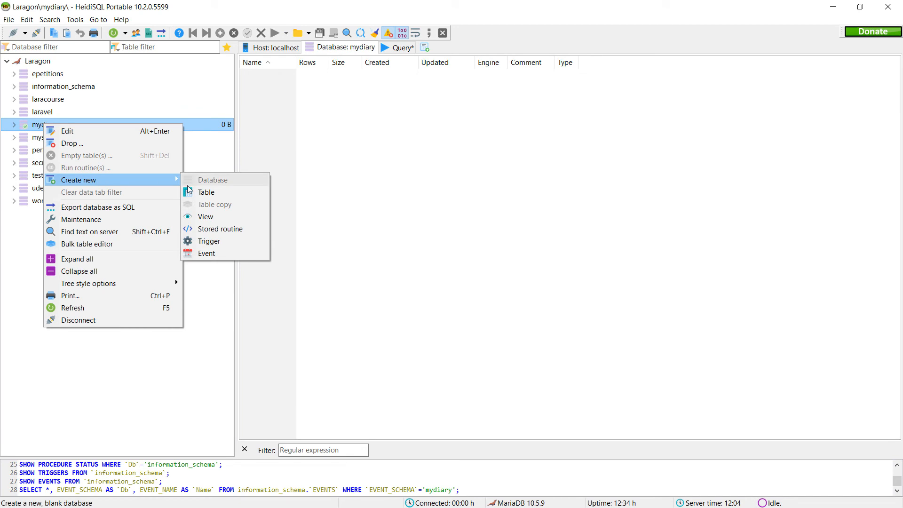
pyautogui.moveTo(206, 191)
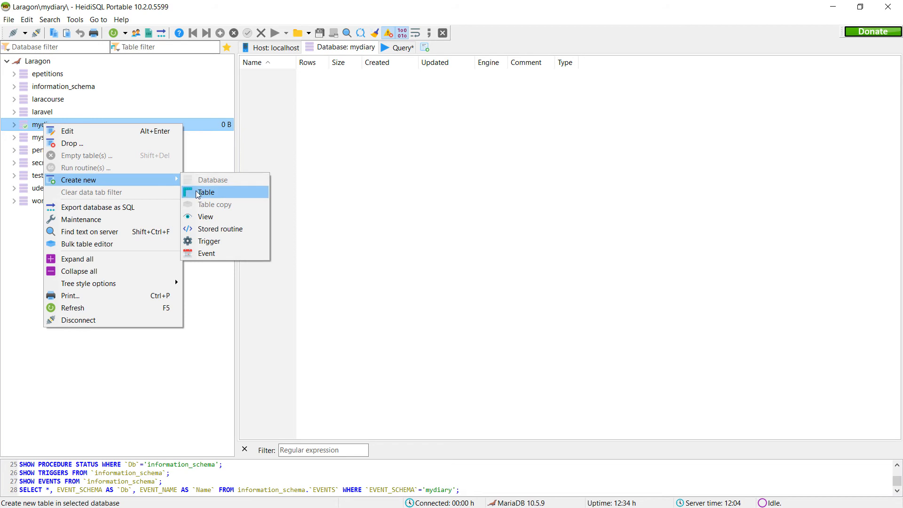
pyautogui.click(206, 192)
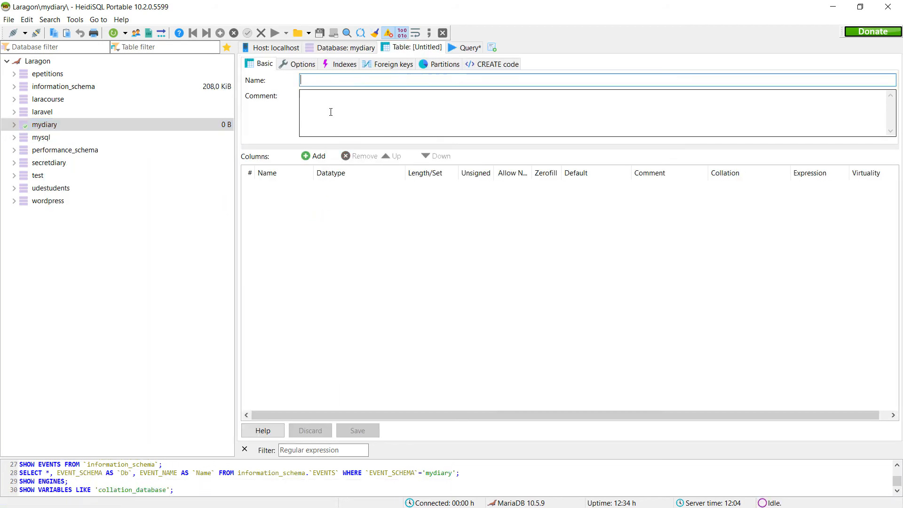
pyautogui.write('test')
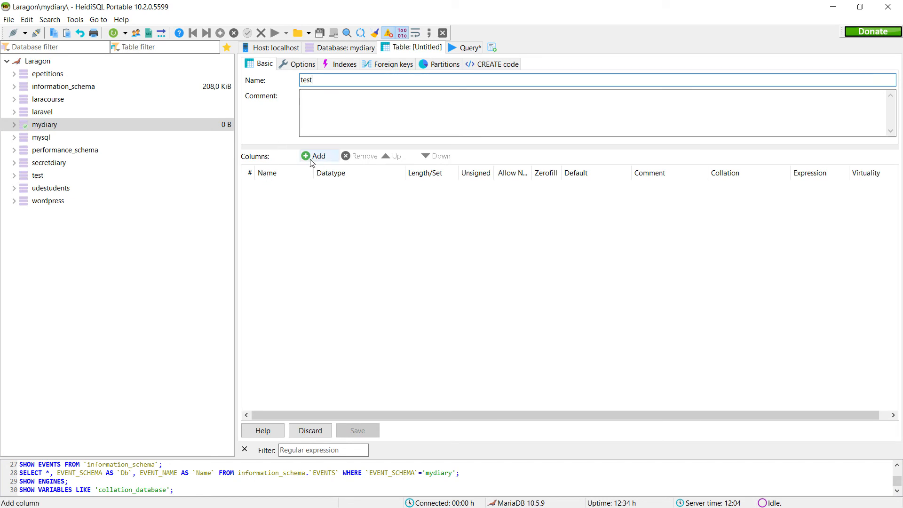
# Add an unsigned id column with AUTO_INCREMENT default as the primary key.
pyautogui.click(314, 155)
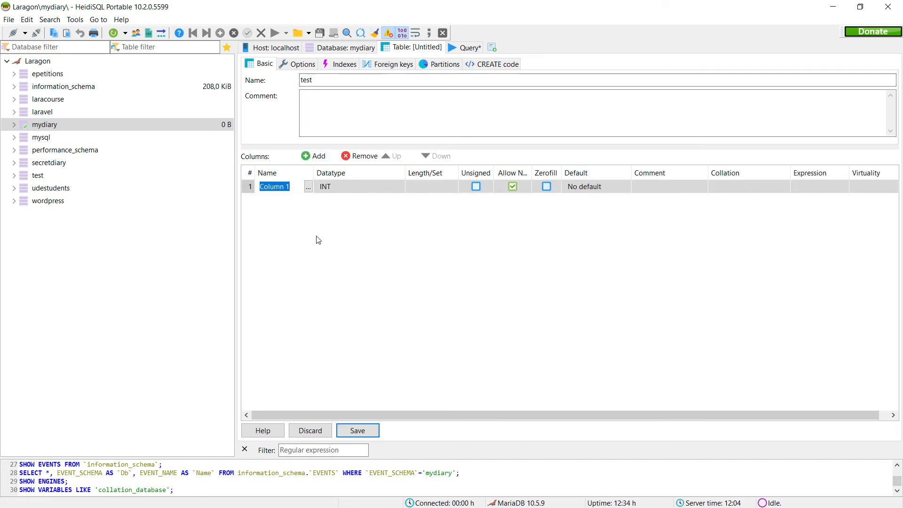
pyautogui.write('id')
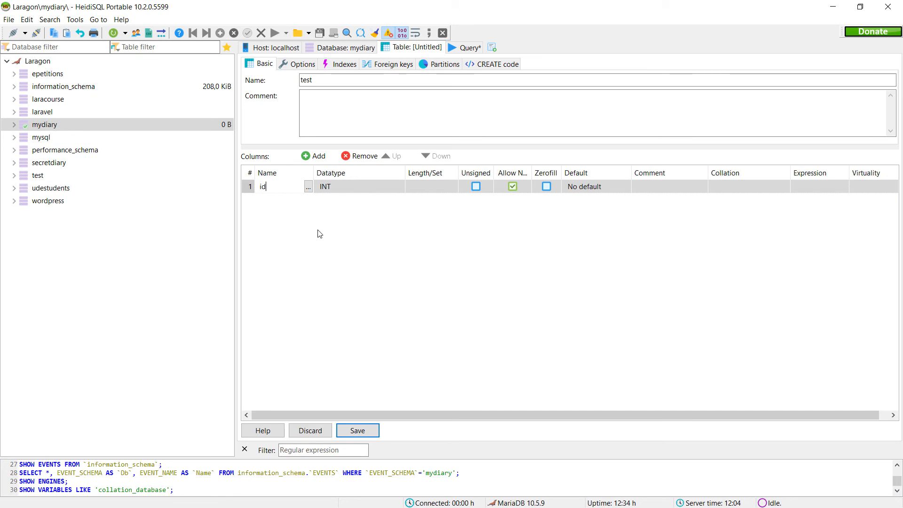
pyautogui.moveTo(409, 209)
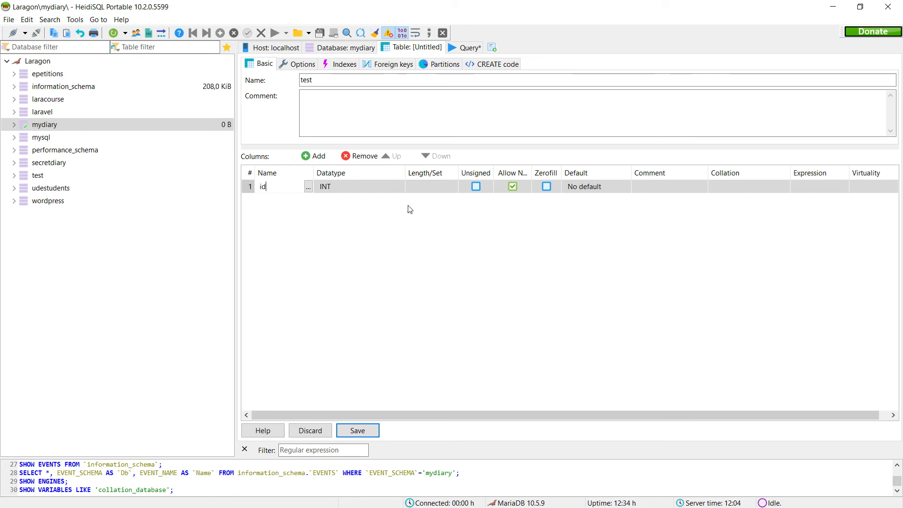
pyautogui.click(474, 187)
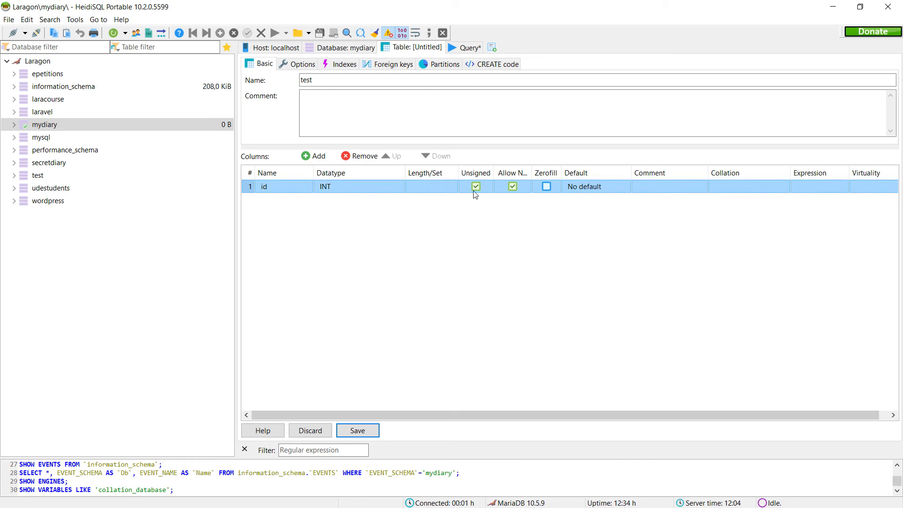
pyautogui.moveTo(605, 193)
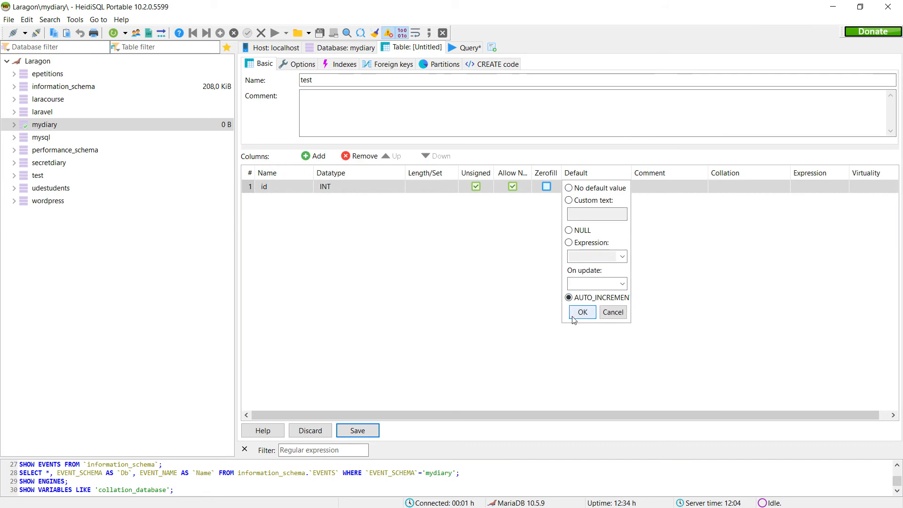
pyautogui.click(581, 311)
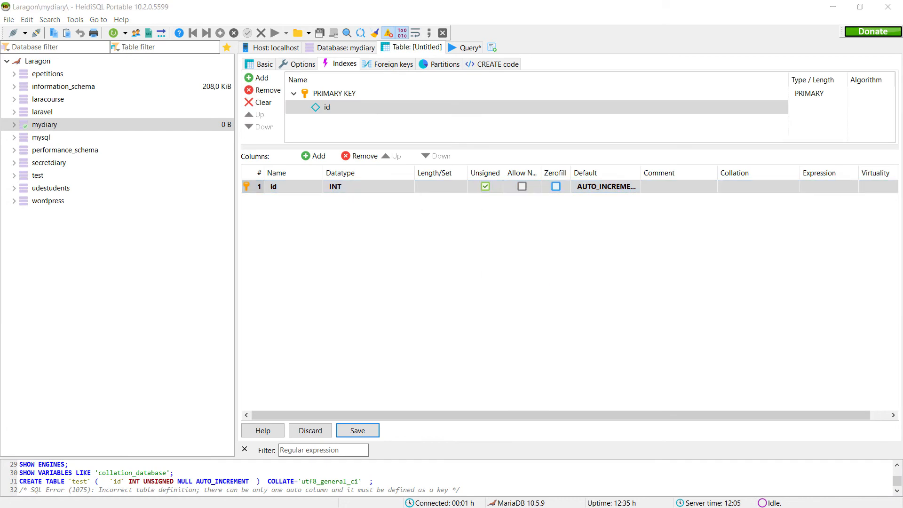
pyautogui.moveTo(358, 430)
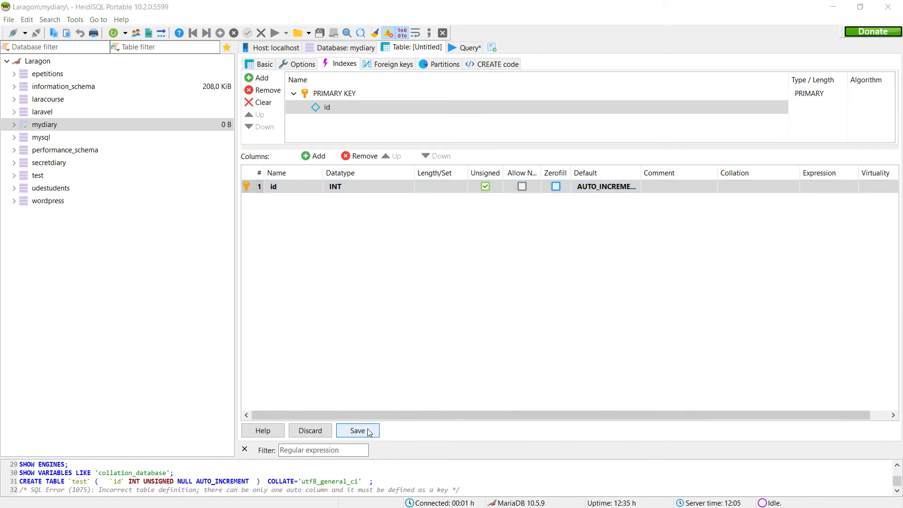
# Save the test table and review the id column's default value options unchanged.
pyautogui.click(358, 430)
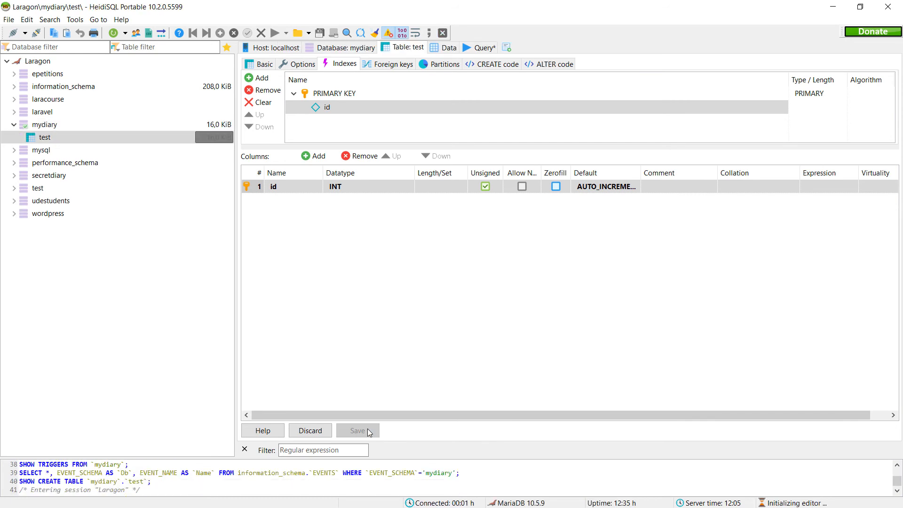
pyautogui.click(358, 430)
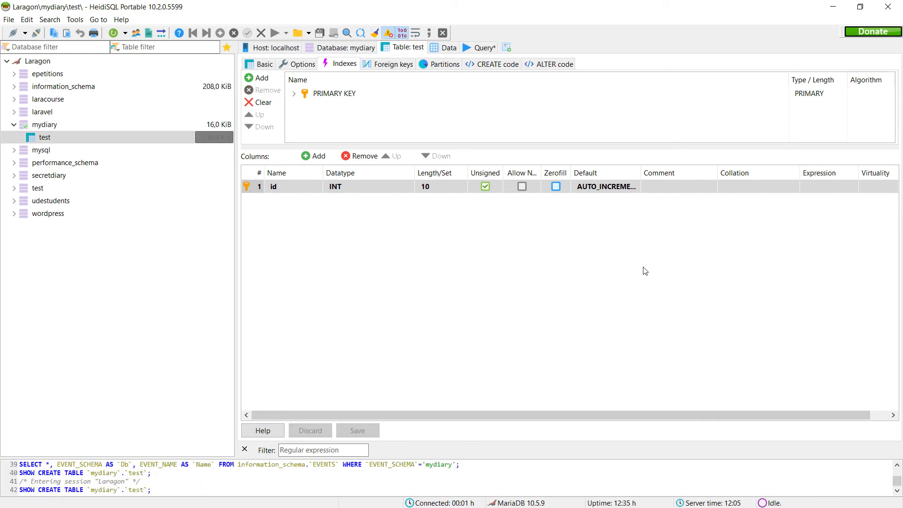
pyautogui.moveTo(619, 230)
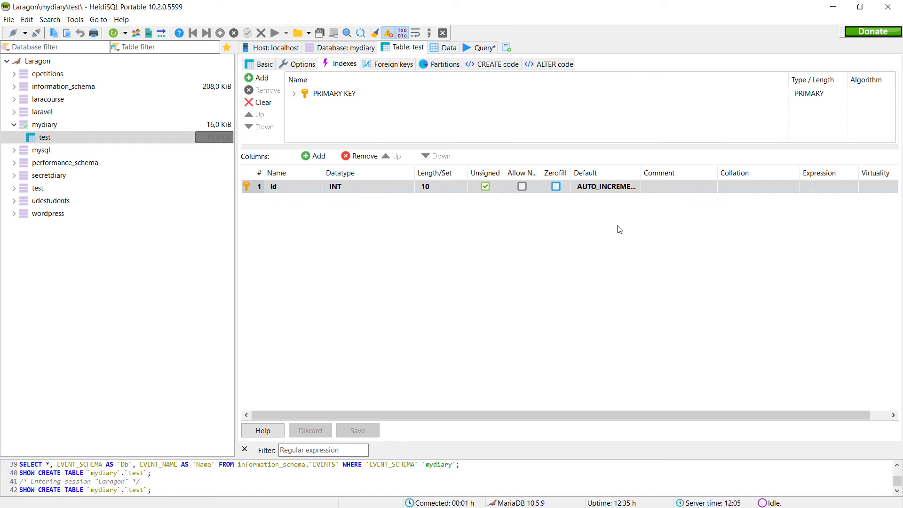
pyautogui.click(604, 186)
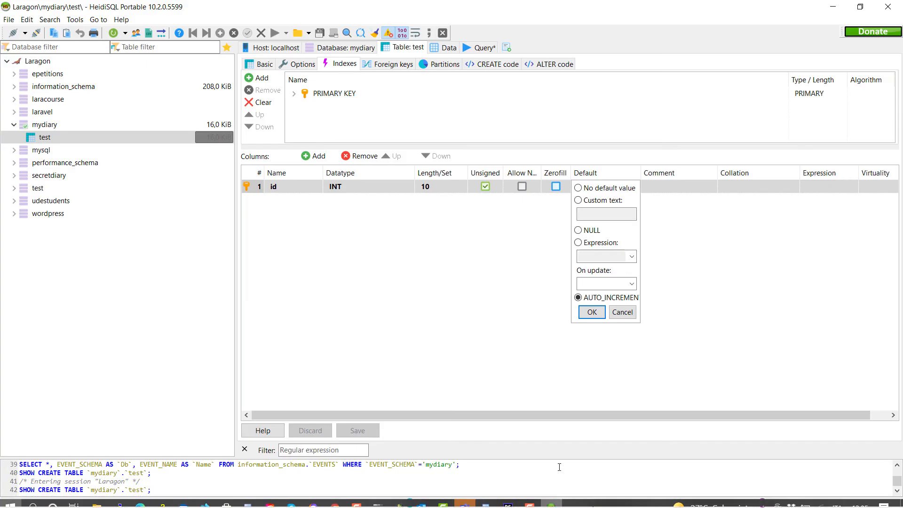
pyautogui.click(590, 311)
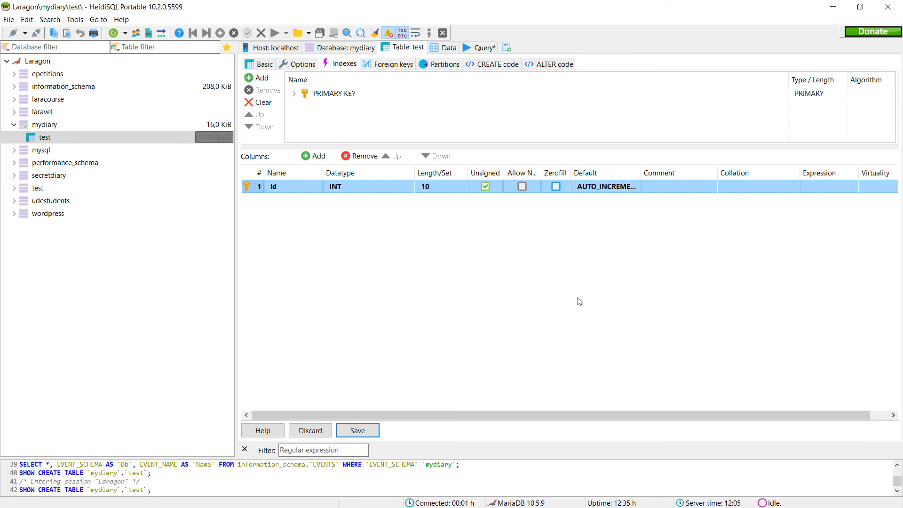
# Add a VARCHAR(50) name column, save the table and view its empty data rows.
pyautogui.click(314, 155)
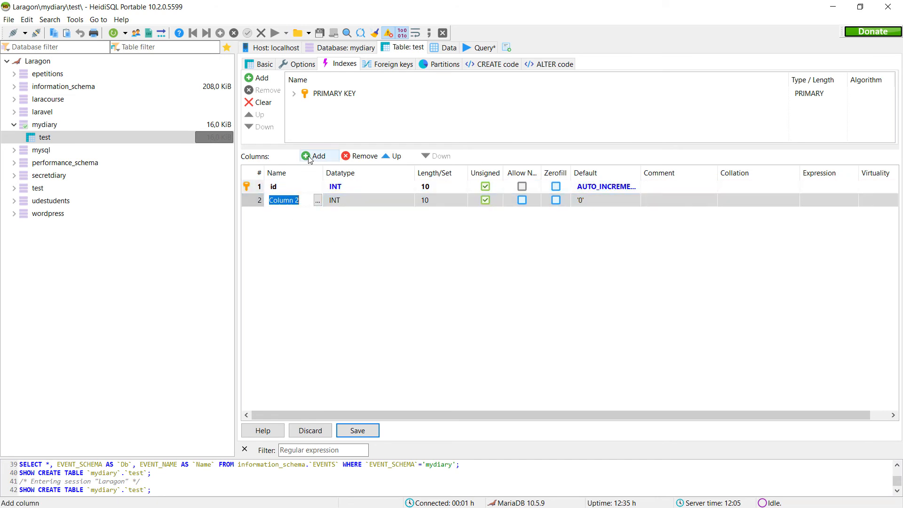
pyautogui.write('name')
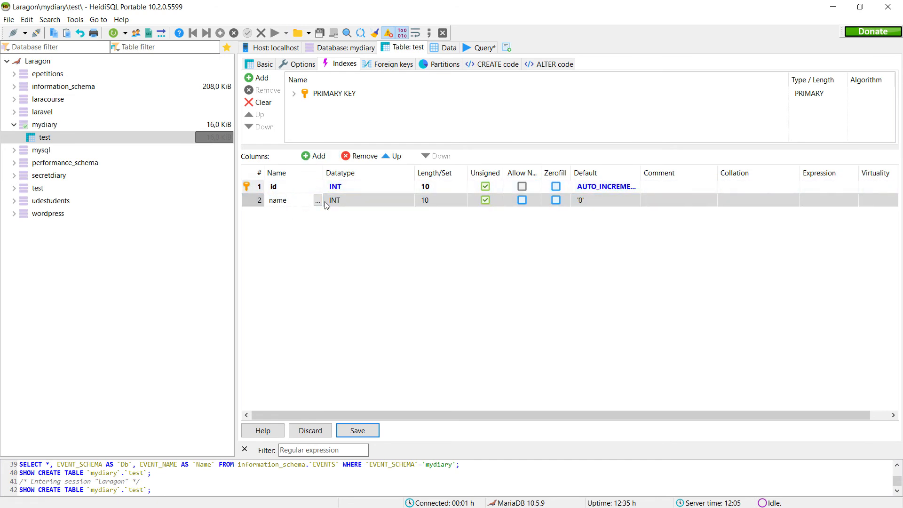
pyautogui.click(357, 199)
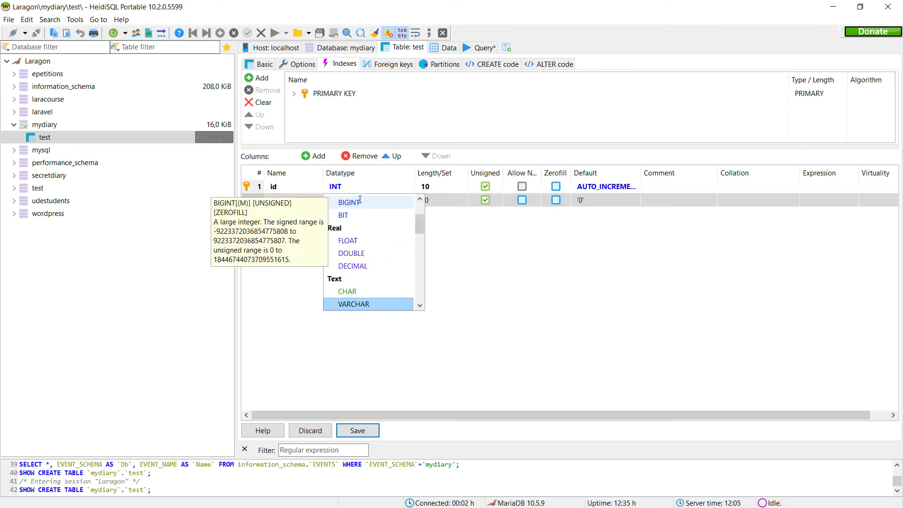
pyautogui.click(354, 304)
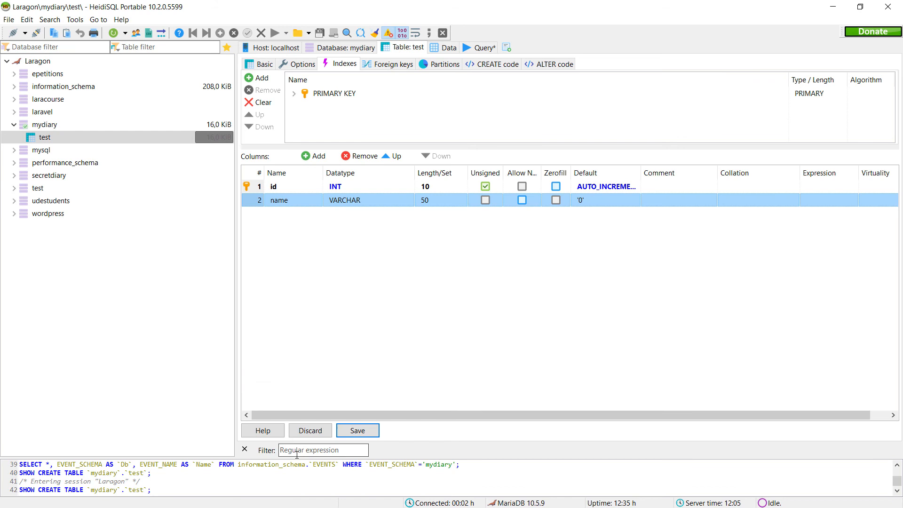
pyautogui.click(357, 430)
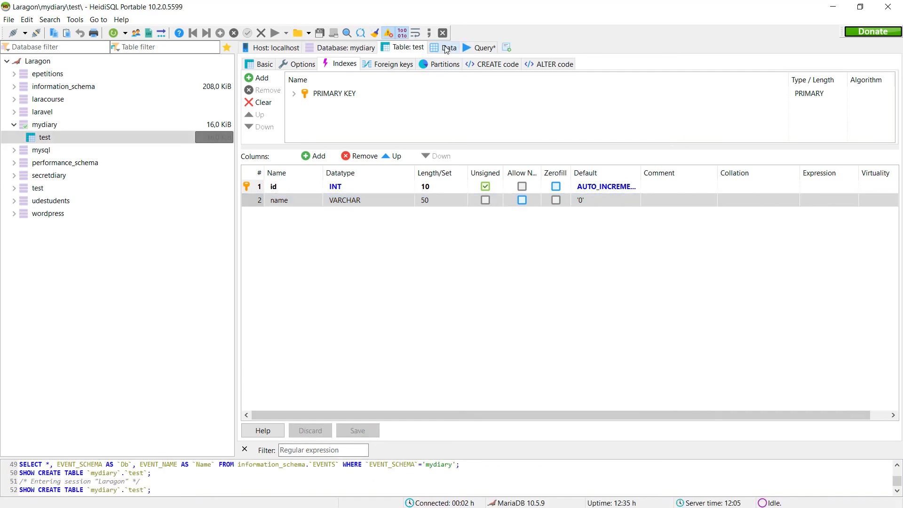
pyautogui.click(447, 47)
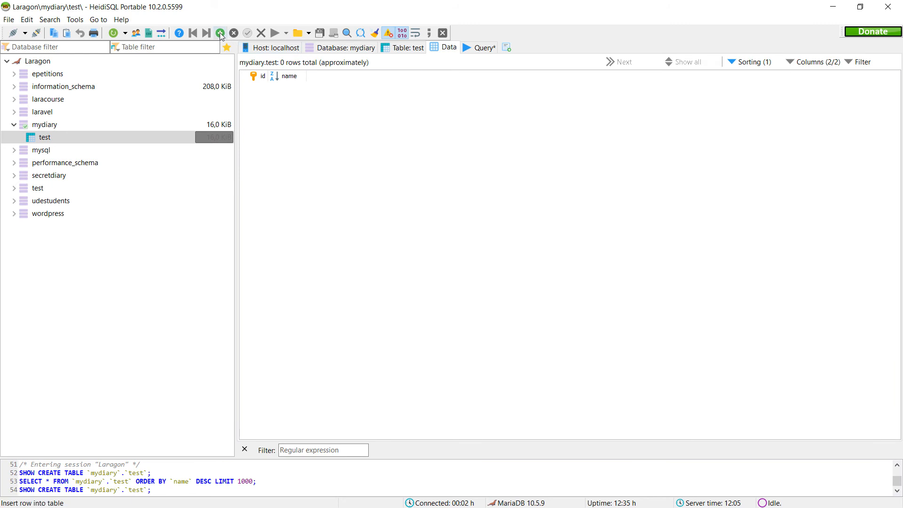
# Insert a row with name Hidran into test and post it, receiving id 1.
pyautogui.click(220, 33)
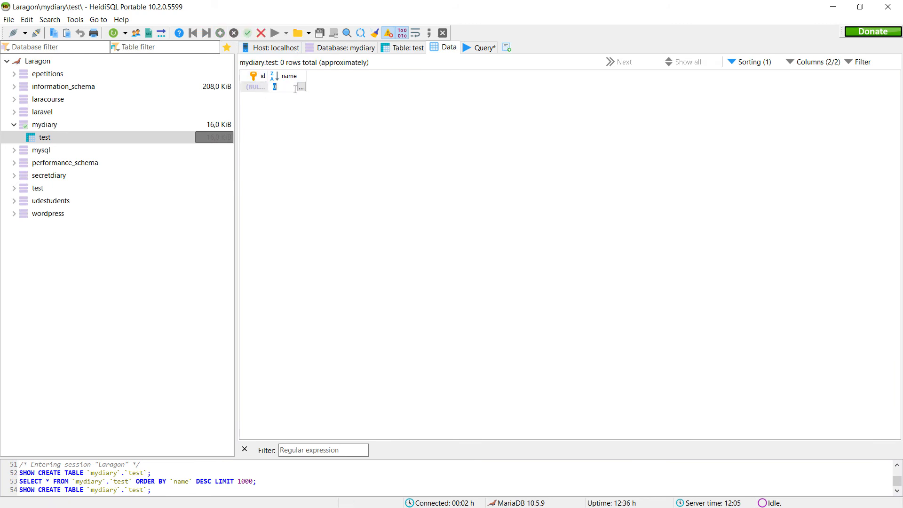
pyautogui.write('Hidra')
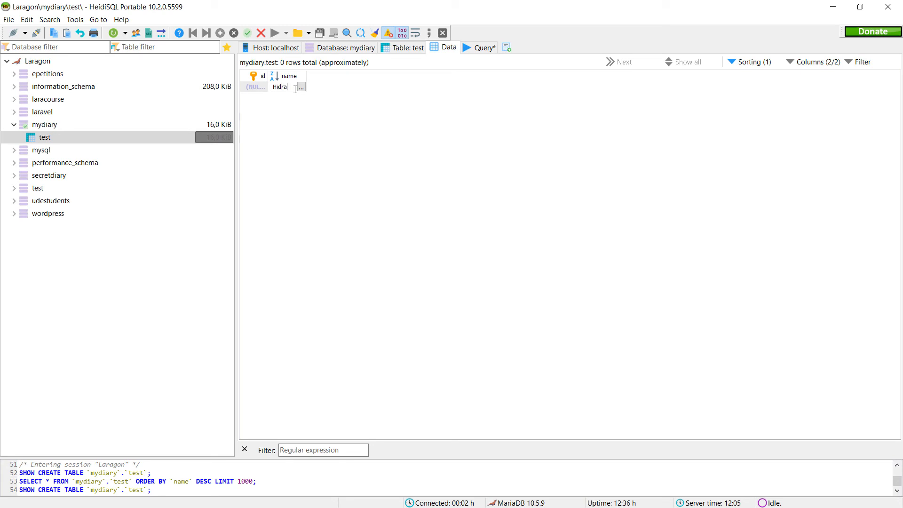
pyautogui.click(248, 33)
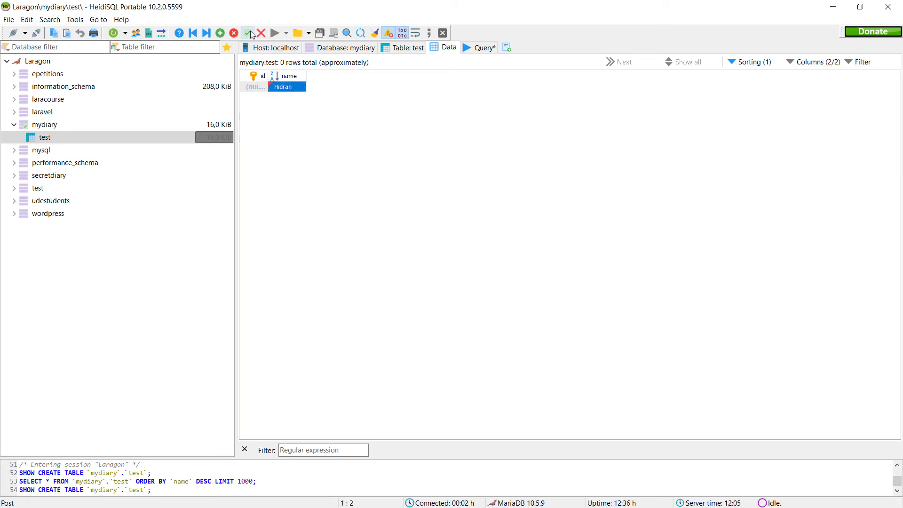
pyautogui.moveTo(250, 33)
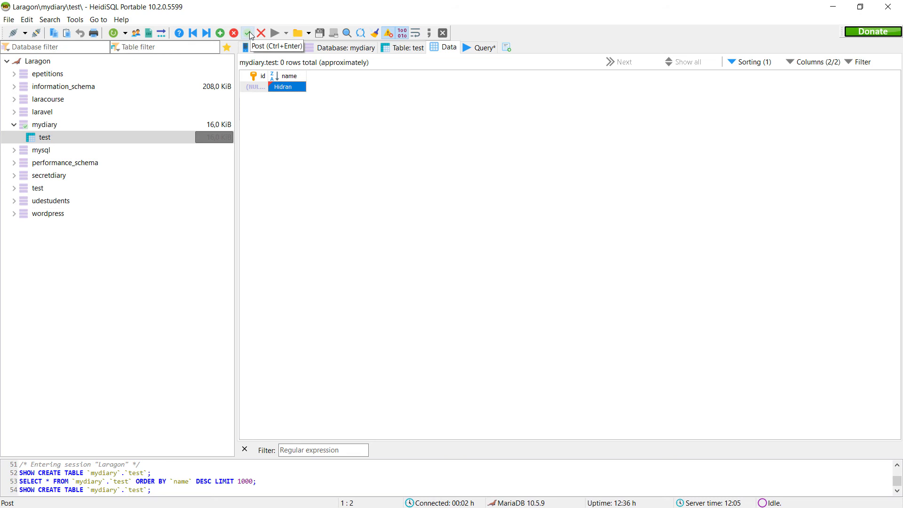
pyautogui.click(248, 33)
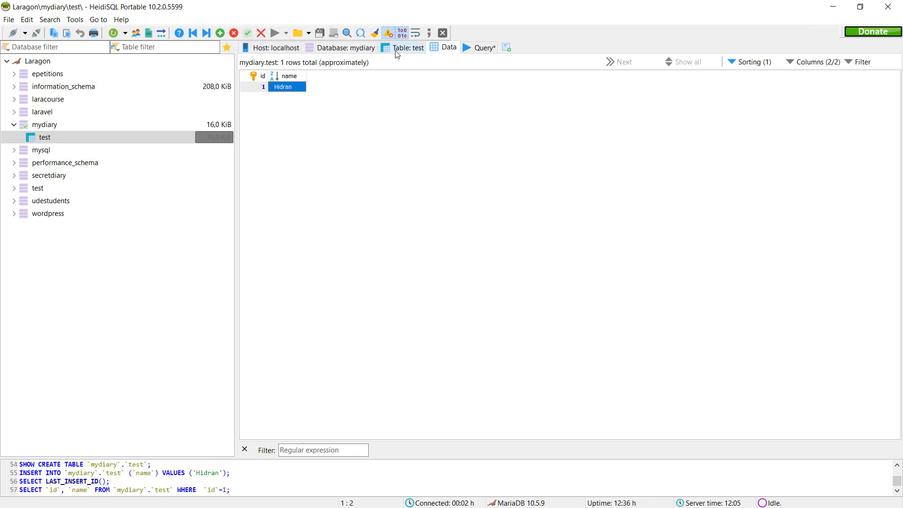
# Run SELECT * FROM test in the Query tab, returning the single Hidran row.
pyautogui.click(482, 47)
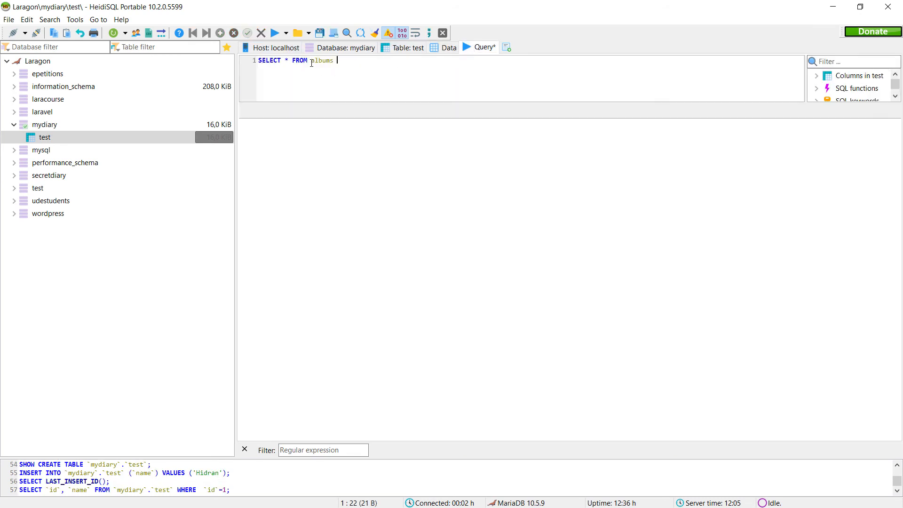
pyautogui.doubleClick(323, 60)
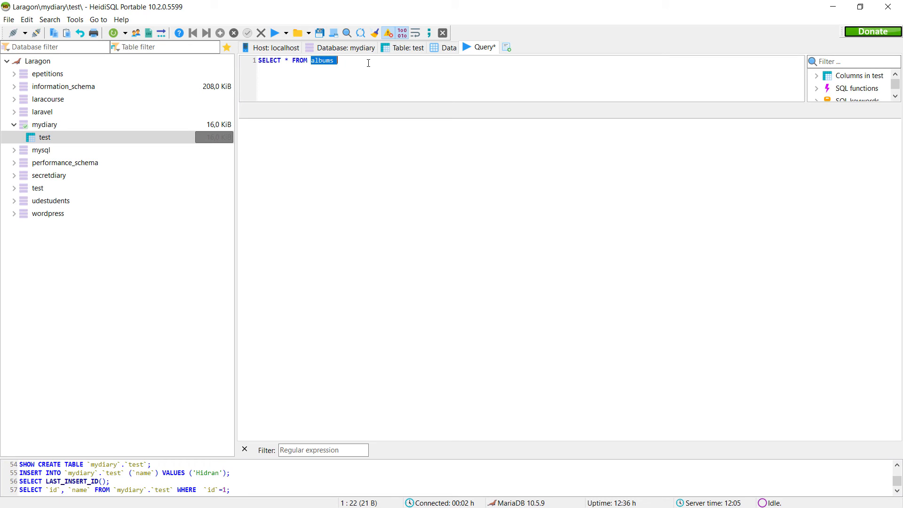
pyautogui.write('test')
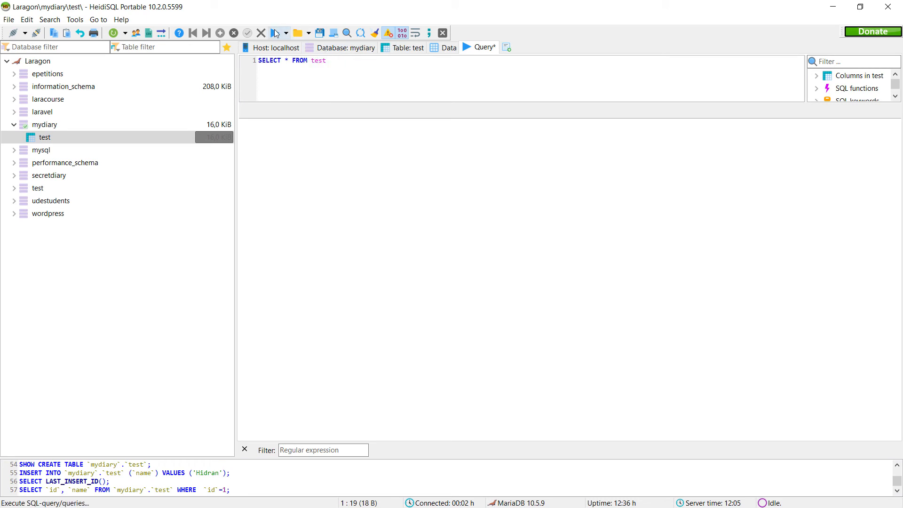
pyautogui.click(275, 33)
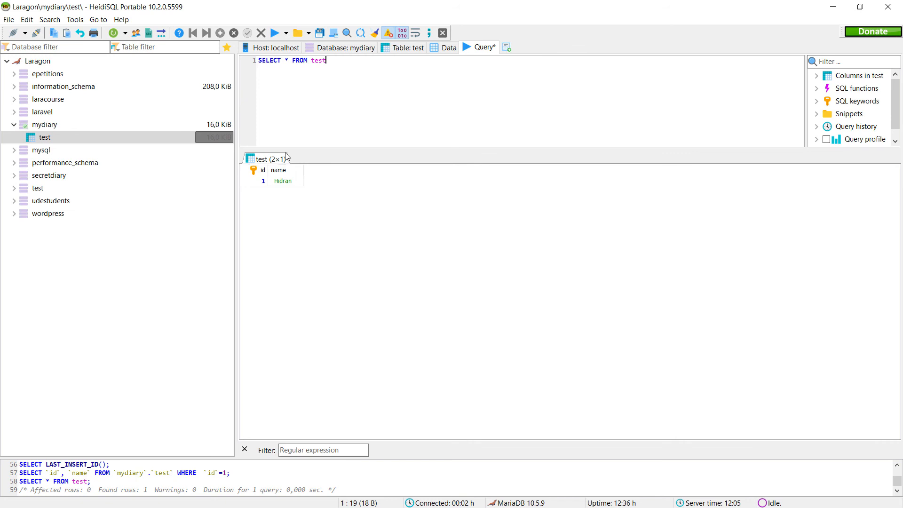
pyautogui.click(44, 138)
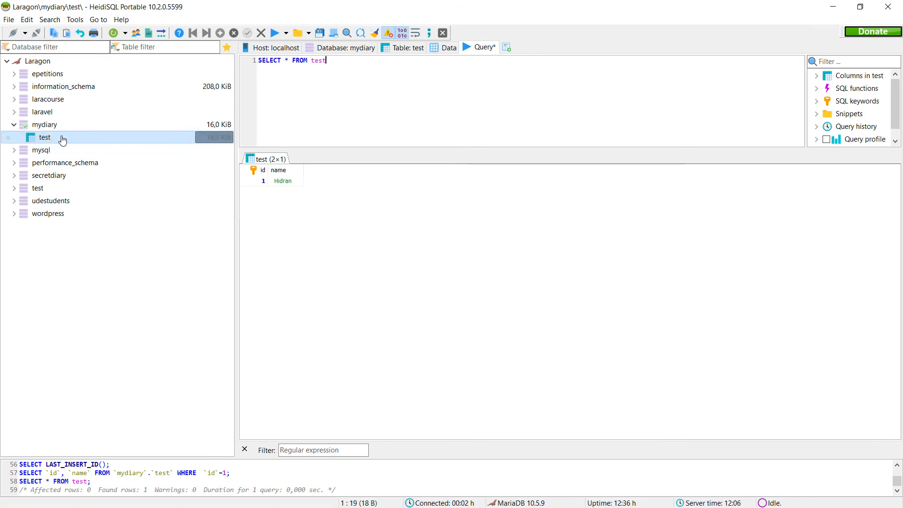
pyautogui.rightClick(44, 137)
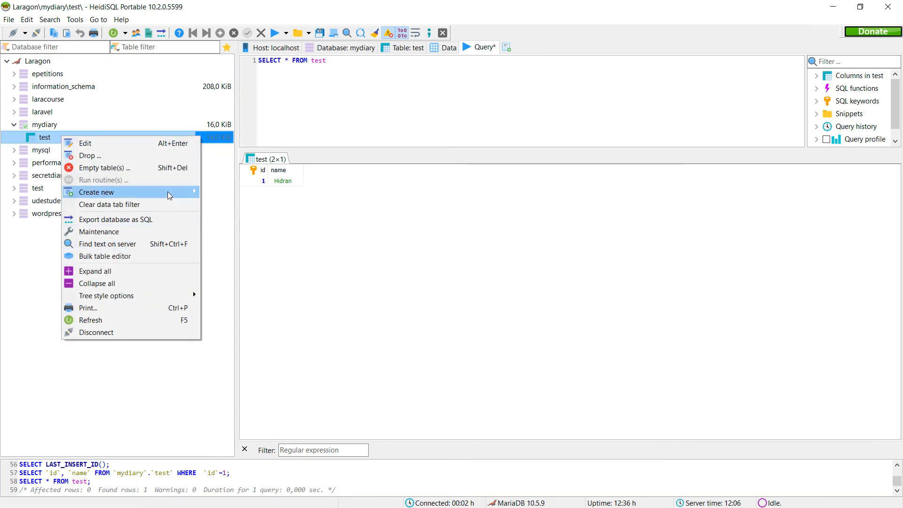
pyautogui.moveTo(106, 244)
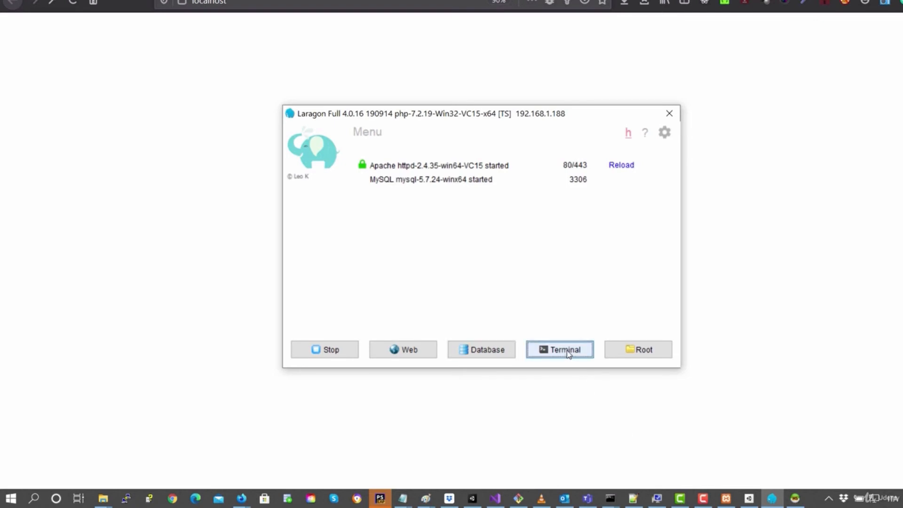
# In Laragon's Terminal, run cd, ls -al and log into MySQL as root.
pyautogui.click(558, 349)
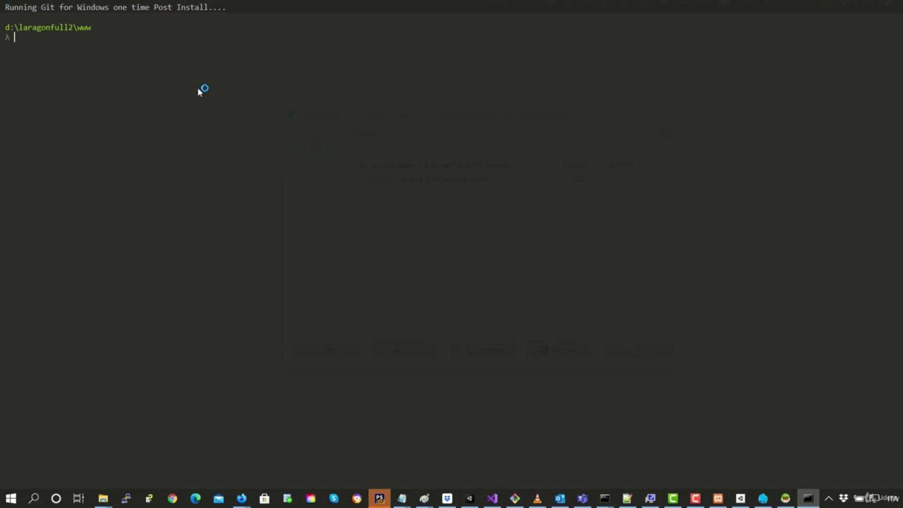
pyautogui.write('cd')
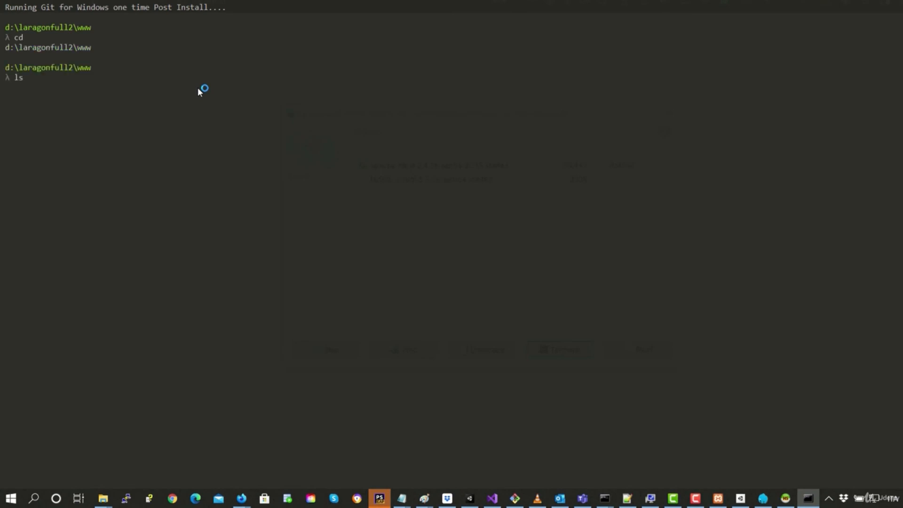
pyautogui.write('-al')
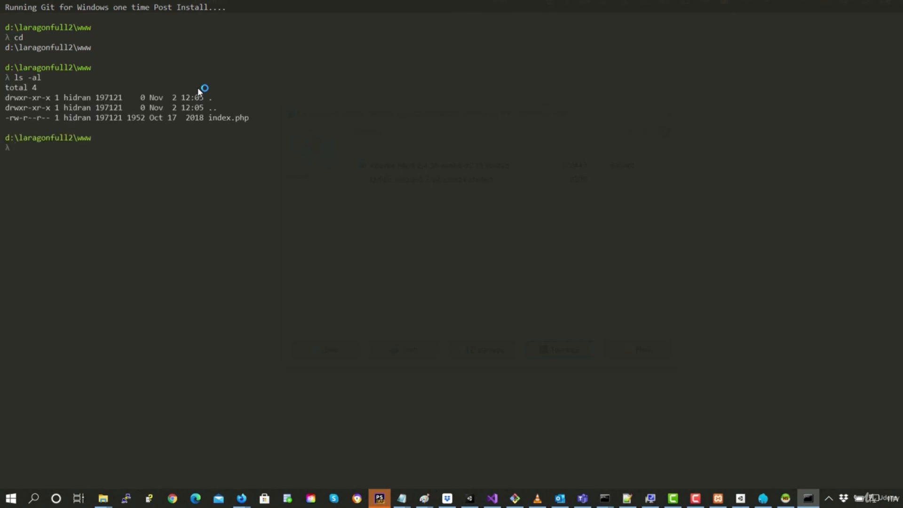
pyautogui.write('mysql')
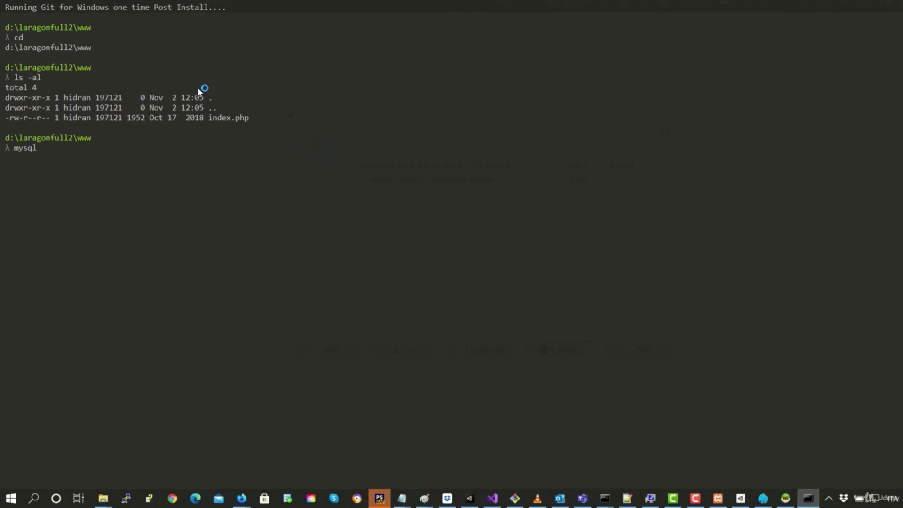
pyautogui.write('-u')
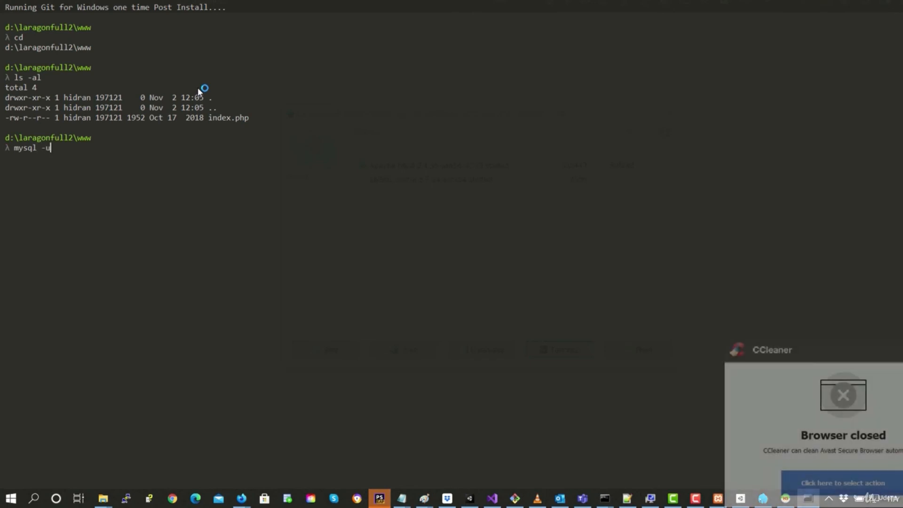
pyautogui.write('root -p')
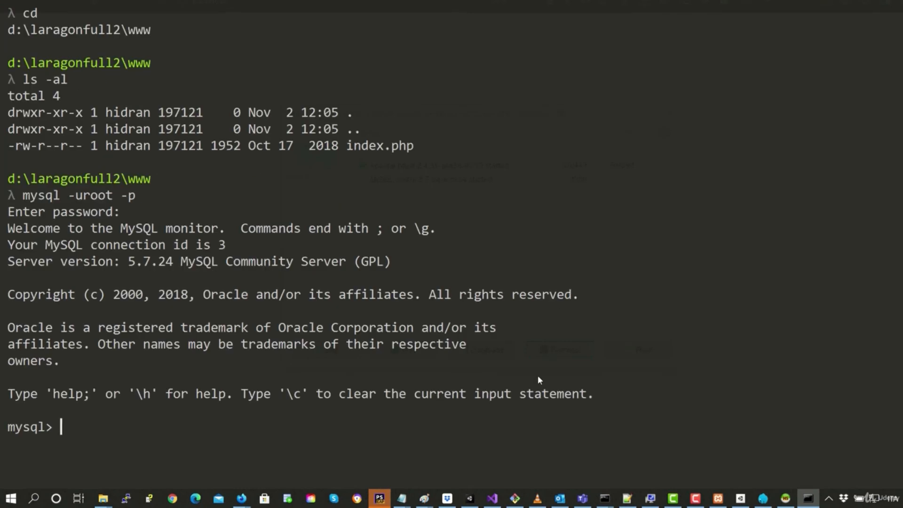
# List the databases with show databases;, clear the screen and exit back to the www prompt.
pyautogui.write('show')
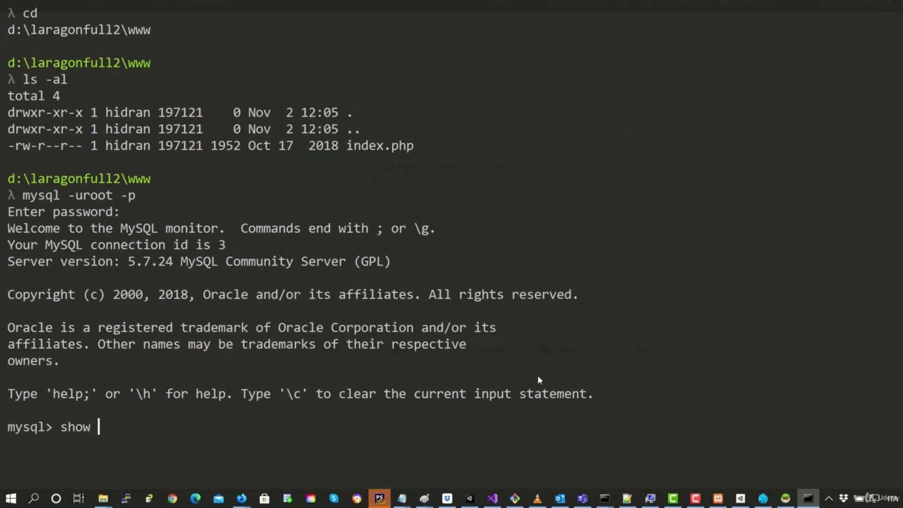
pyautogui.write('database;')
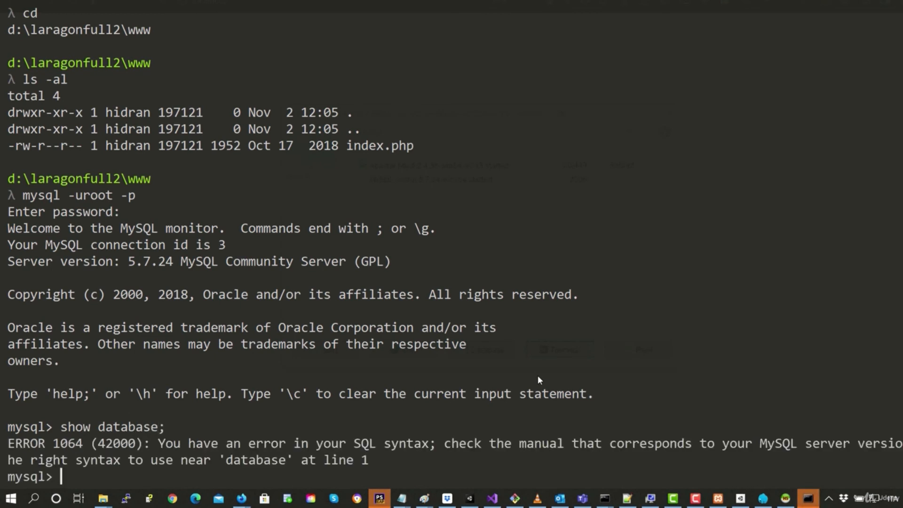
pyautogui.write('show database;')
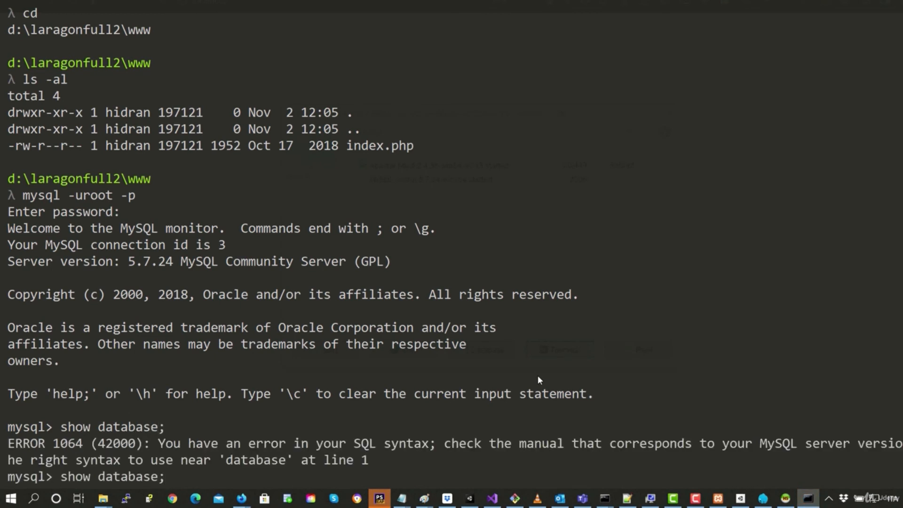
pyautogui.write('show databases;')
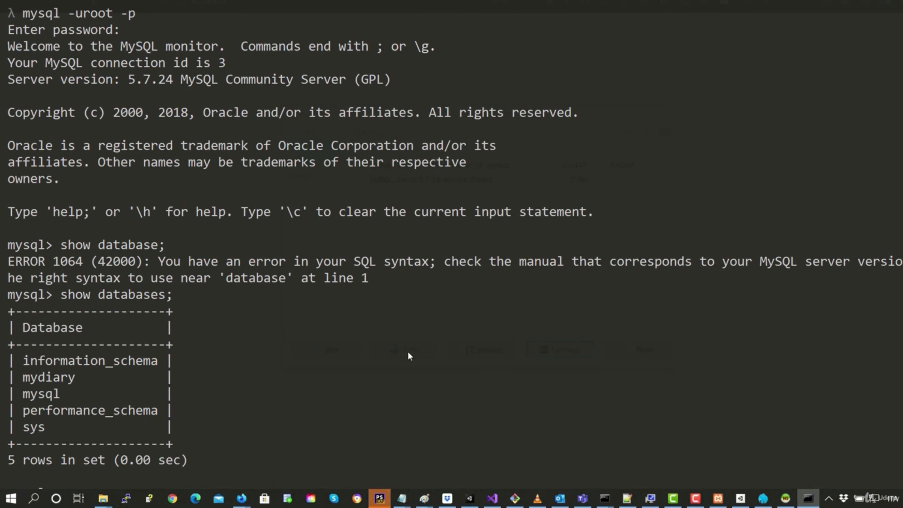
pyautogui.write('clear;')
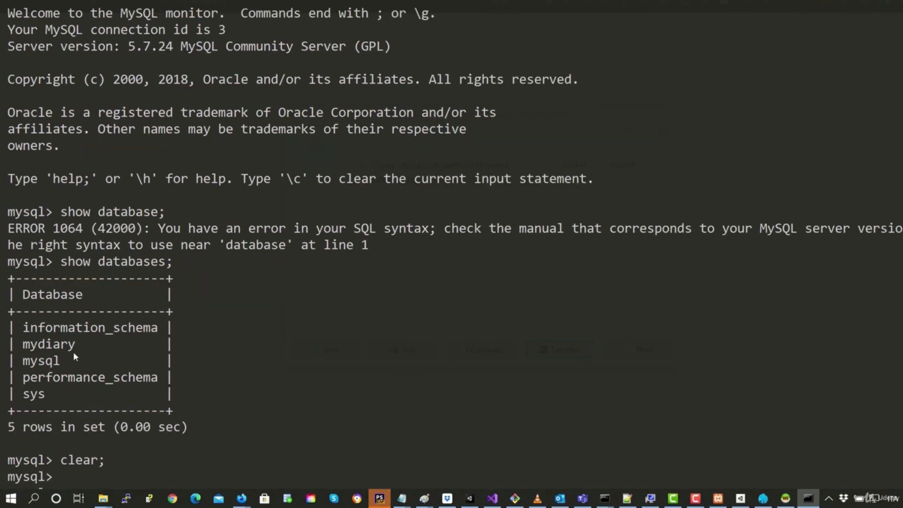
pyautogui.moveTo(35, 360)
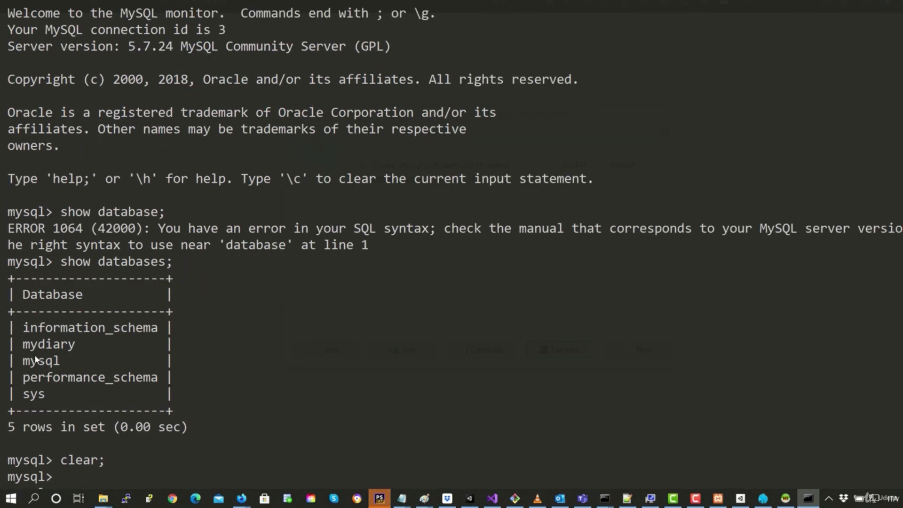
pyautogui.write('exit')
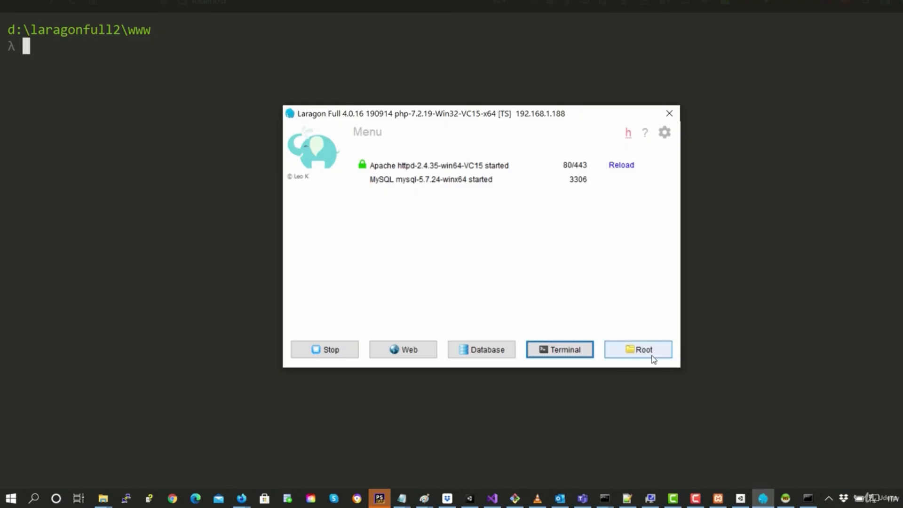
# Browse the www root holding index.php via Laragon's Root button, then reveal the hidden tray icons.
pyautogui.click(638, 349)
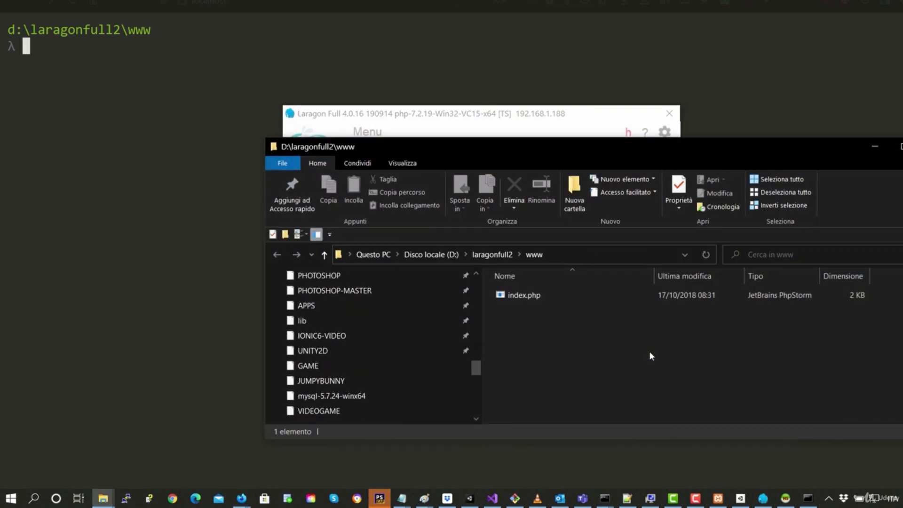
pyautogui.scroll(-3)
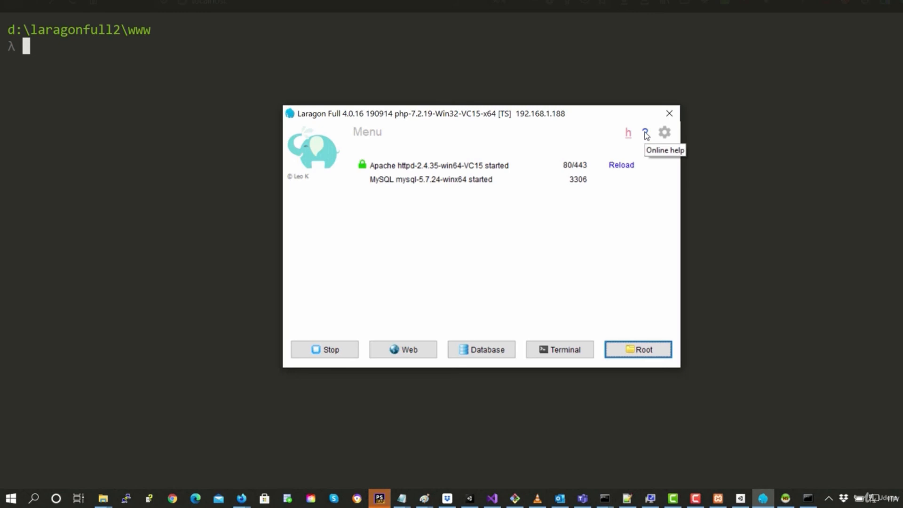
pyautogui.moveTo(373, 133)
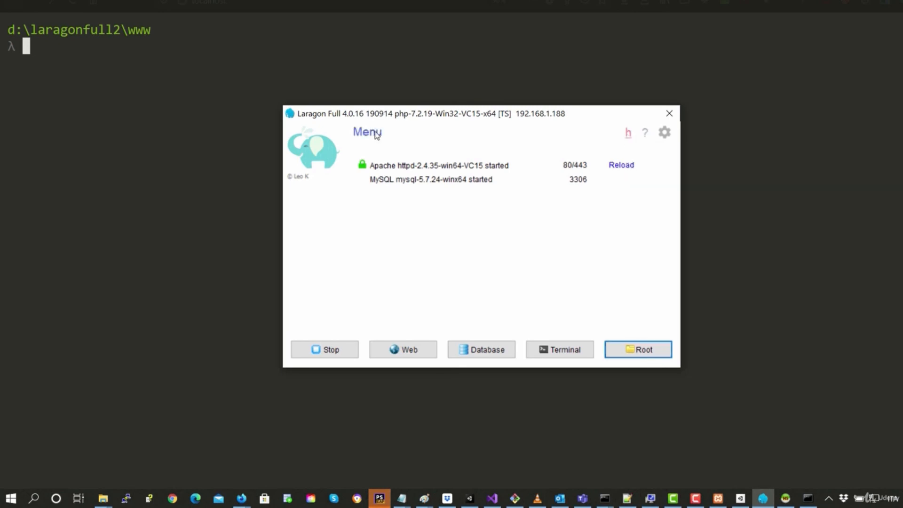
pyautogui.click(366, 132)
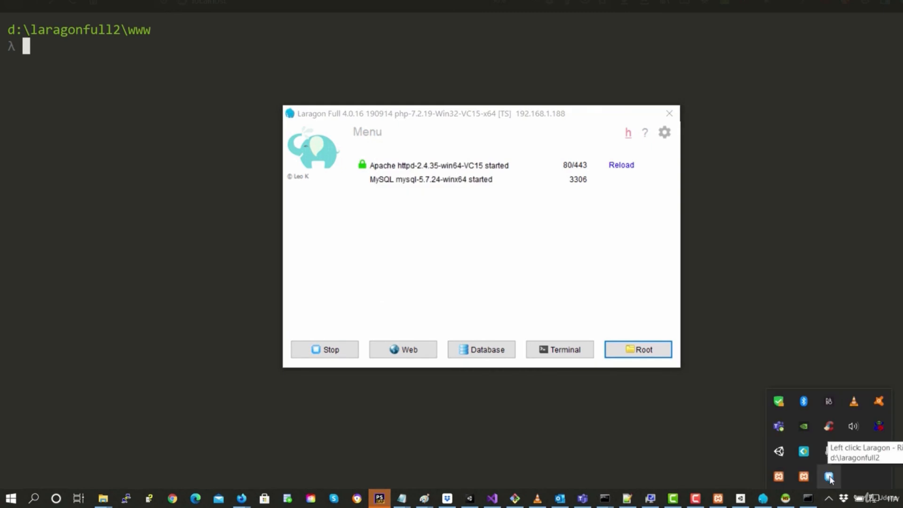
# Choose WordPress from Laragon's Menu > Quick app, opening the project name prompt.
pyautogui.rightClick(829, 477)
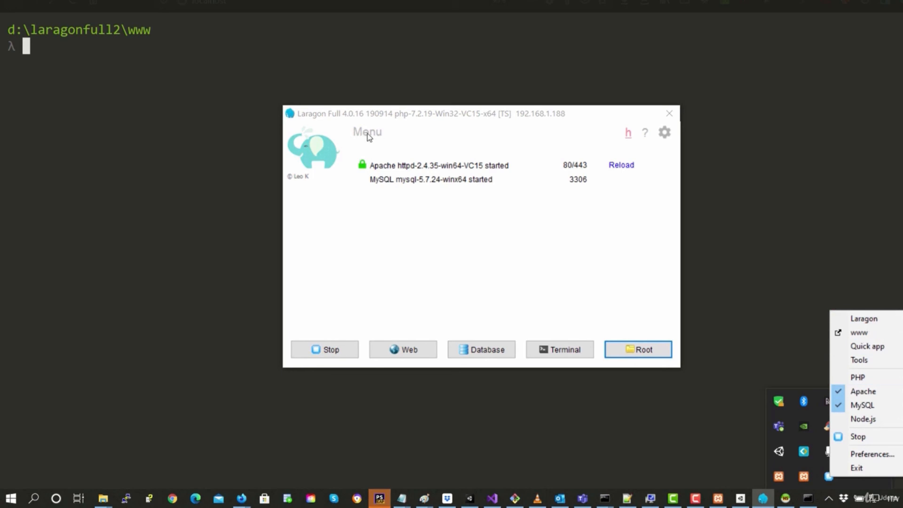
pyautogui.click(367, 132)
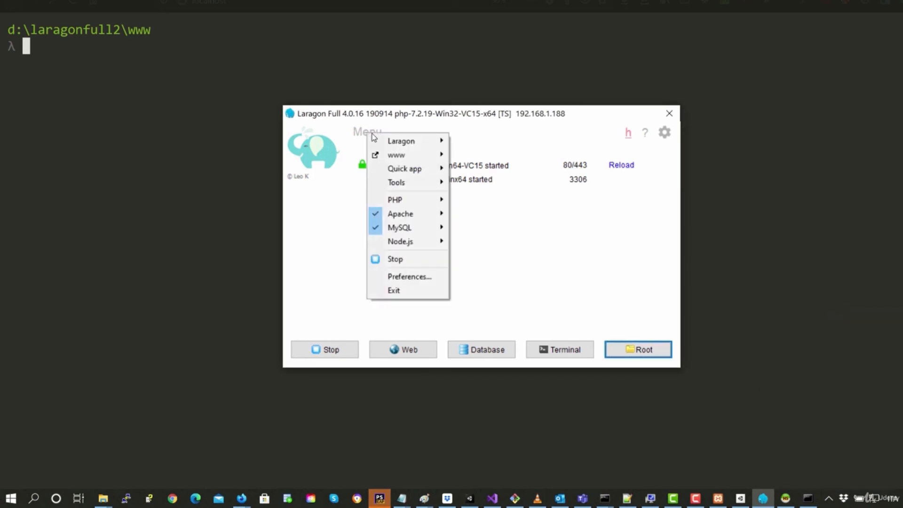
pyautogui.moveTo(400, 141)
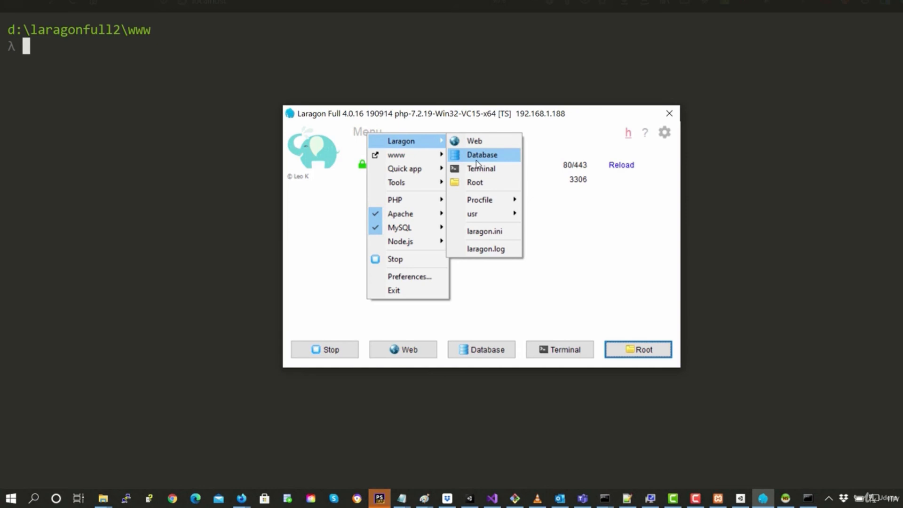
pyautogui.moveTo(479, 200)
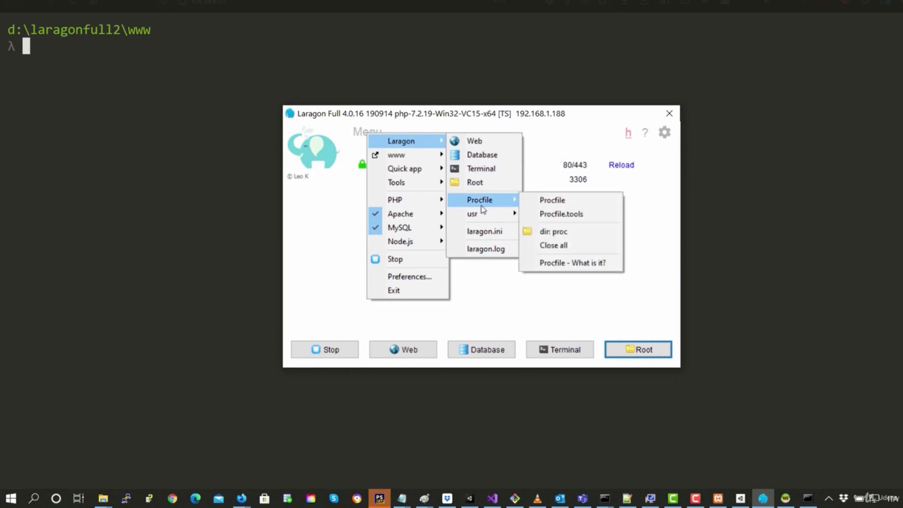
pyautogui.moveTo(471, 213)
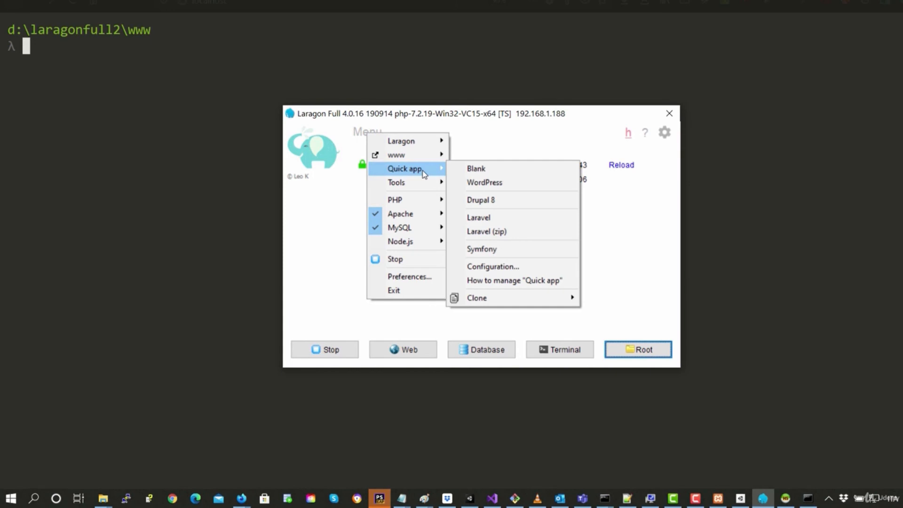
pyautogui.moveTo(493, 183)
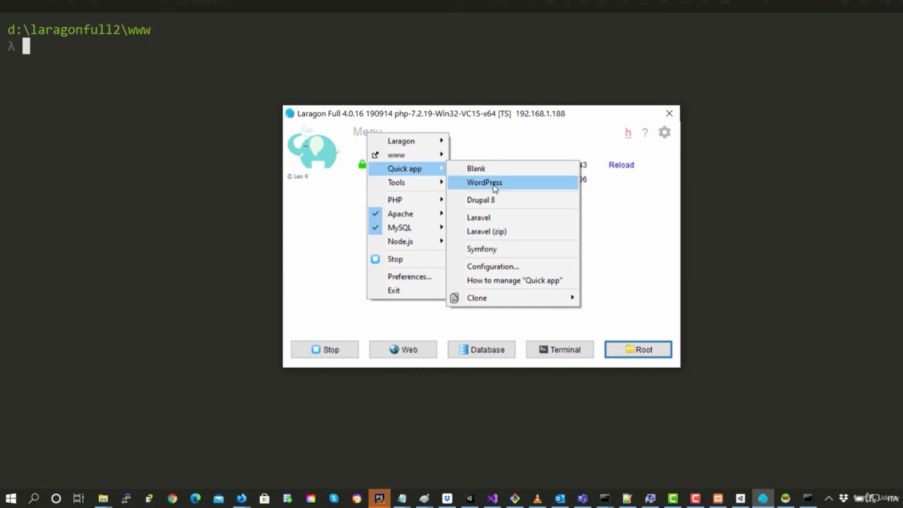
pyautogui.click(484, 182)
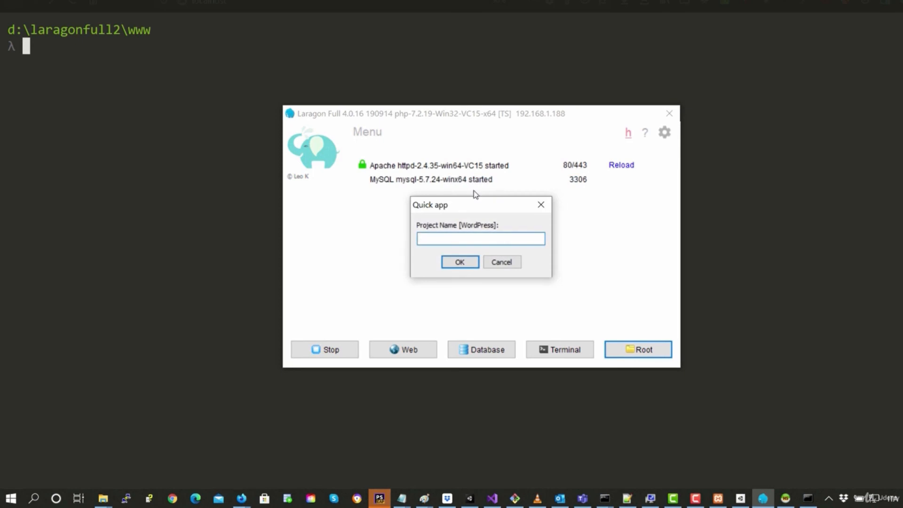
# Name the project myblog, let it download and extract, then visit the install page at myblog.test.
pyautogui.write('myb')
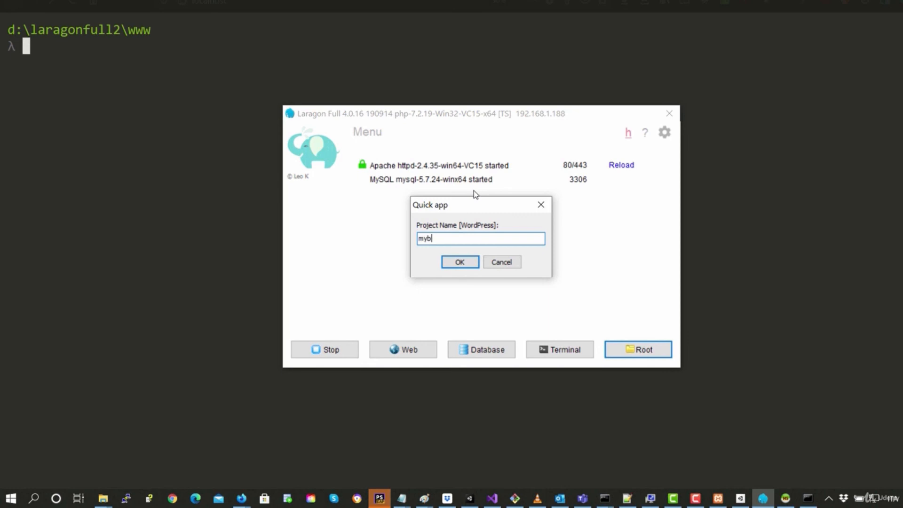
pyautogui.click(459, 261)
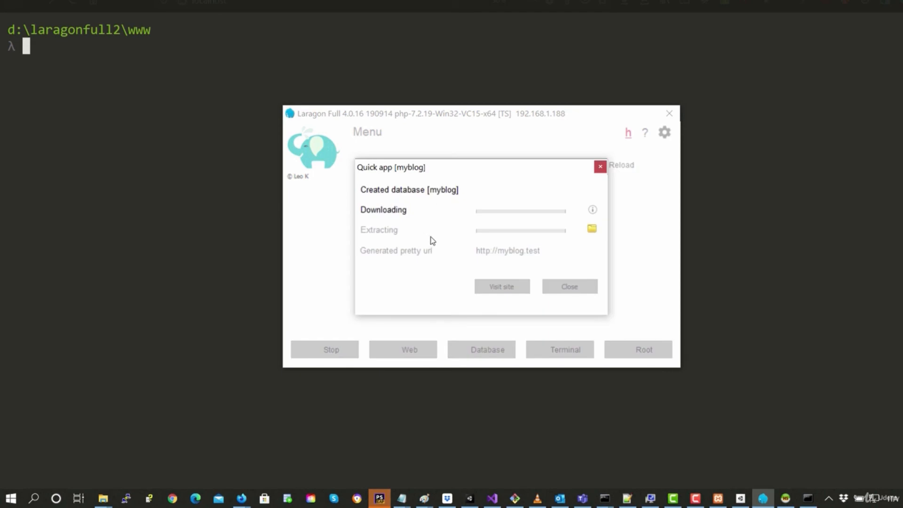
pyautogui.moveTo(484, 210)
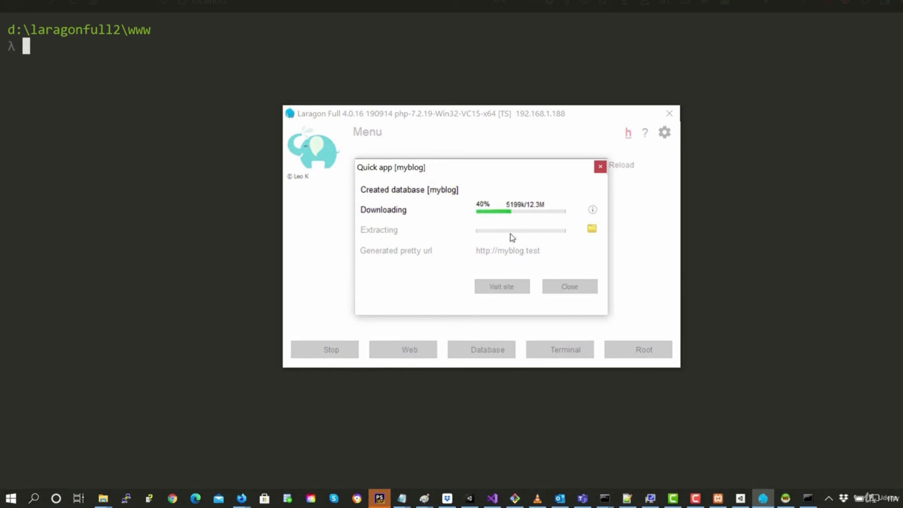
pyautogui.moveTo(524, 264)
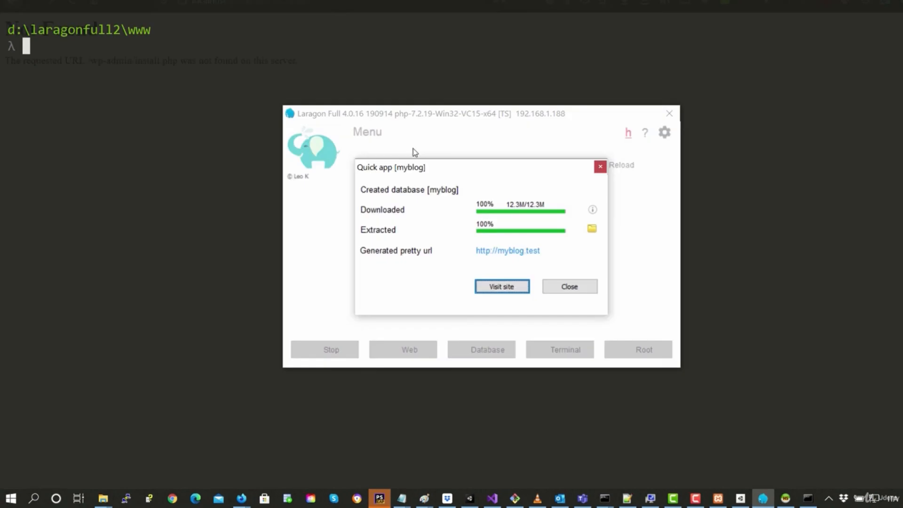
pyautogui.moveTo(501, 286)
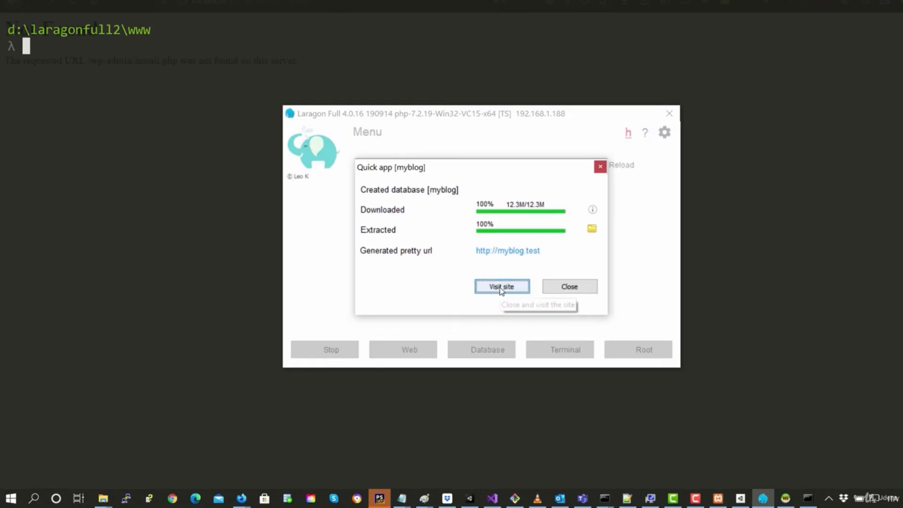
pyautogui.click(501, 286)
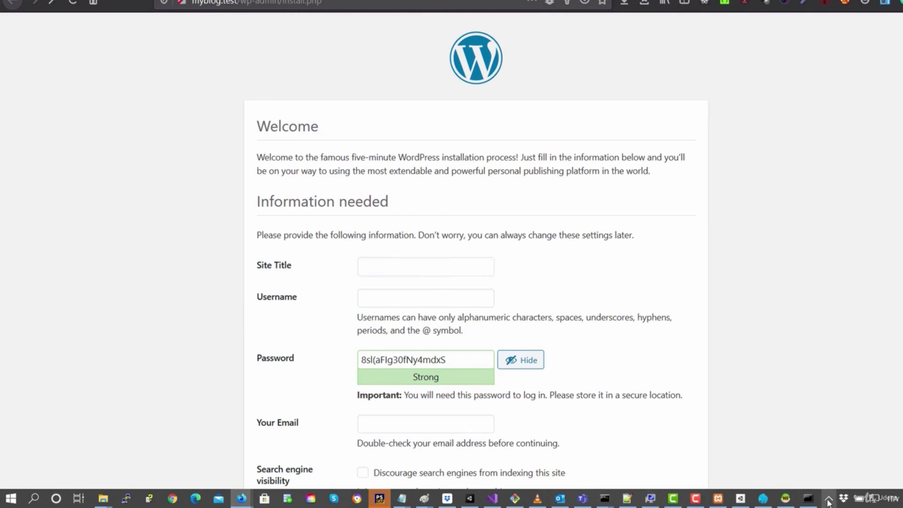
pyautogui.click(827, 497)
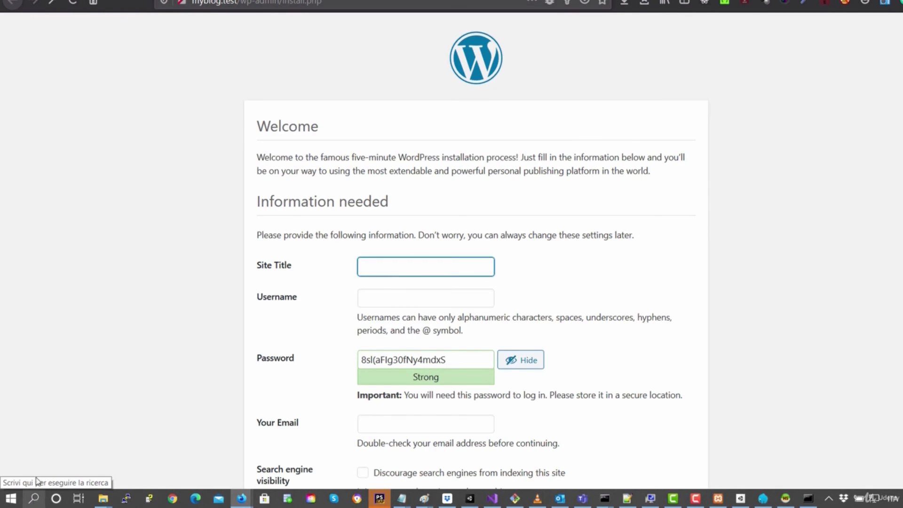
# Search Windows for Notepad and run it as administrator to browse System32\drivers\etc.
pyautogui.click(256, 2)
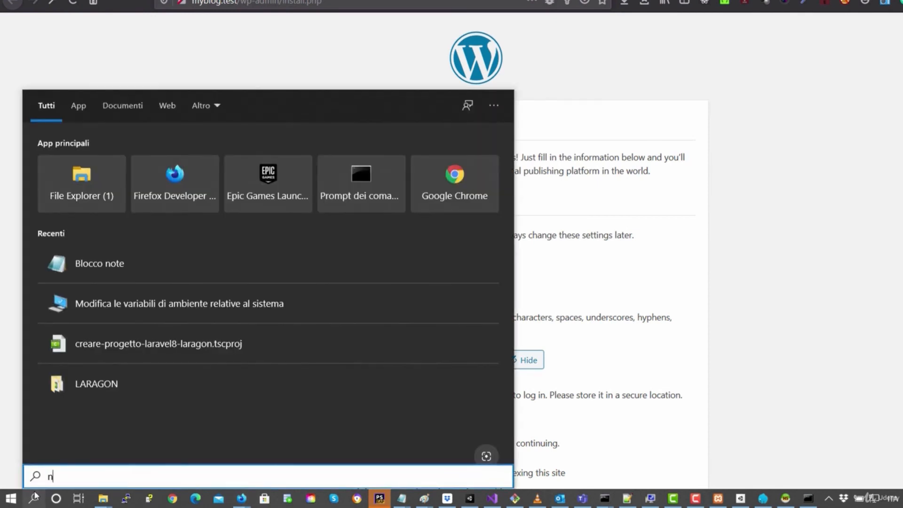
pyautogui.write('o')
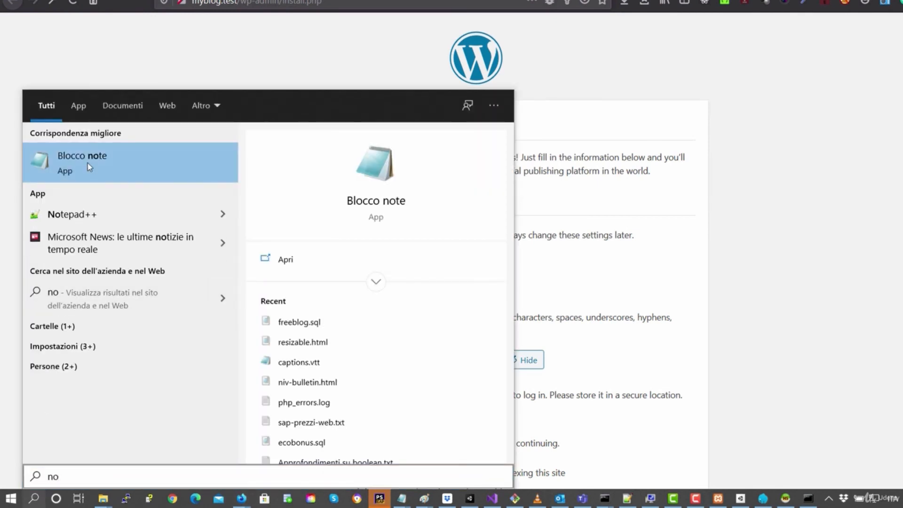
pyautogui.rightClick(82, 160)
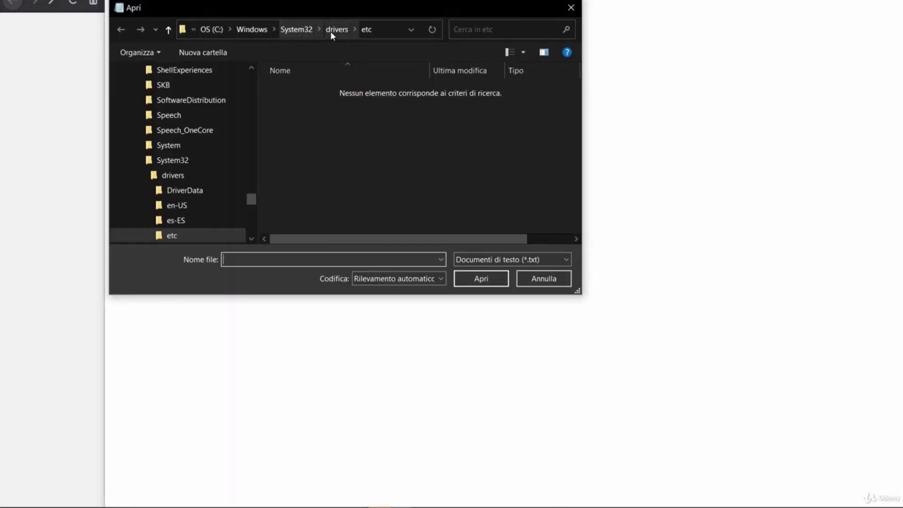
# Open hosts via the All files filter, append secretdiary.test to the myblog.test line, and return to the WordPress install page.
pyautogui.click(510, 260)
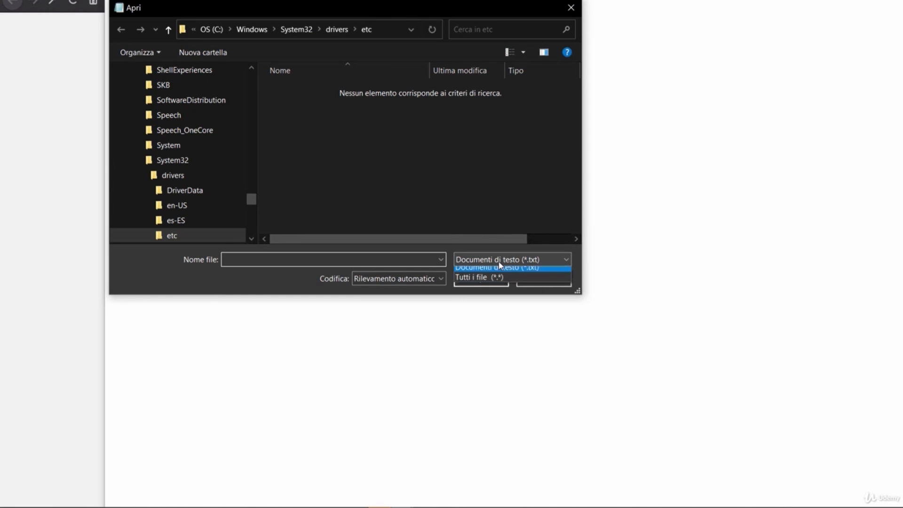
pyautogui.moveTo(497, 283)
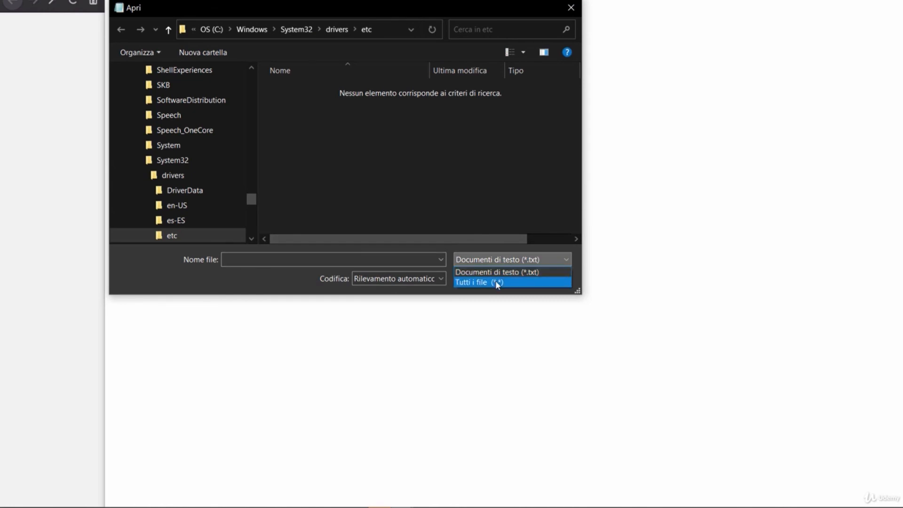
pyautogui.click(472, 283)
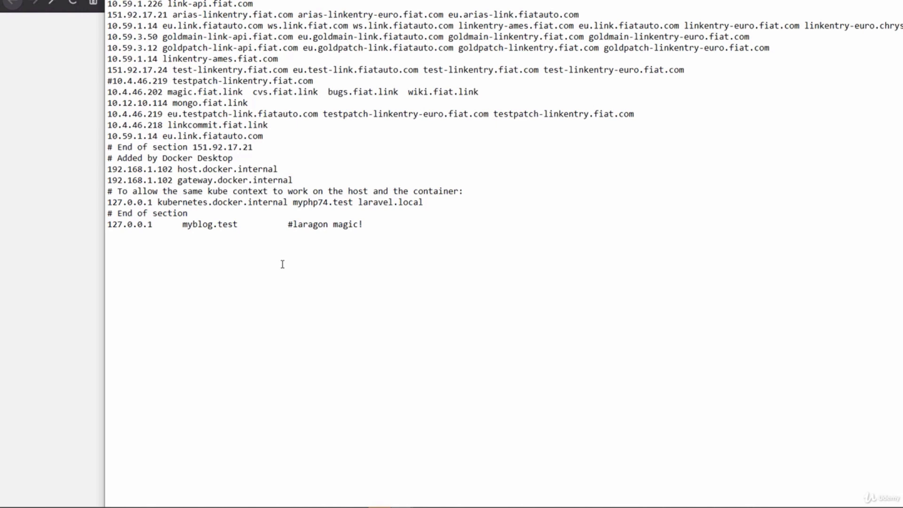
pyautogui.write('secretdiary')
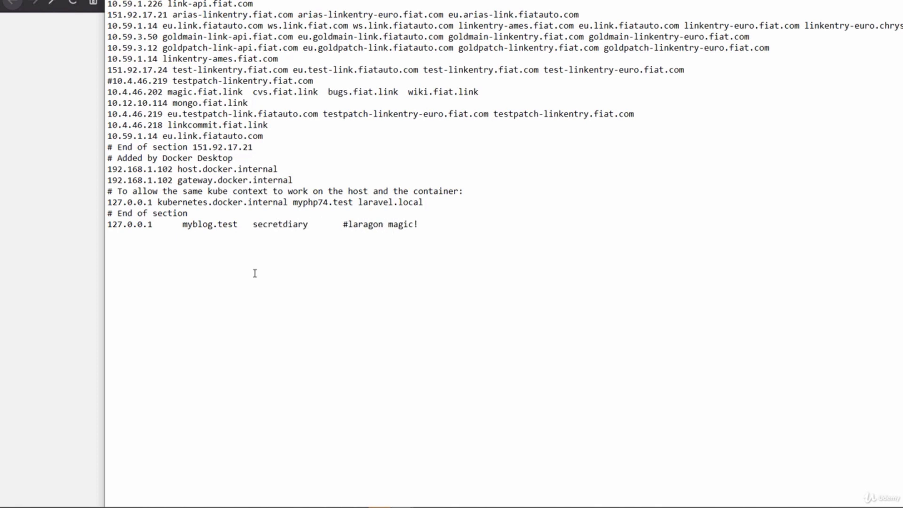
pyautogui.write('.test')
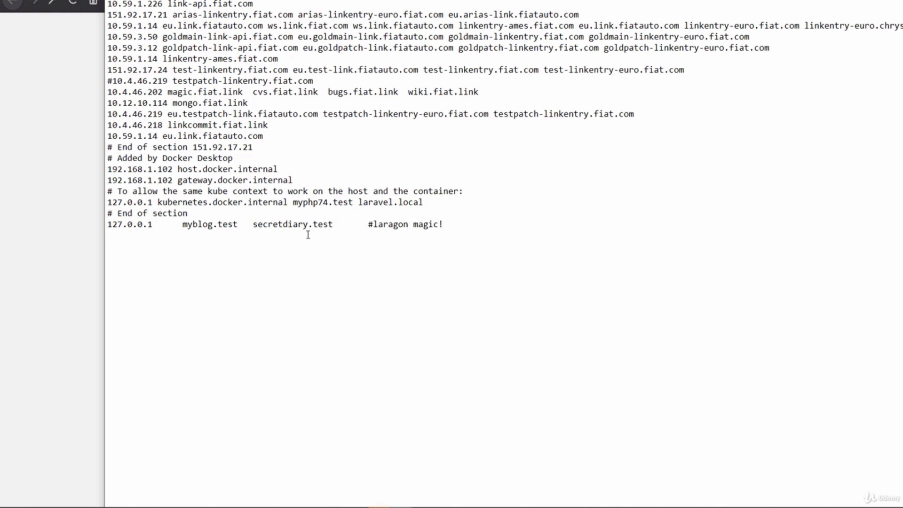
pyautogui.click(333, 224)
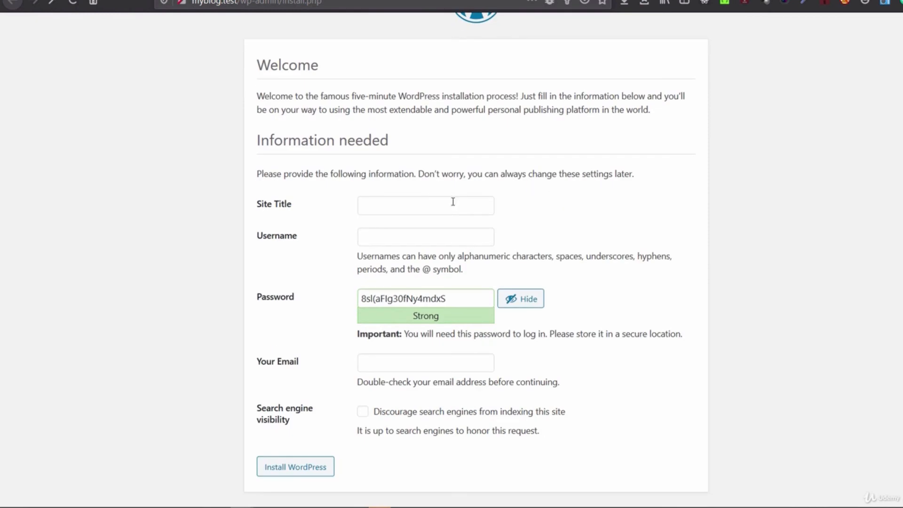
# Fill the install form with title My blog, username hidran, a weak password and email, then bring HeidiSQL forward.
pyautogui.click(425, 205)
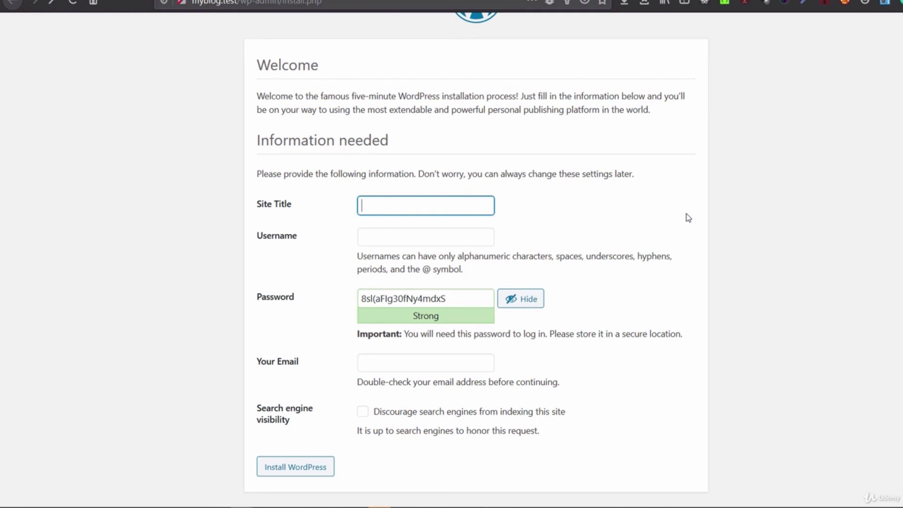
pyautogui.write('My blog')
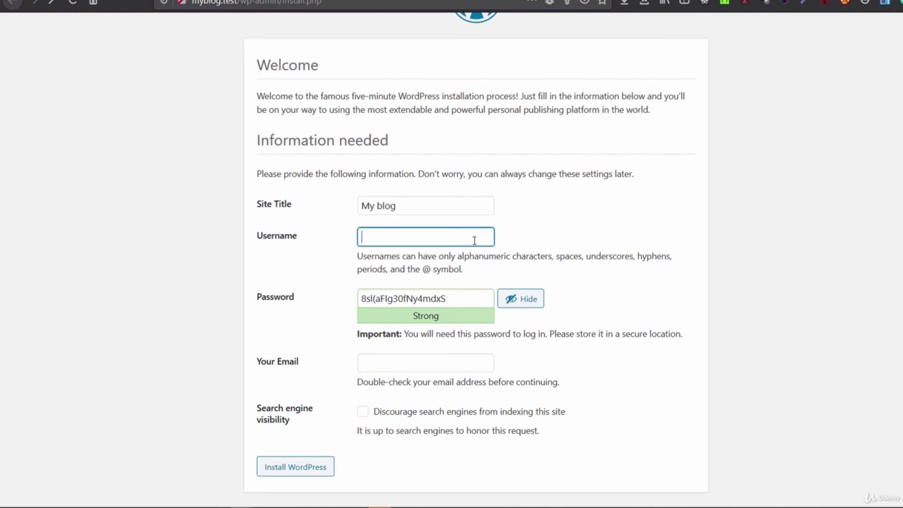
pyautogui.write('hidran')
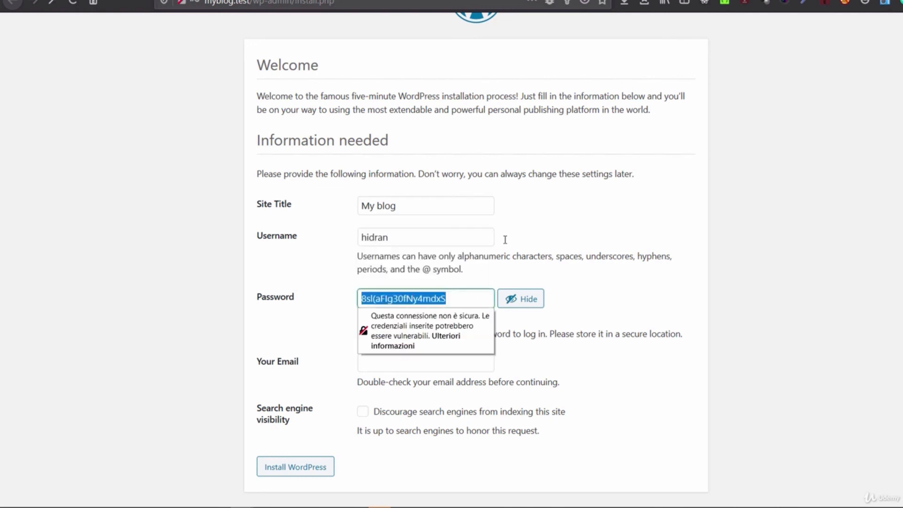
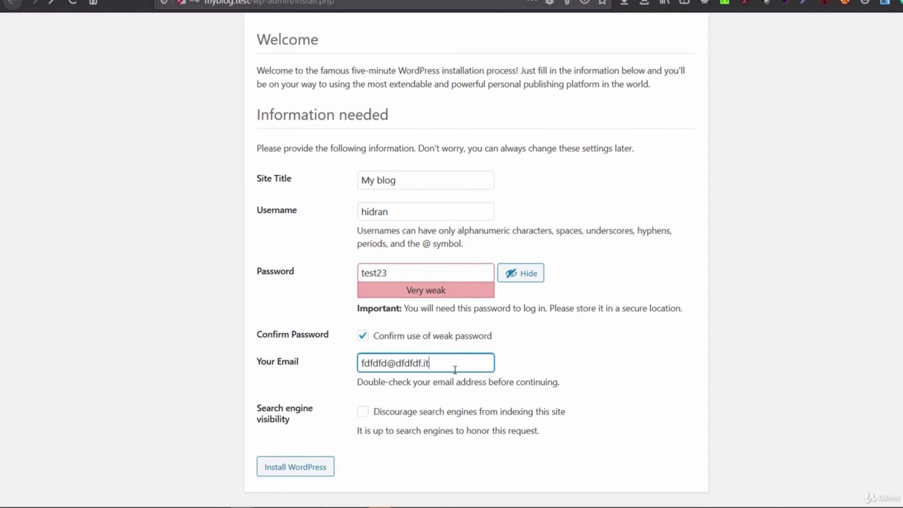
pyautogui.click(295, 466)
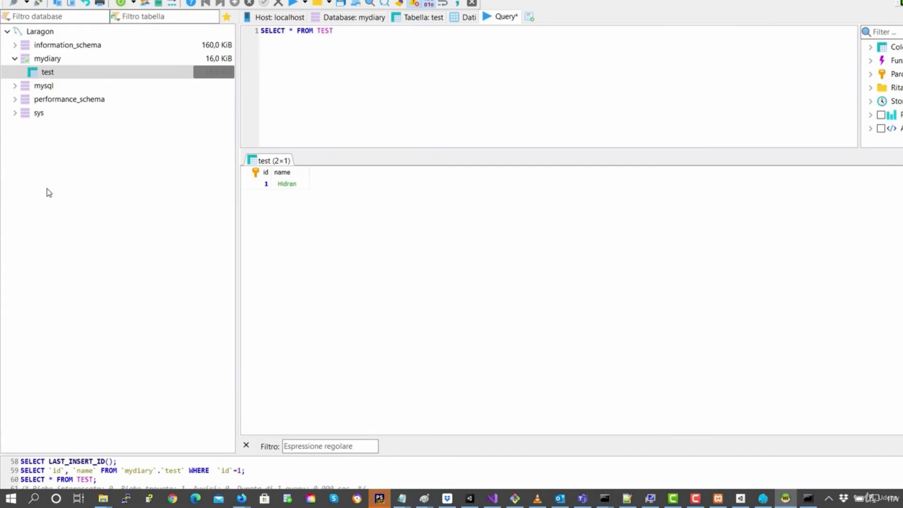
# Select the new myblog database in HeidiSQL's database tree.
pyautogui.rightClick(47, 71)
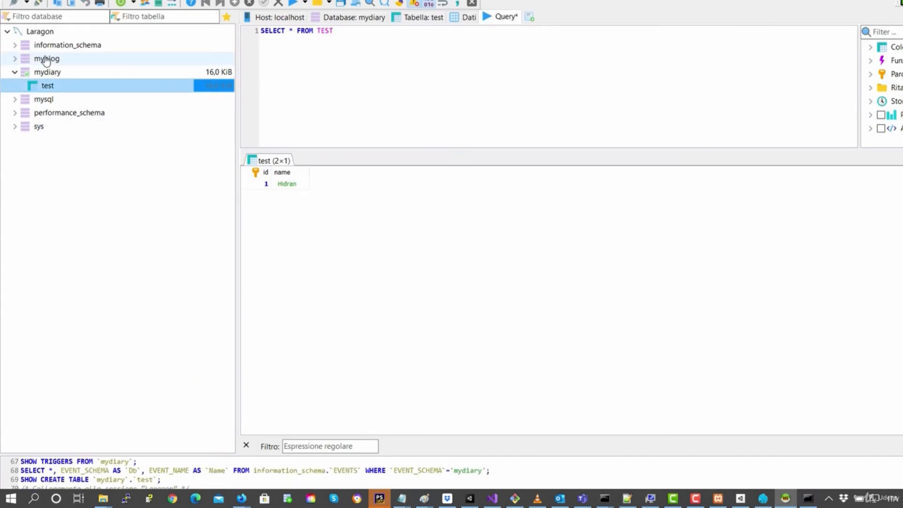
pyautogui.click(46, 58)
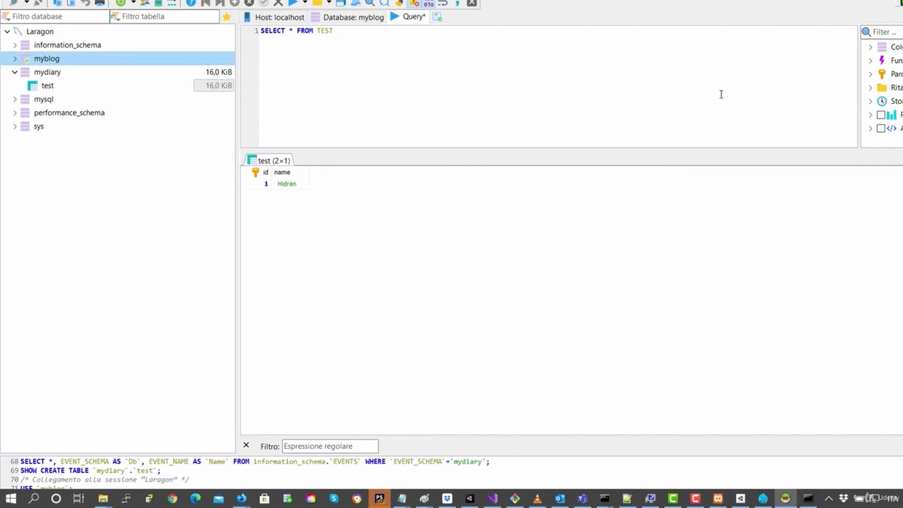
pyautogui.moveTo(718, 109)
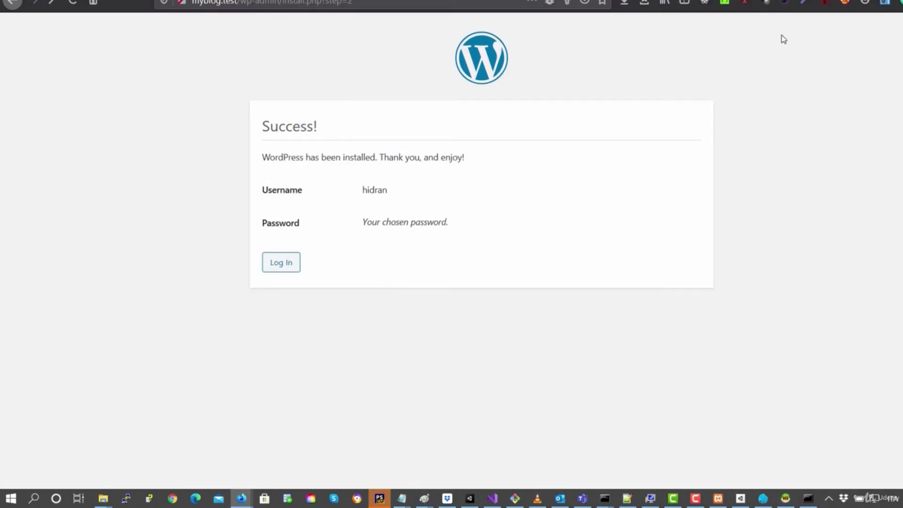
# Go from the WordPress Success page to the myblog.test login page.
pyautogui.click(280, 262)
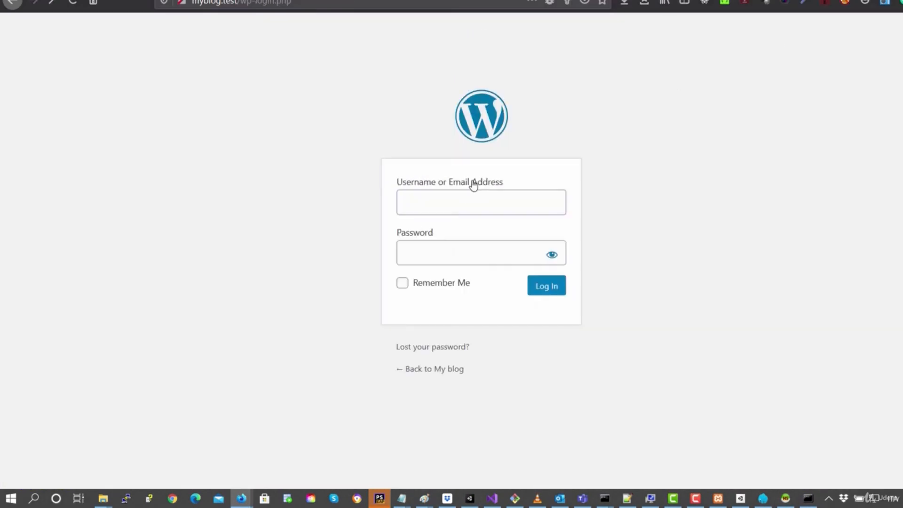
pyautogui.click(480, 201)
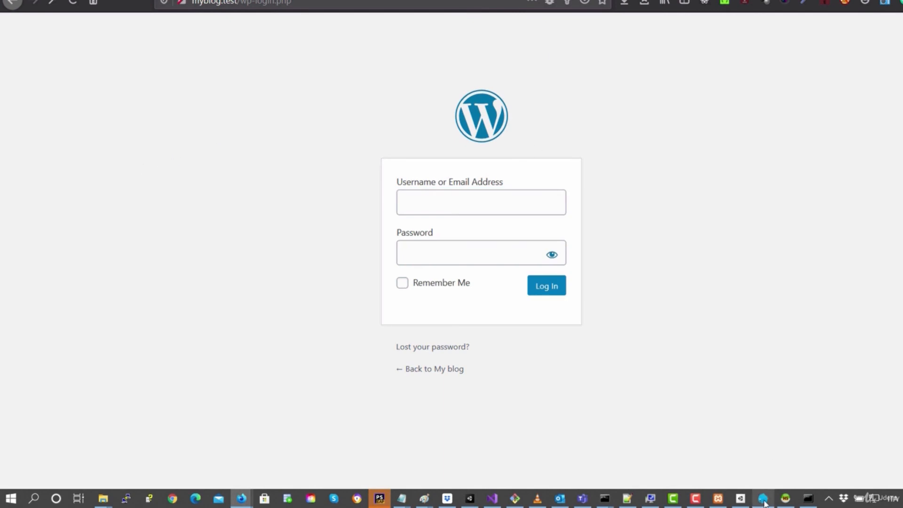
# Bring up the Laragon control window from the taskbar.
pyautogui.click(761, 499)
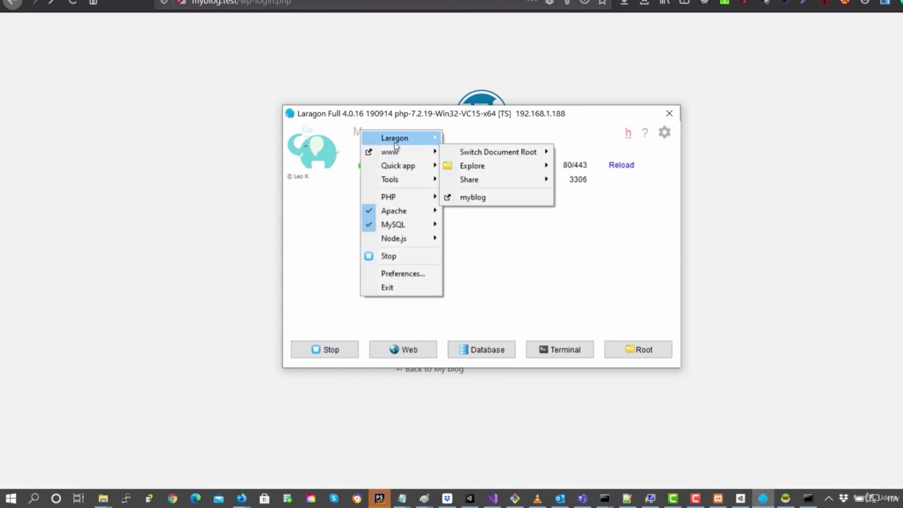
pyautogui.moveTo(397, 165)
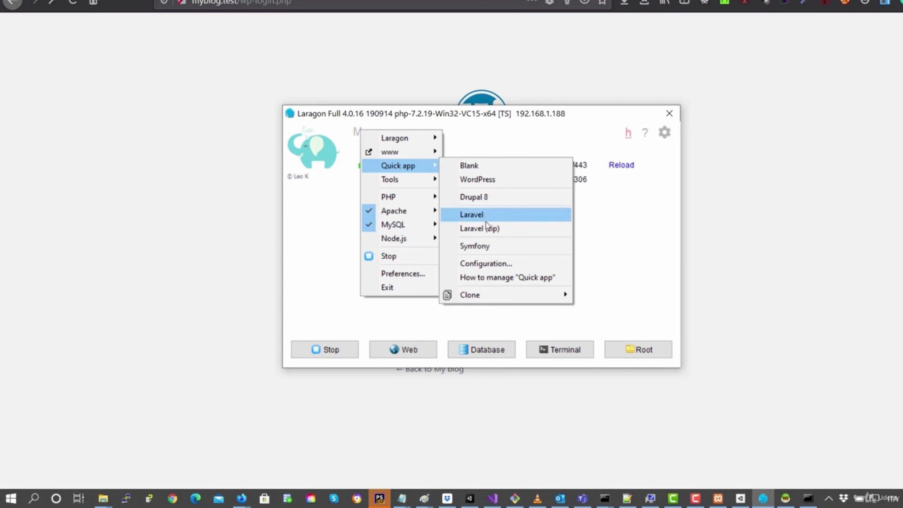
pyautogui.moveTo(476, 215)
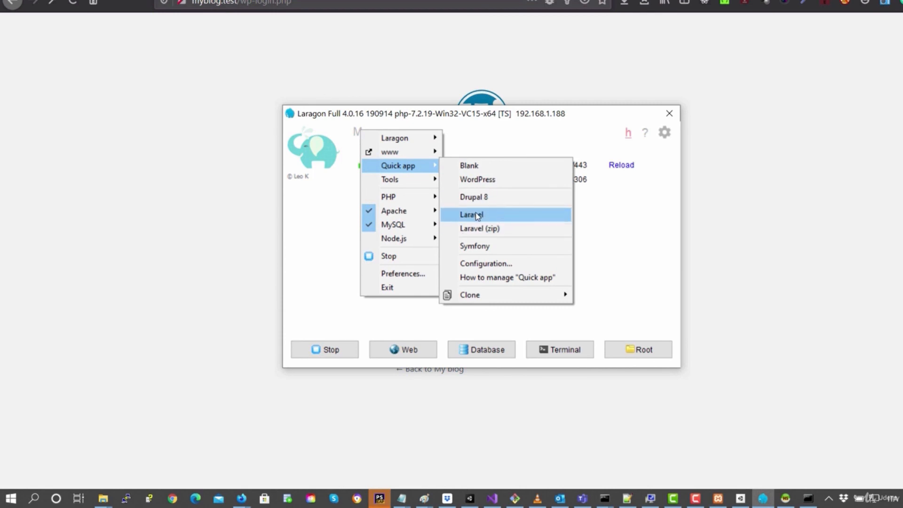
pyautogui.moveTo(500, 243)
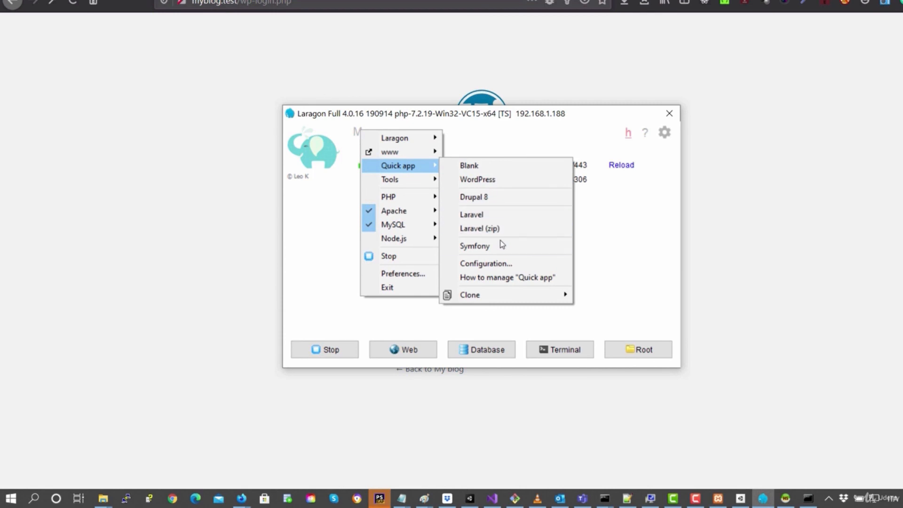
pyautogui.moveTo(504, 263)
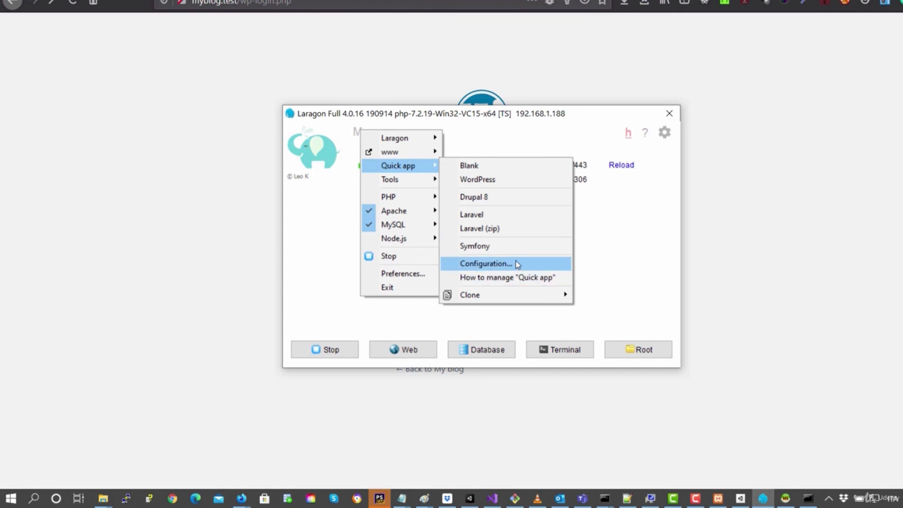
pyautogui.moveTo(388, 197)
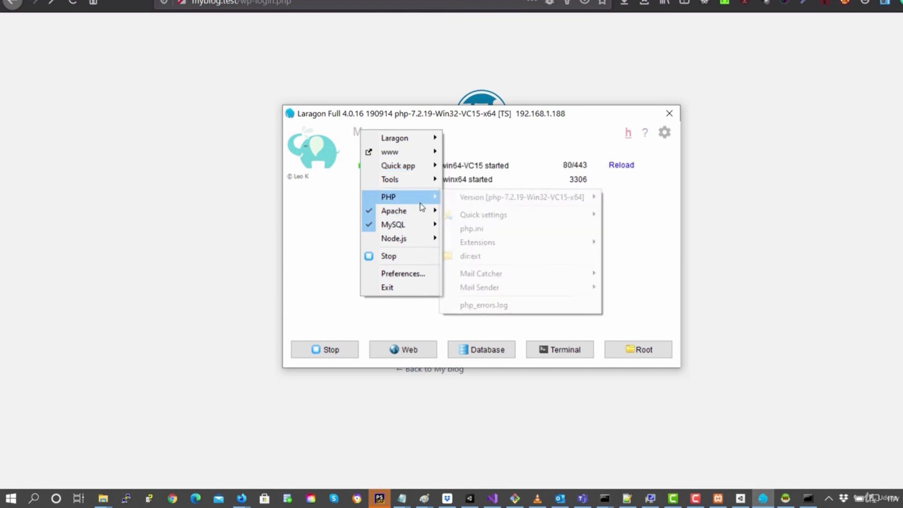
pyautogui.moveTo(521, 197)
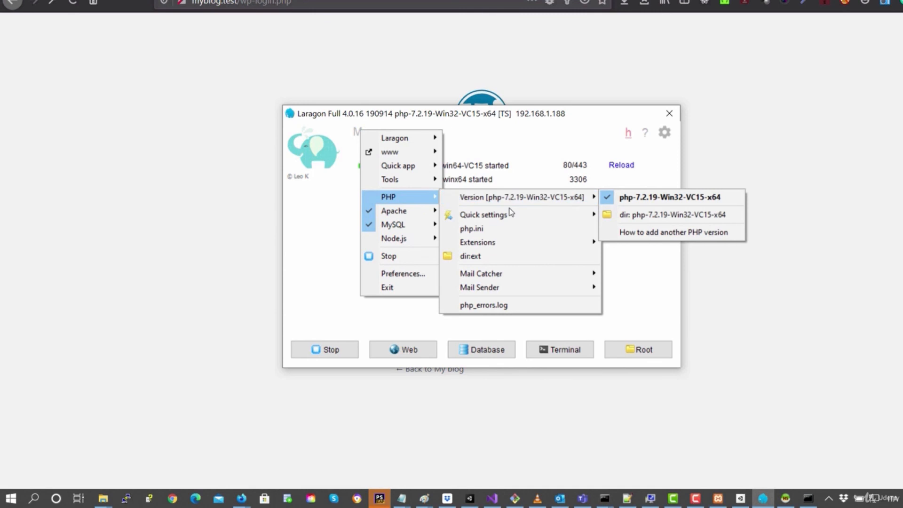
pyautogui.moveTo(483, 214)
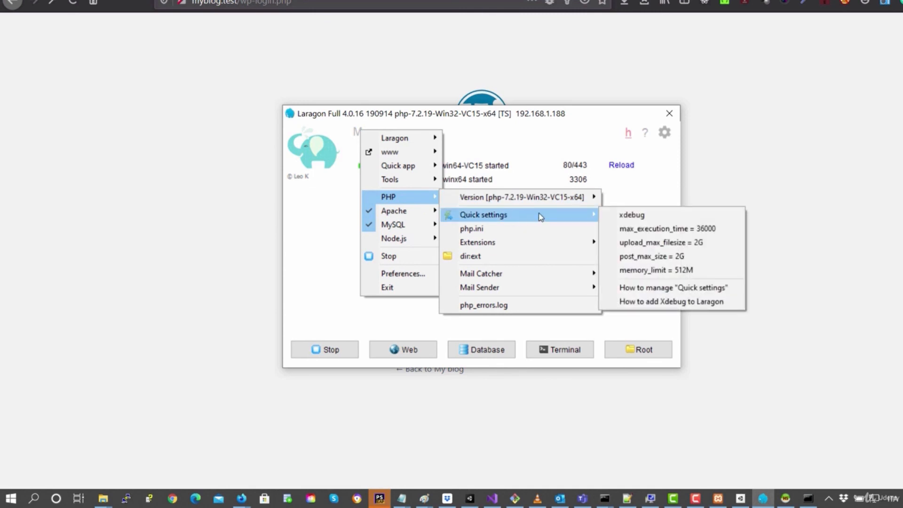
pyautogui.moveTo(632, 215)
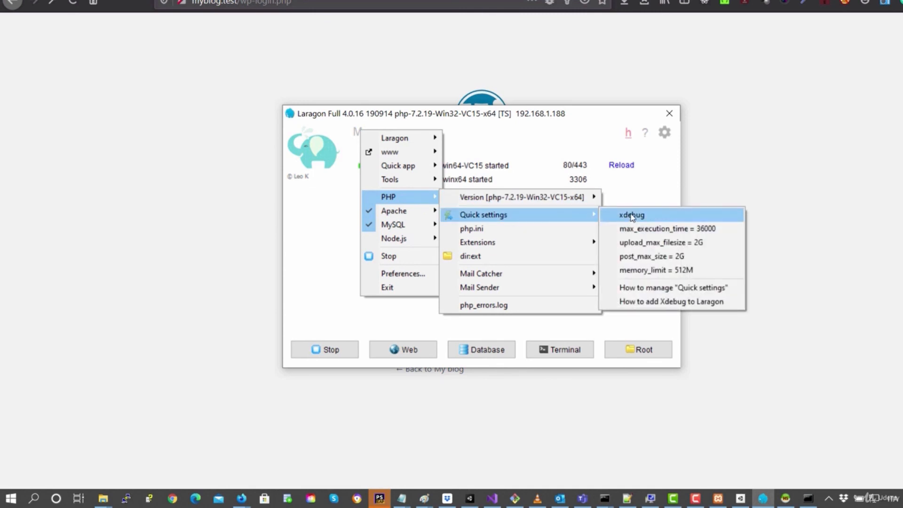
pyautogui.moveTo(632, 247)
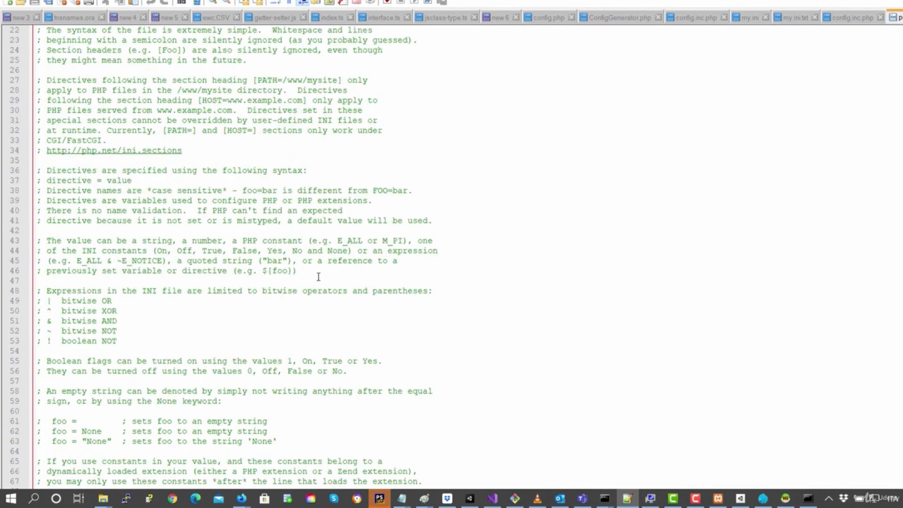
# Scroll down through php.ini in Notepad++ to review its directives and defaults.
pyautogui.scroll(-3)
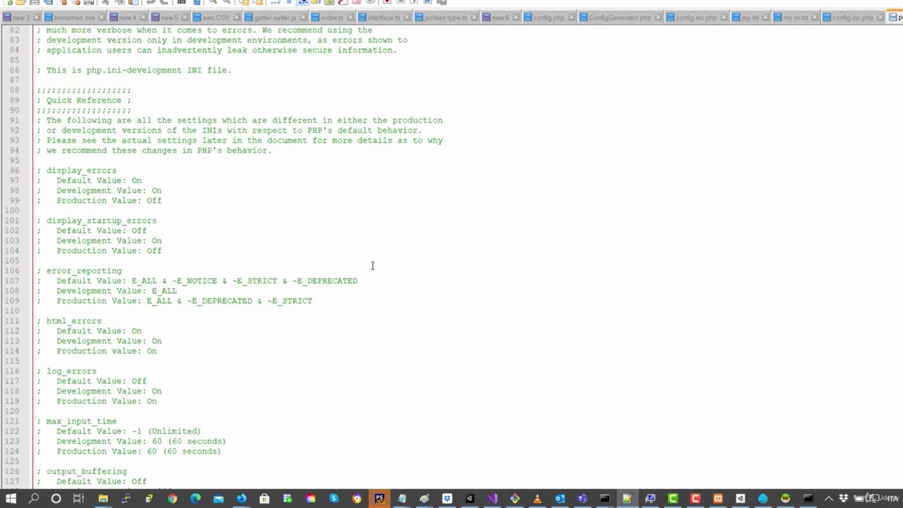
pyautogui.scroll(-3)
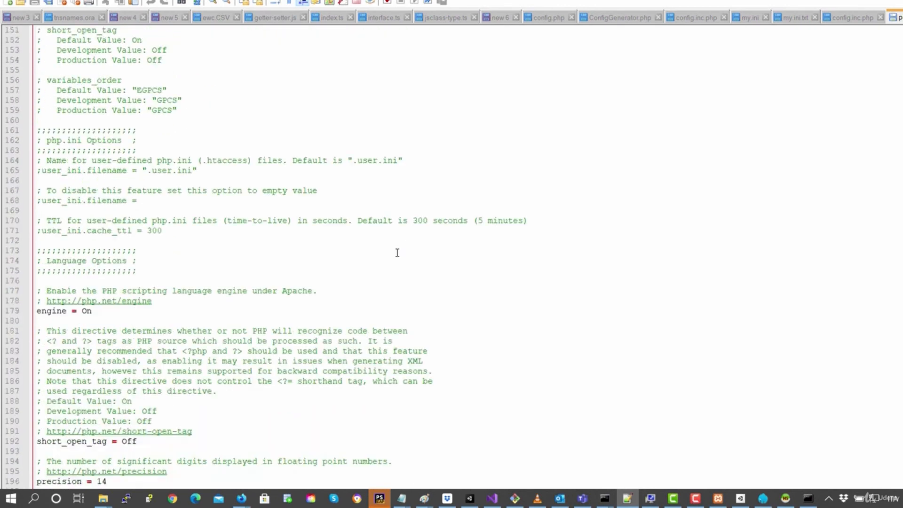
pyautogui.scroll(-3)
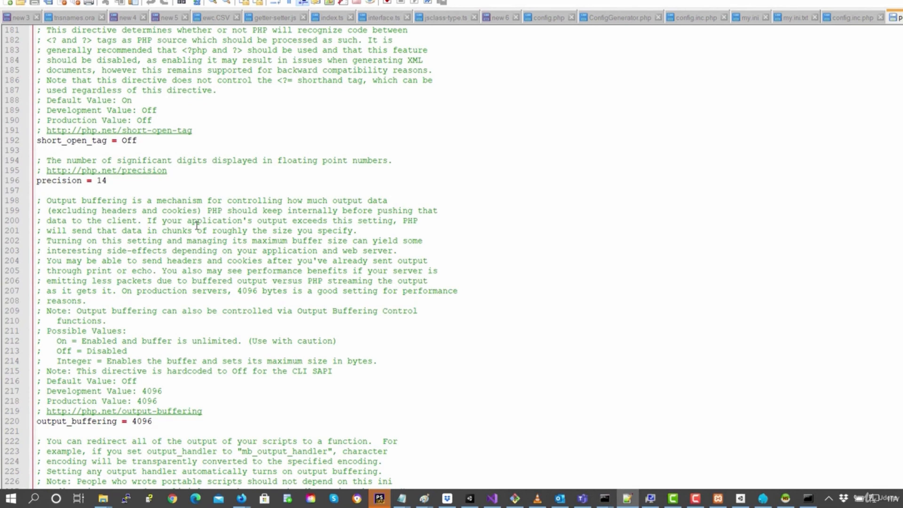
pyautogui.scroll(-3)
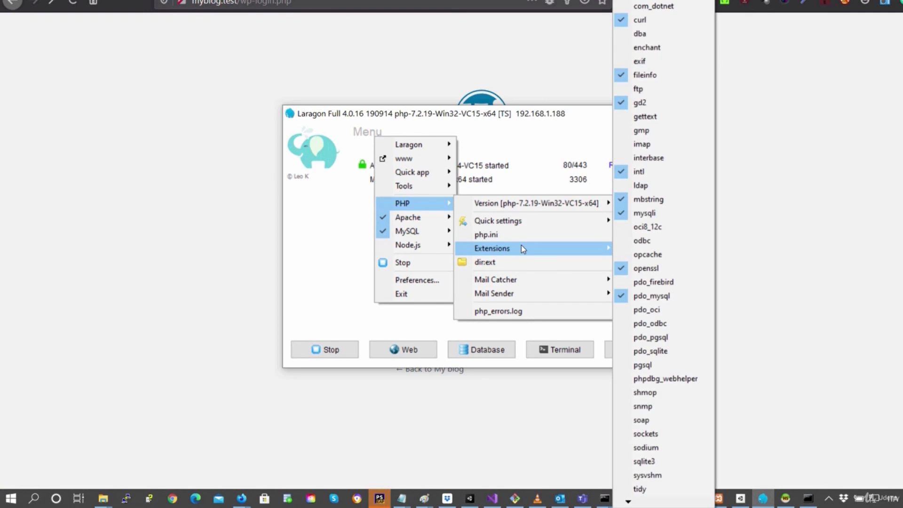
pyautogui.moveTo(637, 19)
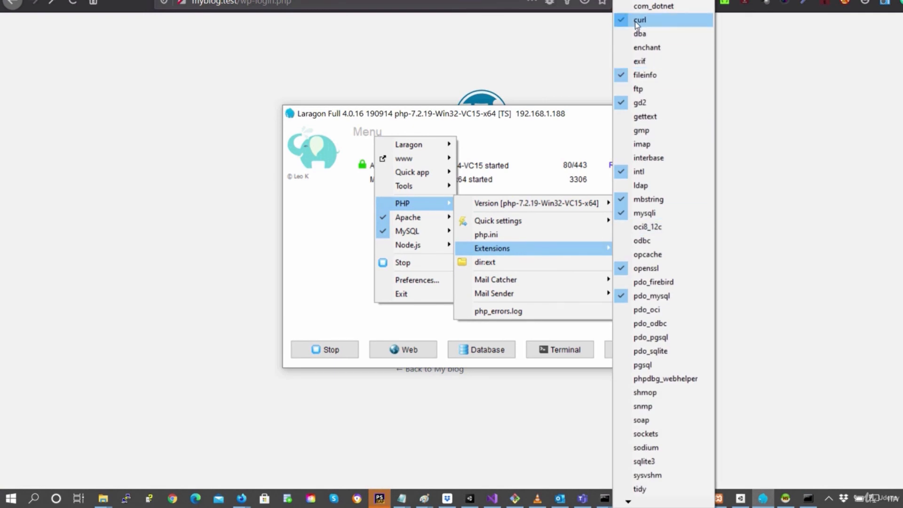
pyautogui.moveTo(640, 102)
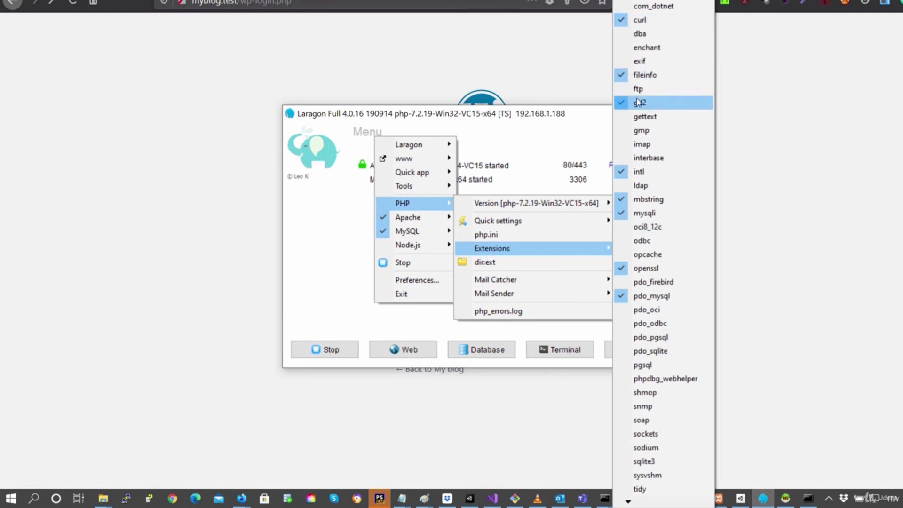
pyautogui.moveTo(648, 199)
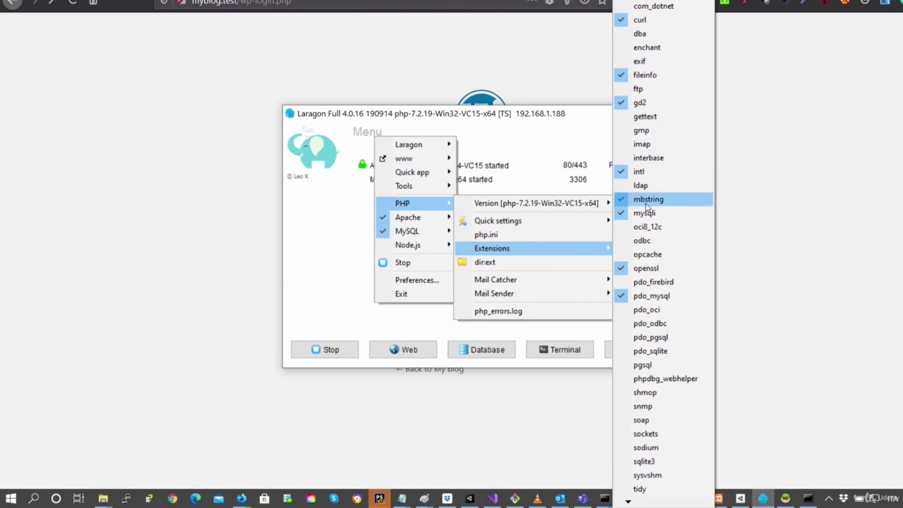
pyautogui.moveTo(662, 213)
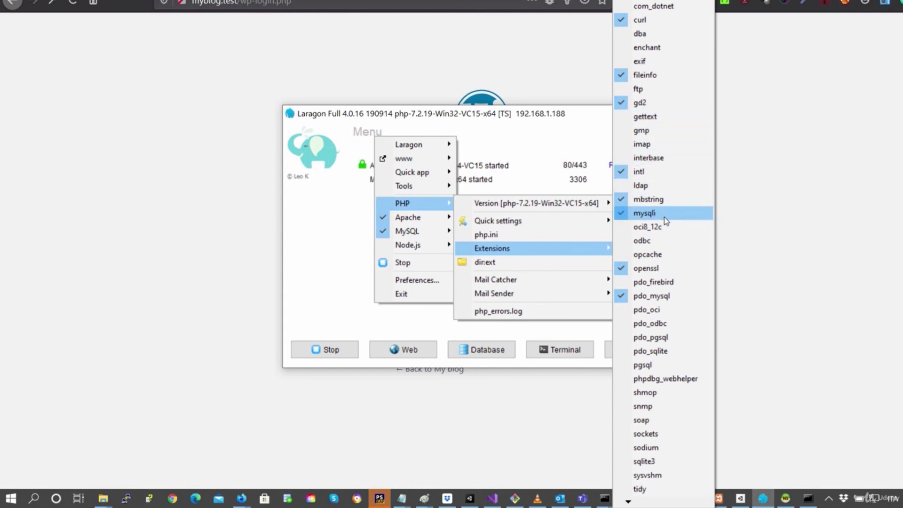
pyautogui.moveTo(651, 295)
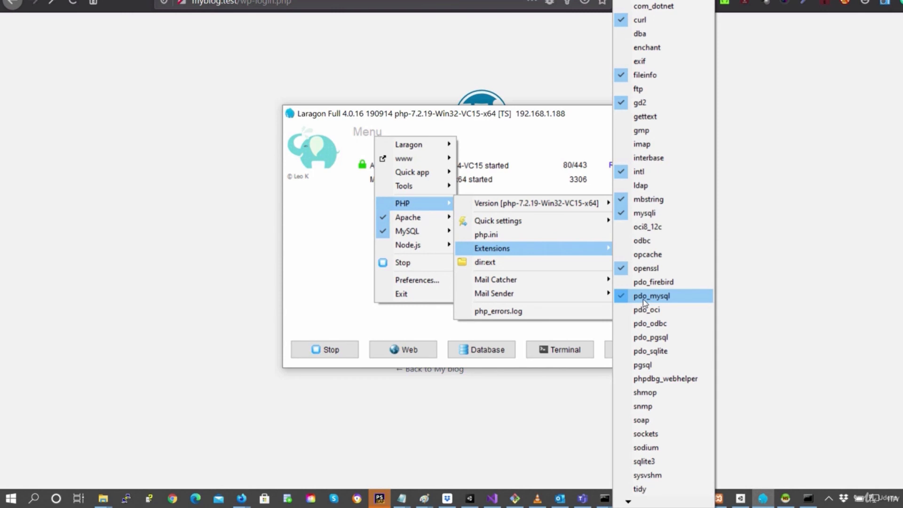